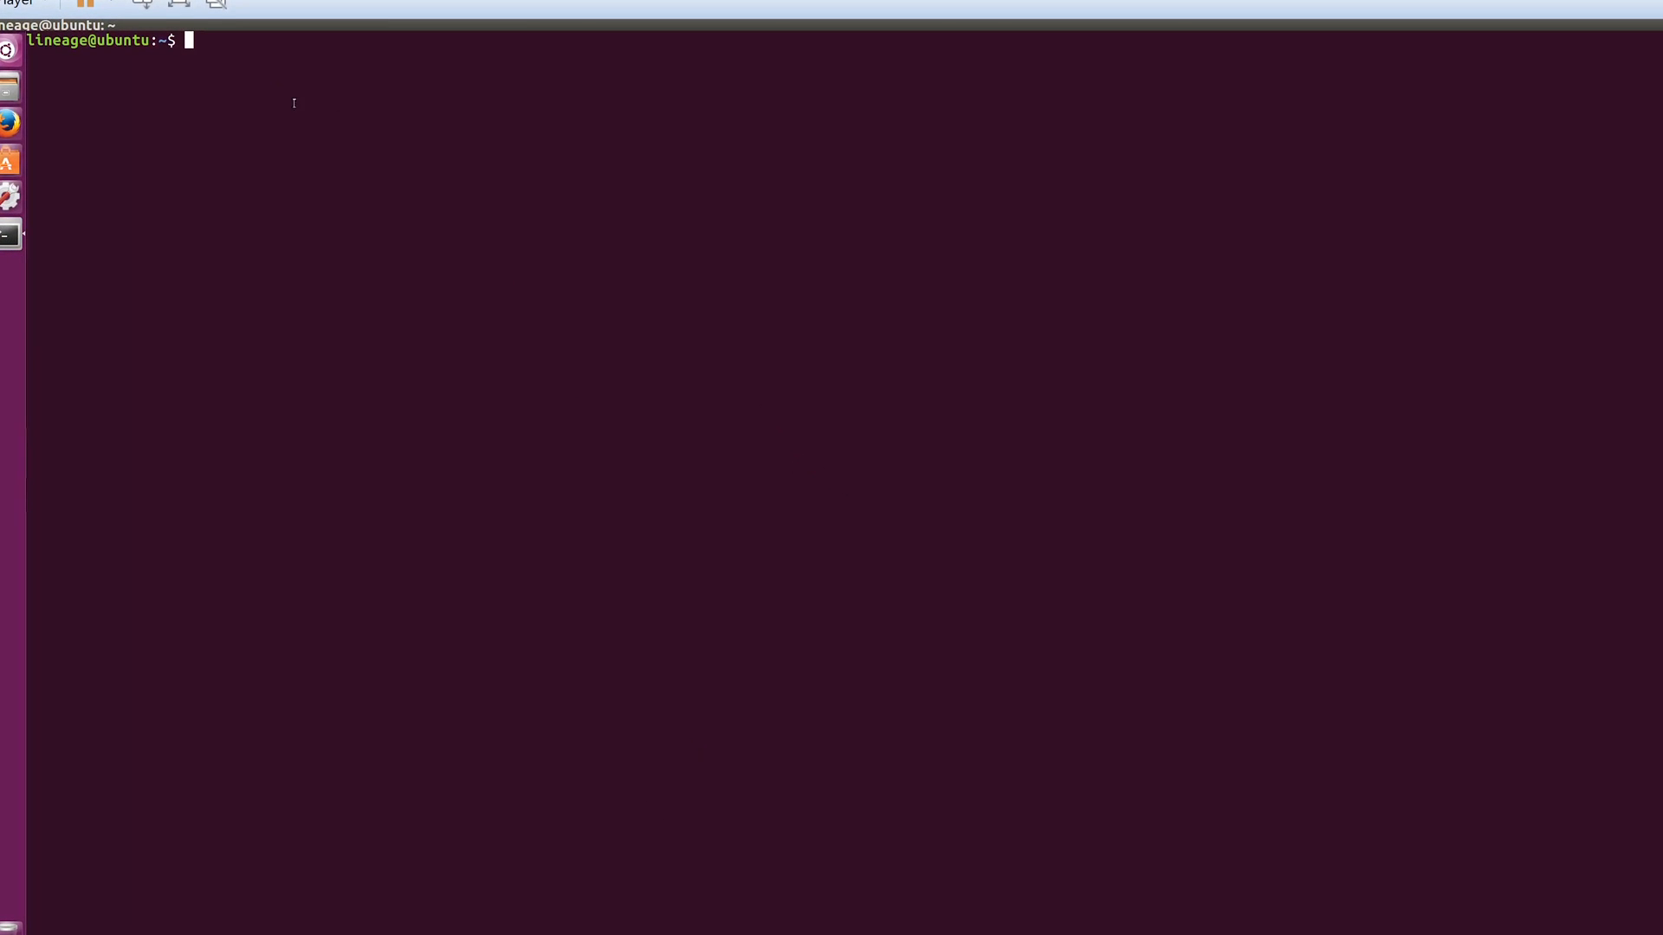
mouse_move(298, 223)
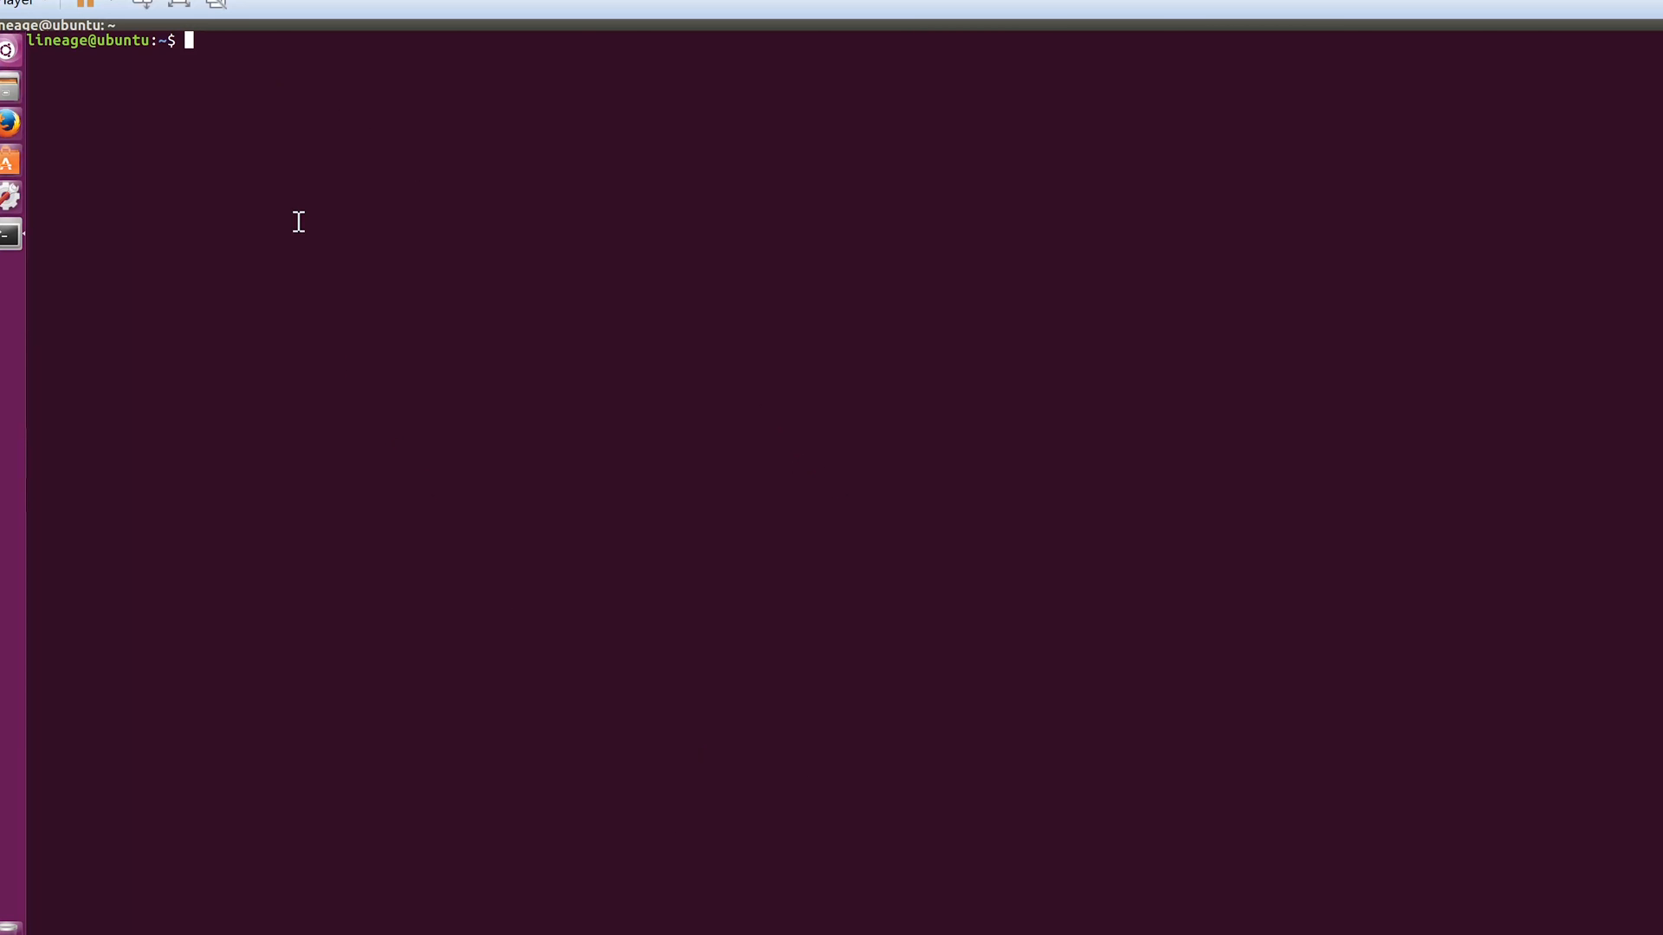
mouse_move(854, 141)
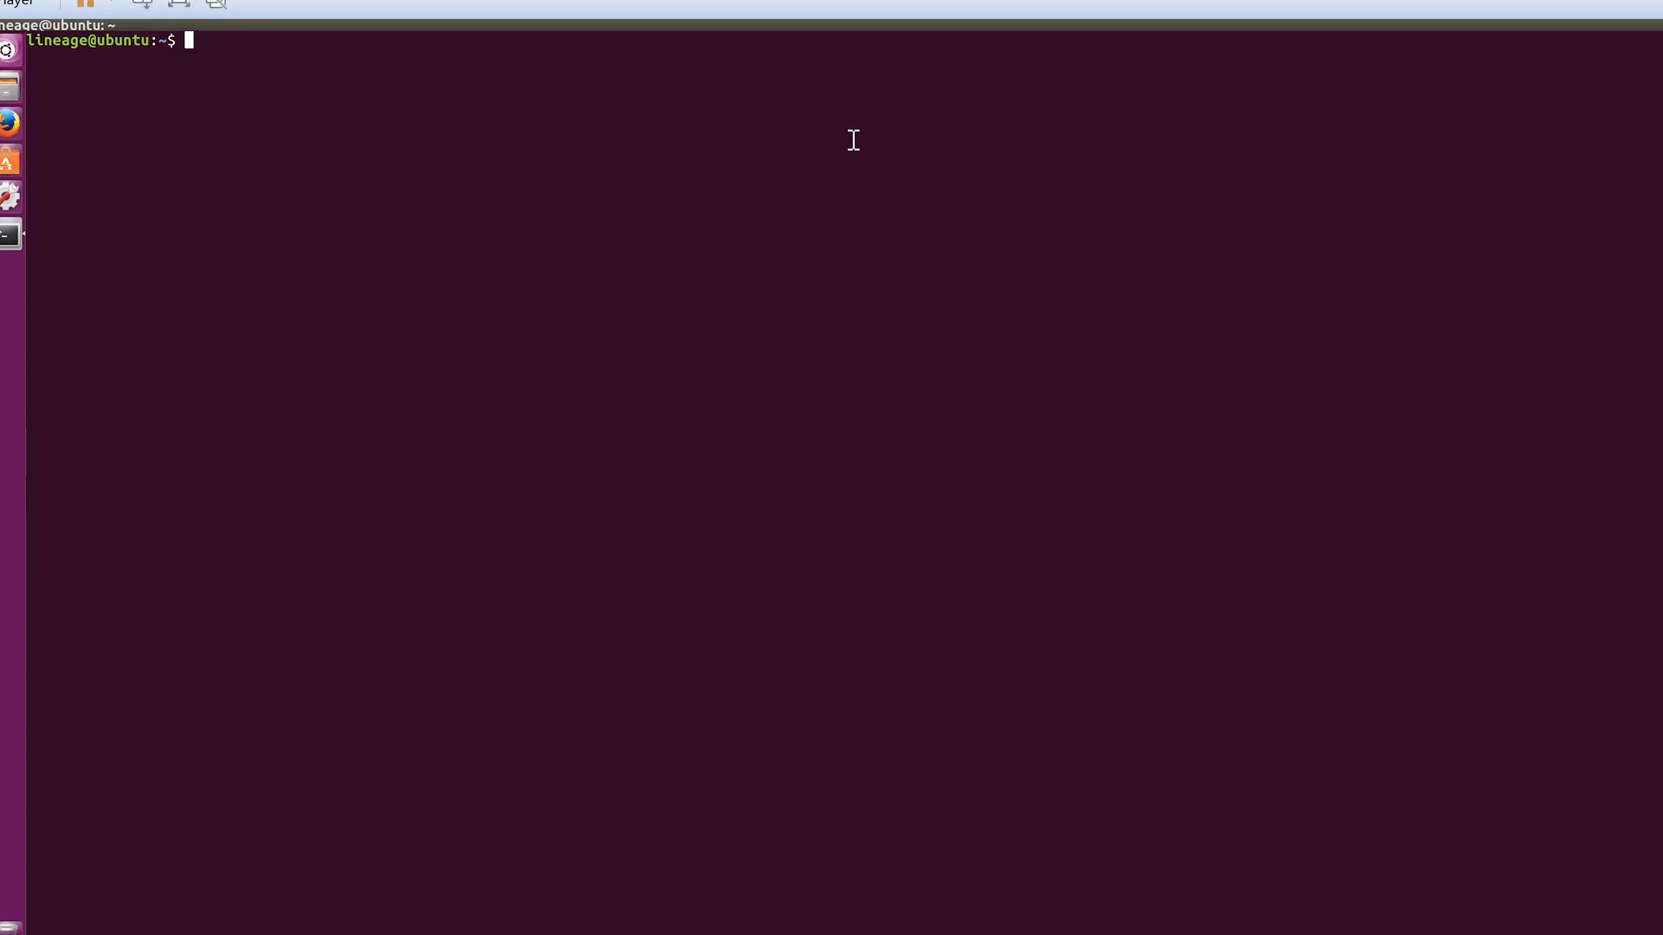
mouse_move(152, 71)
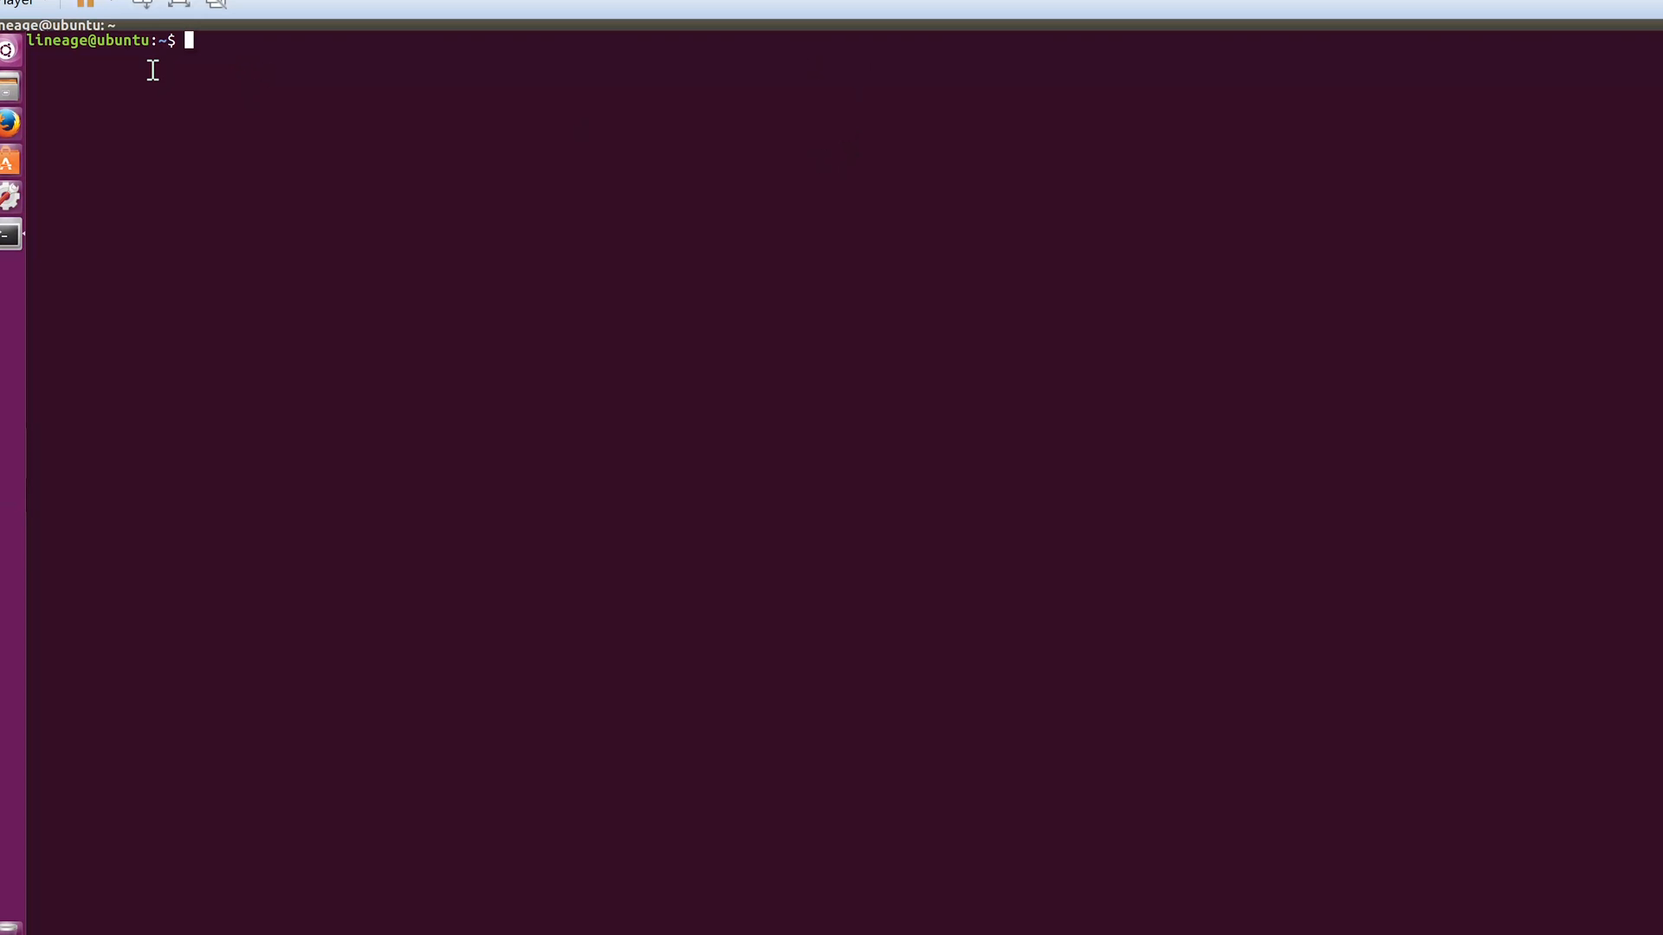
mouse_move(1155, 76)
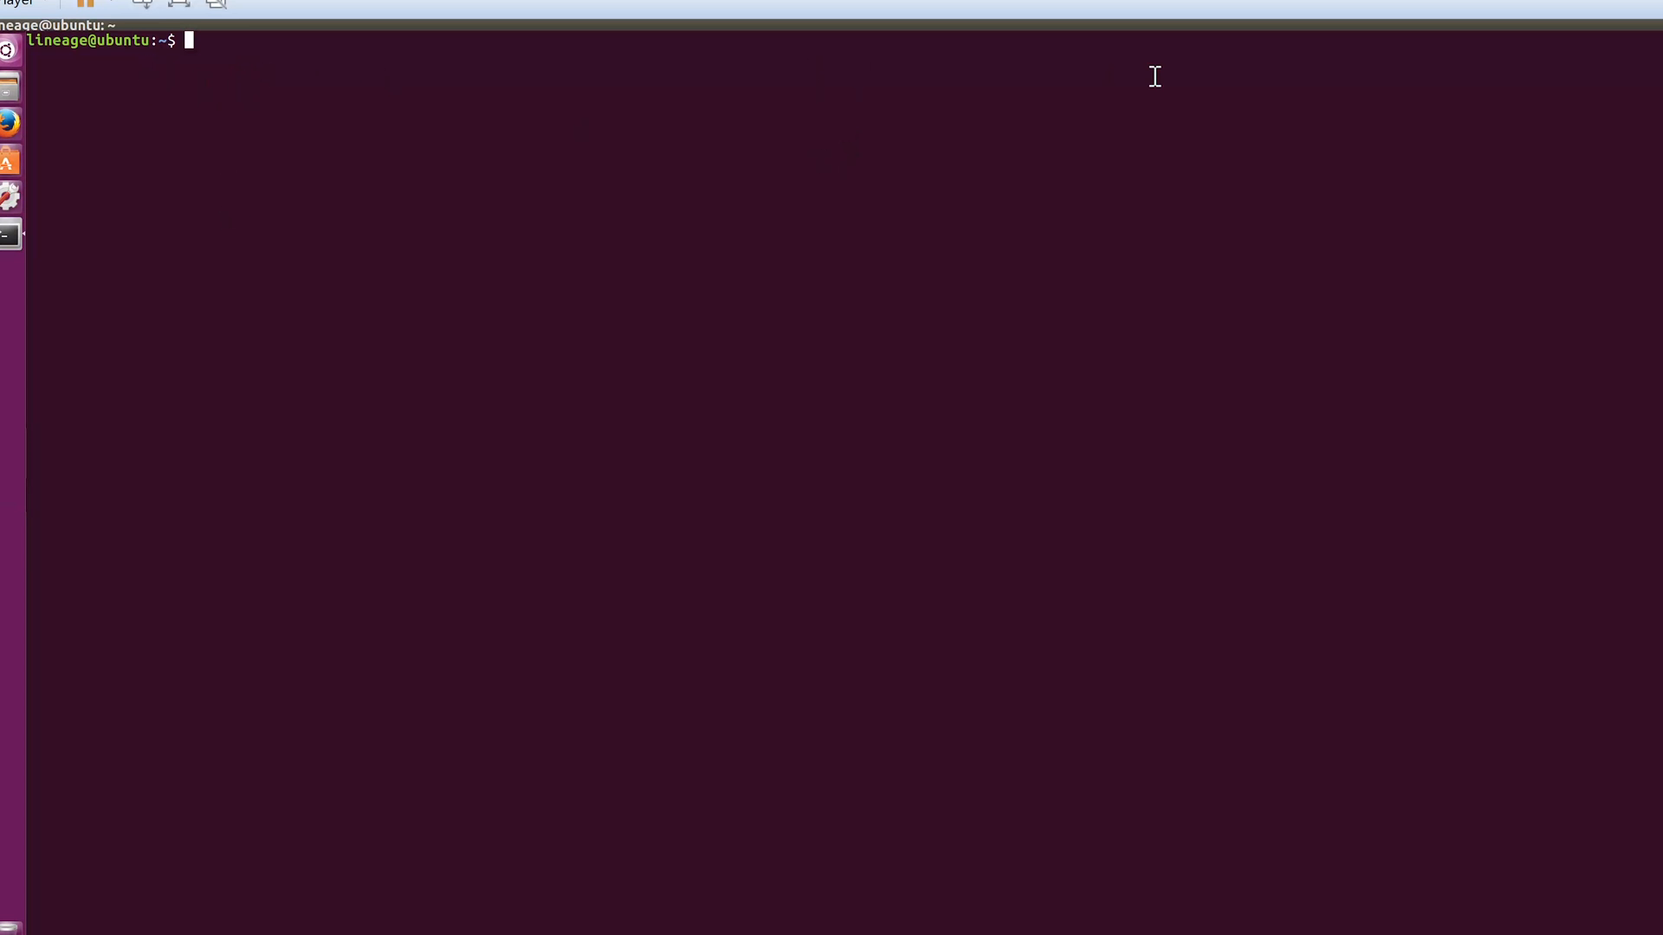
mouse_move(213, 66)
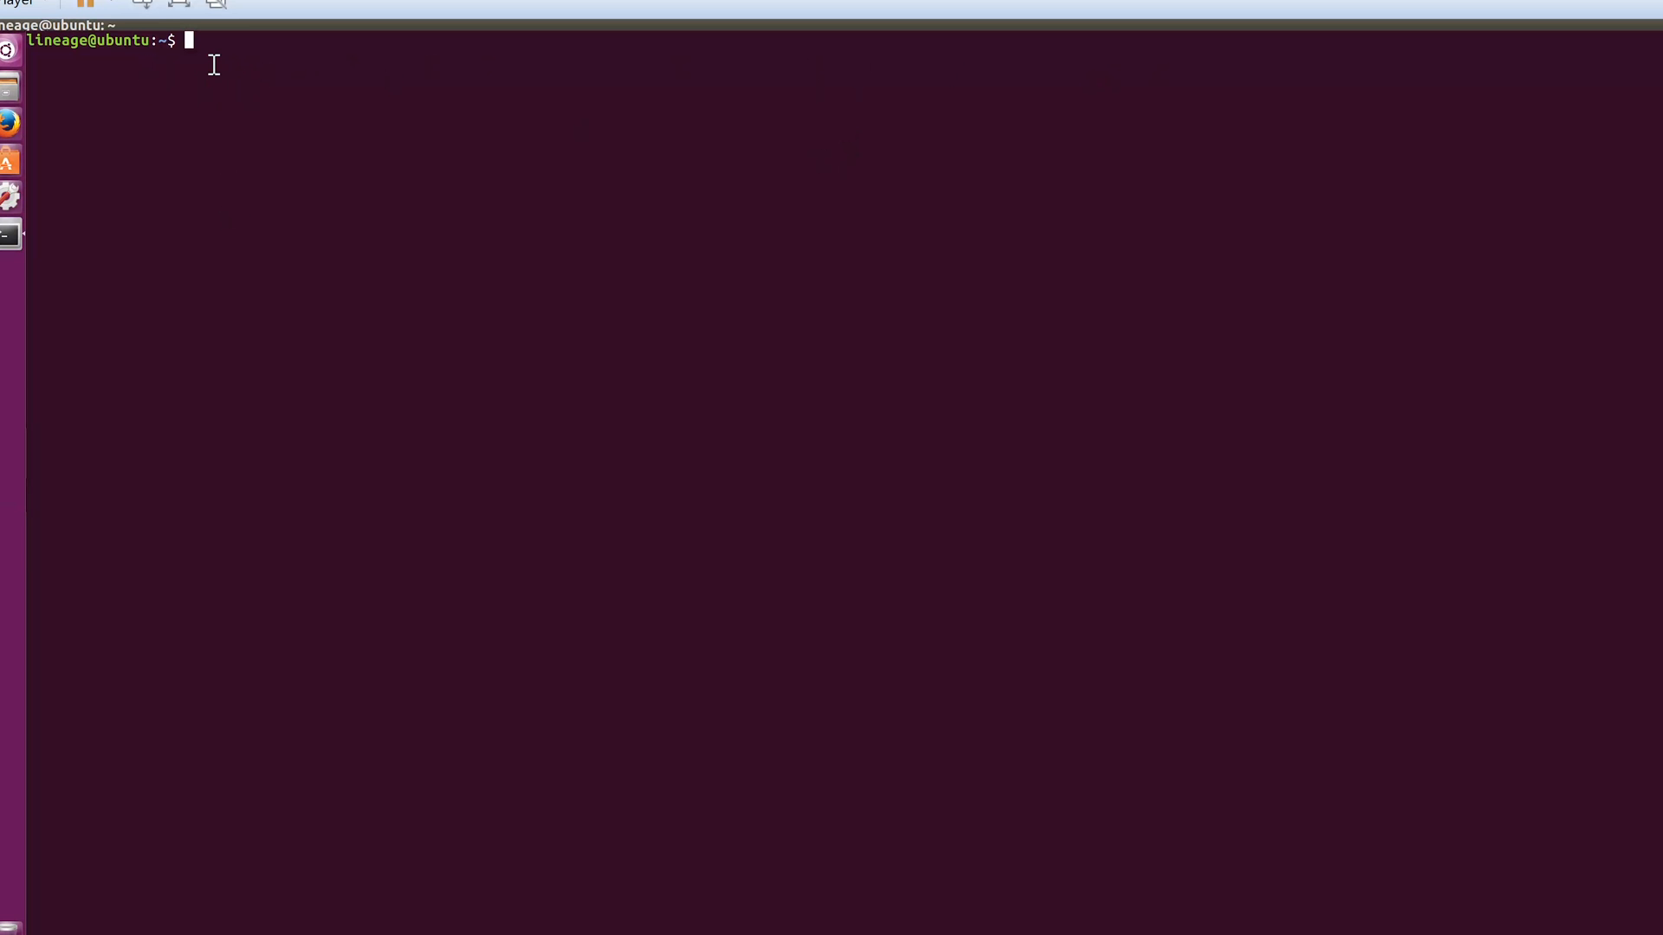
mouse_move(191, 74)
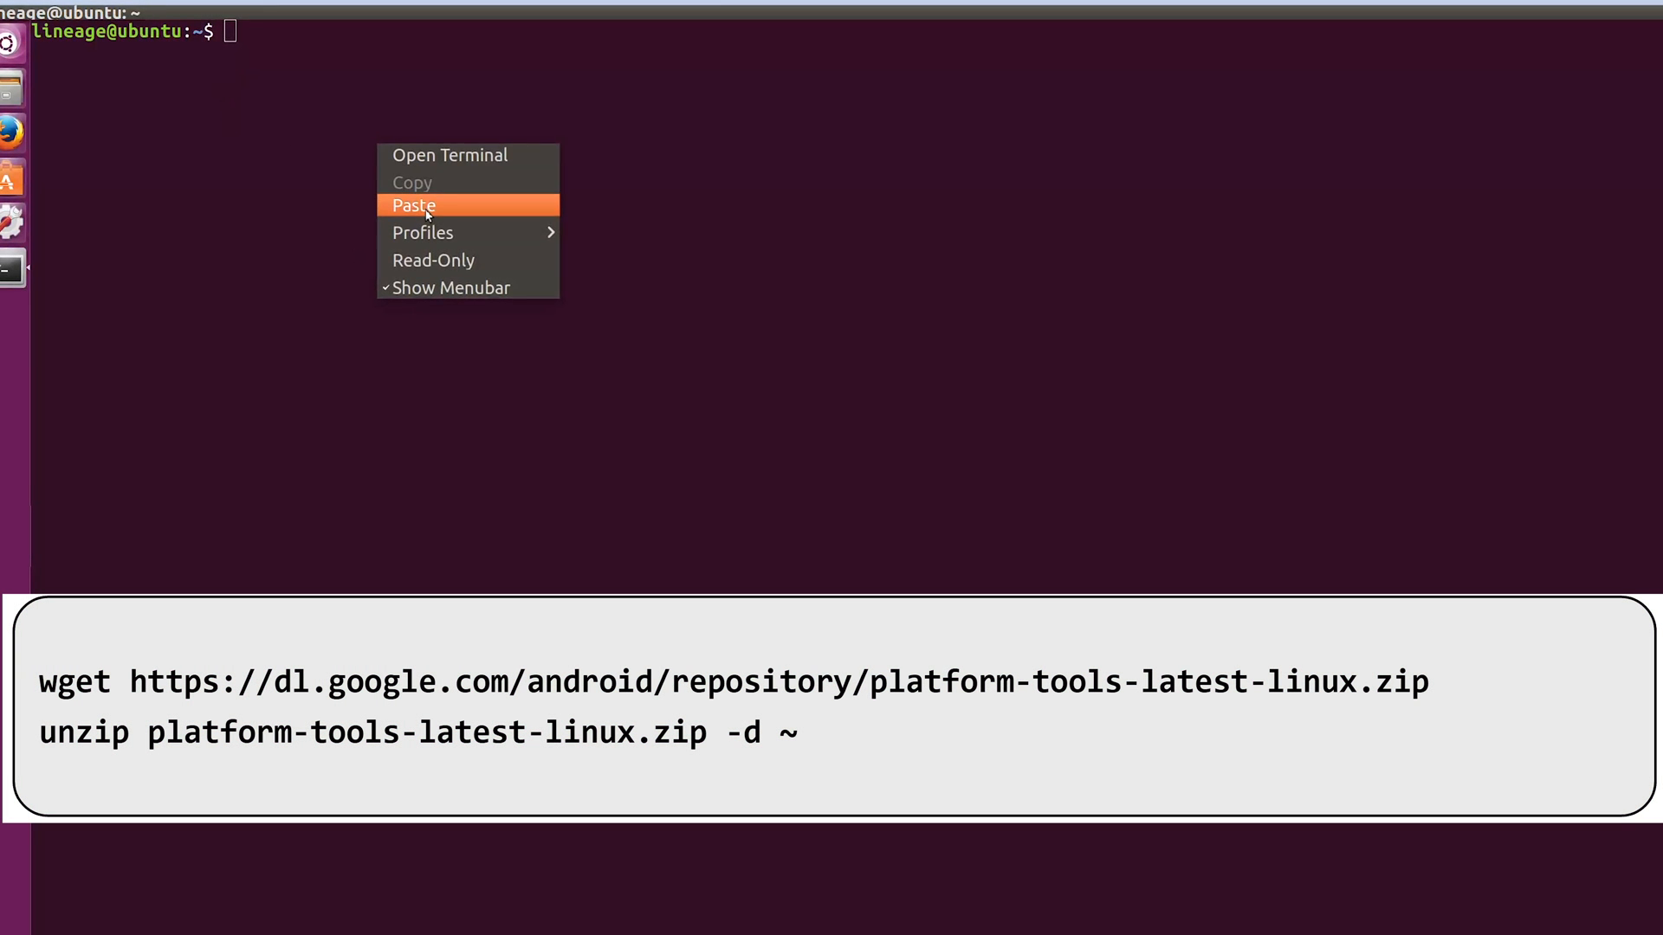
Run wget to download platform-tools-latest-linux.zip into the home folder
left_click(413, 205)
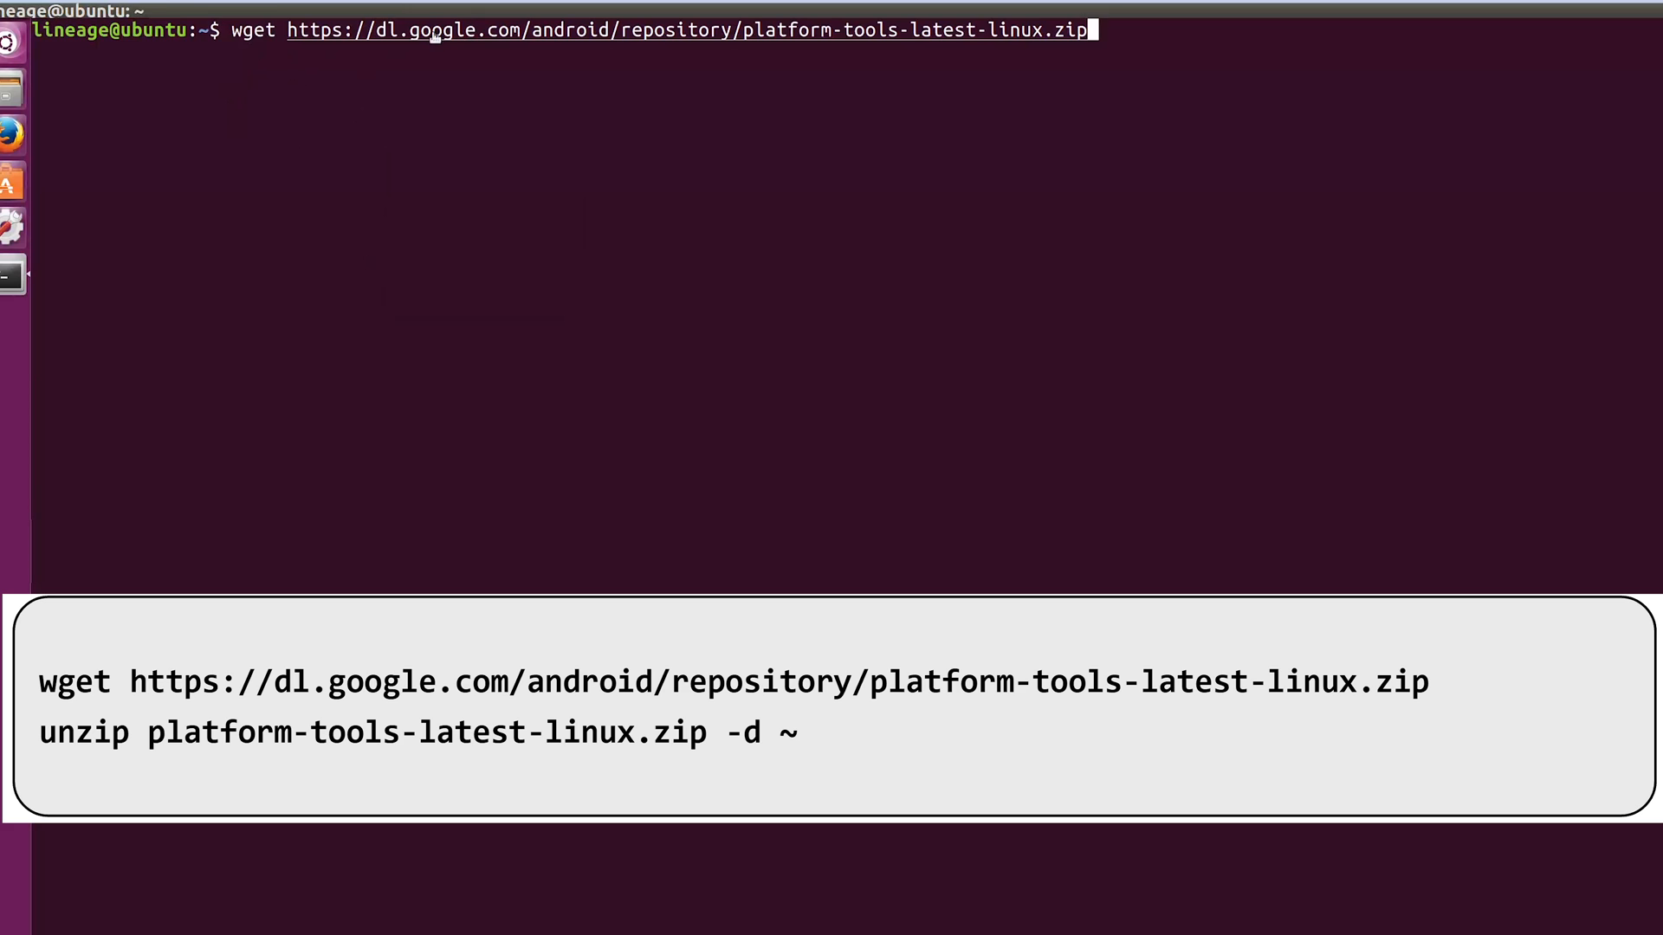
mouse_move(525, 160)
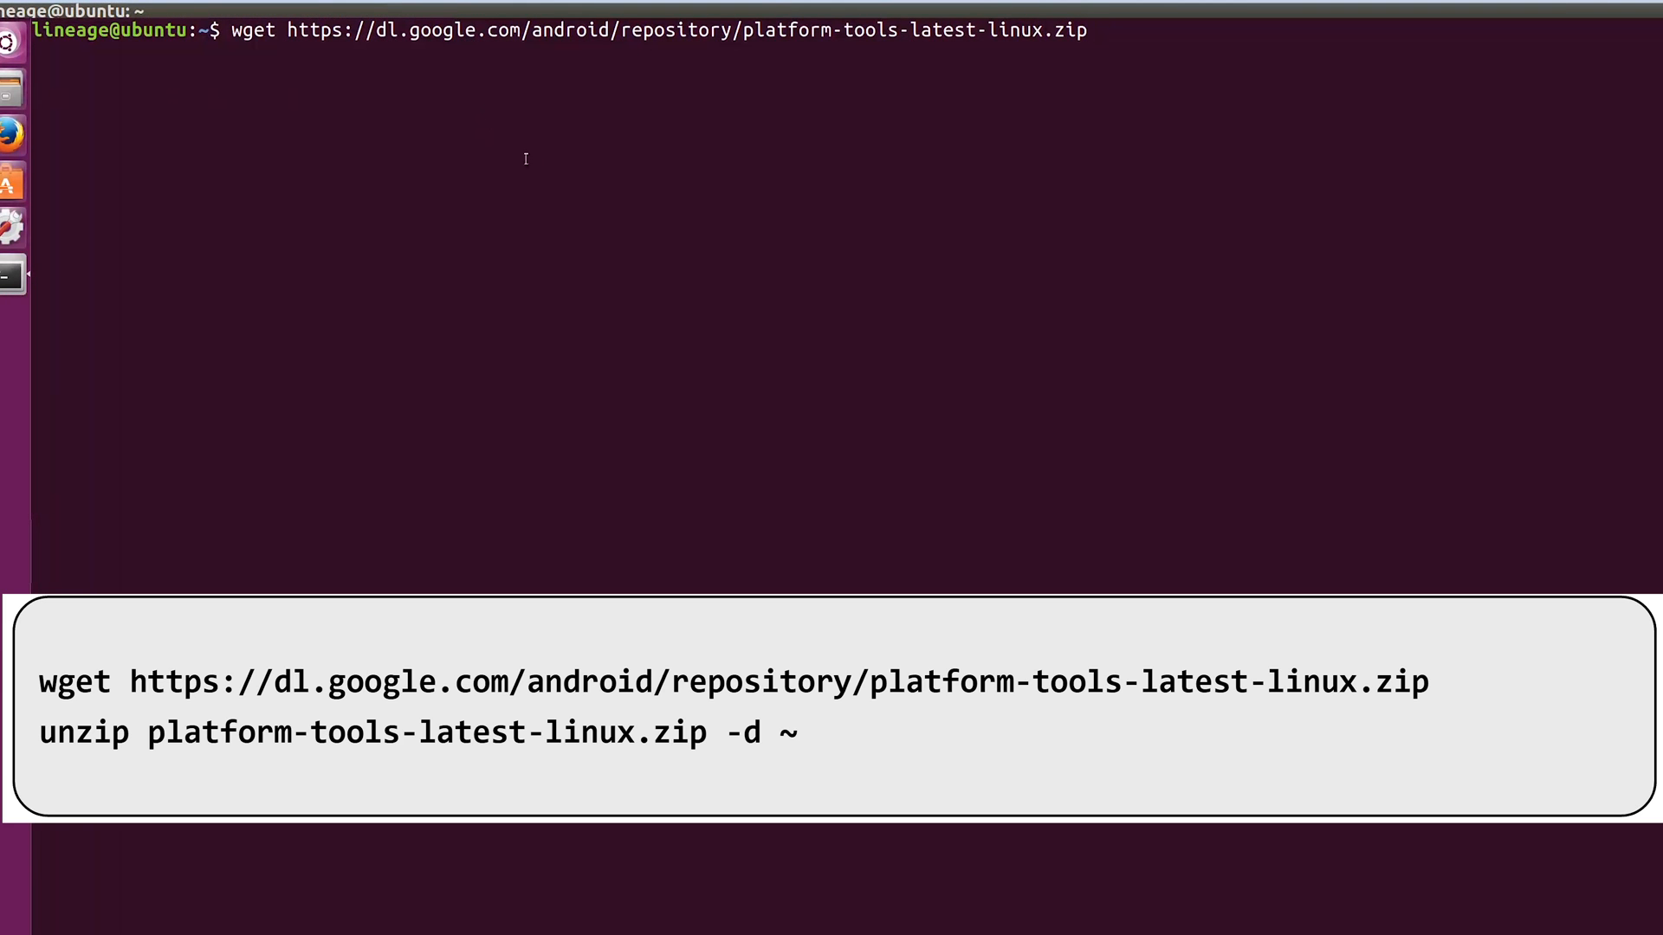
key("Return")
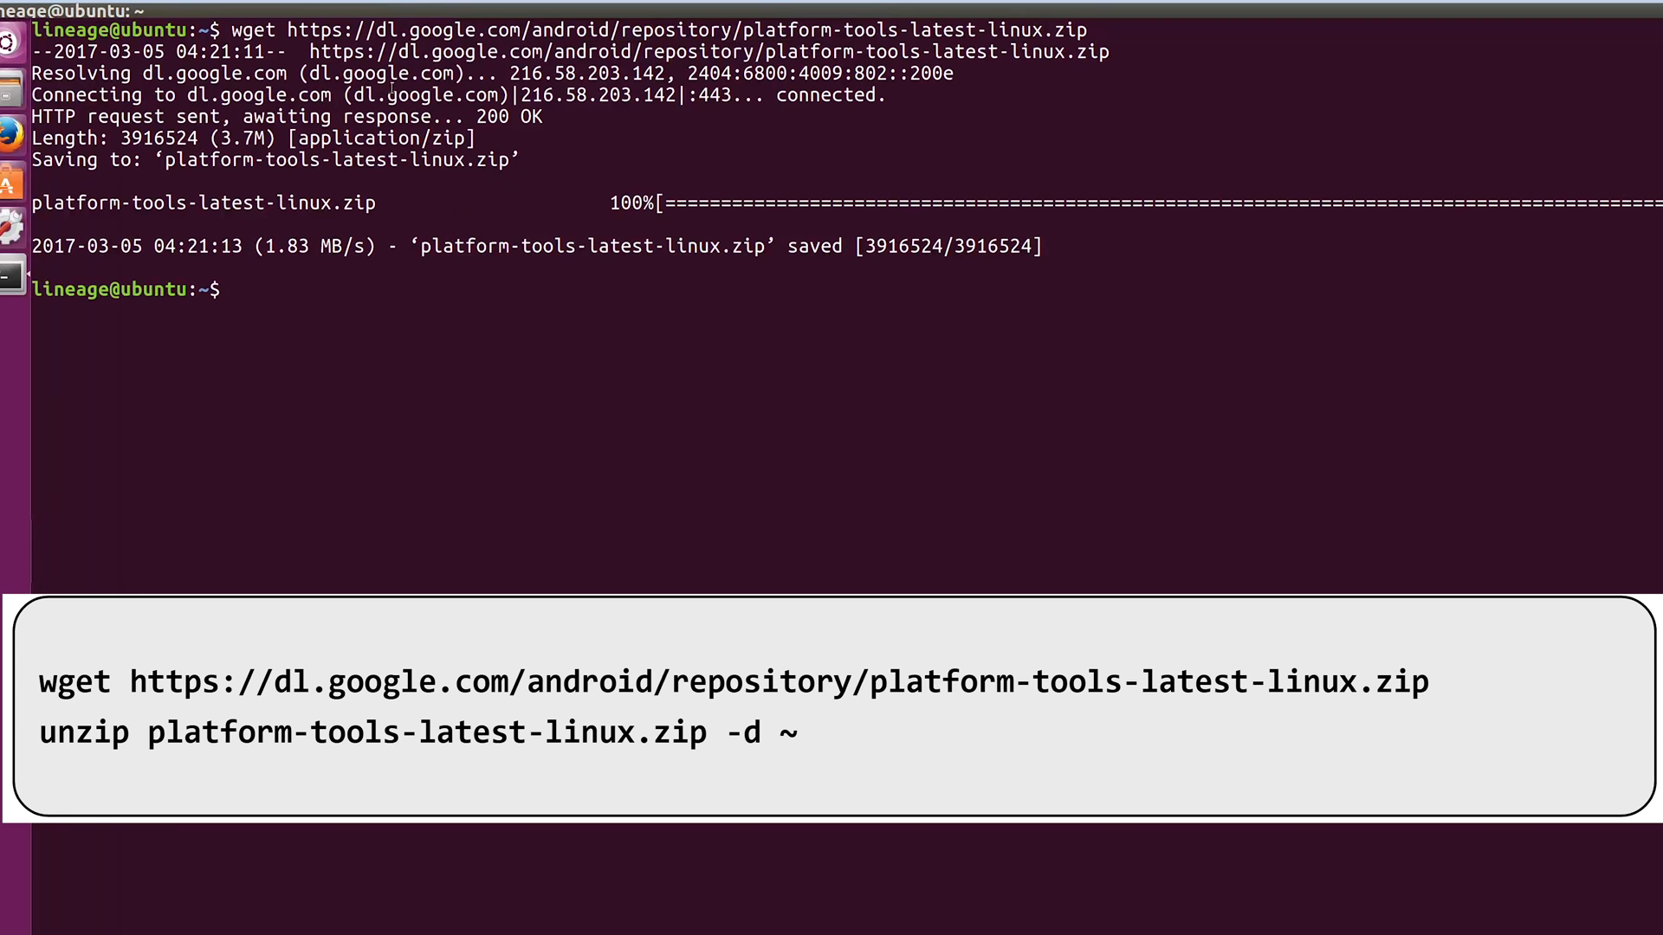
mouse_move(811, 30)
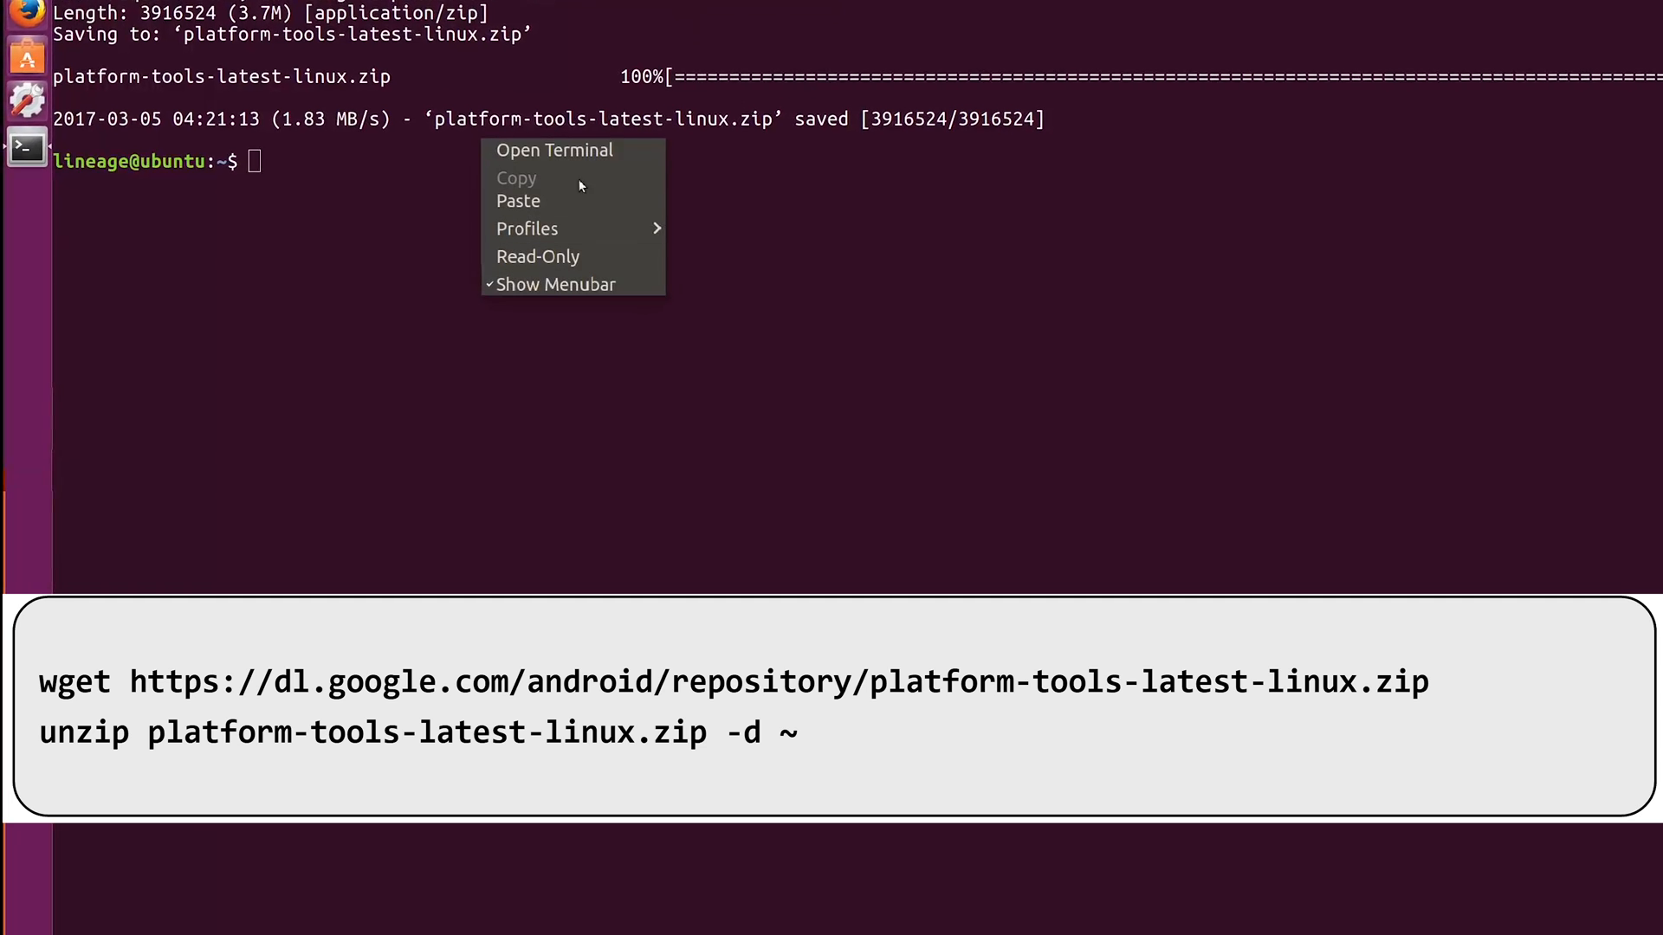
Edit ~/.profile as root to put $HOME/platform-tools on PATH and save it
left_click(518, 200)
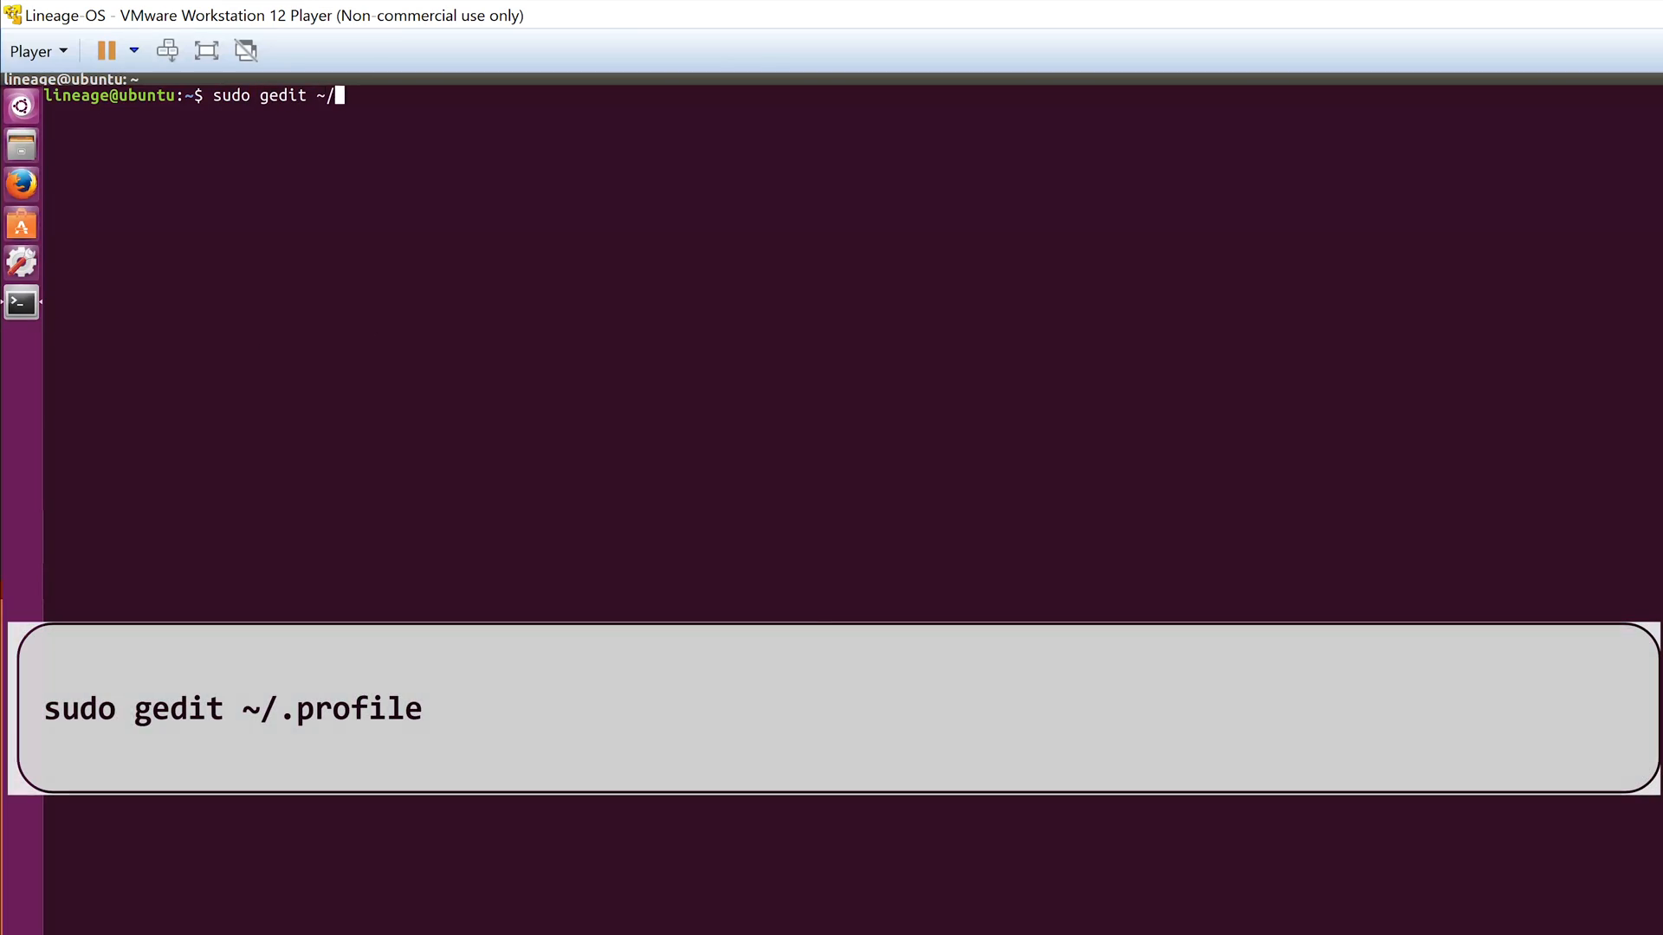
type(".")
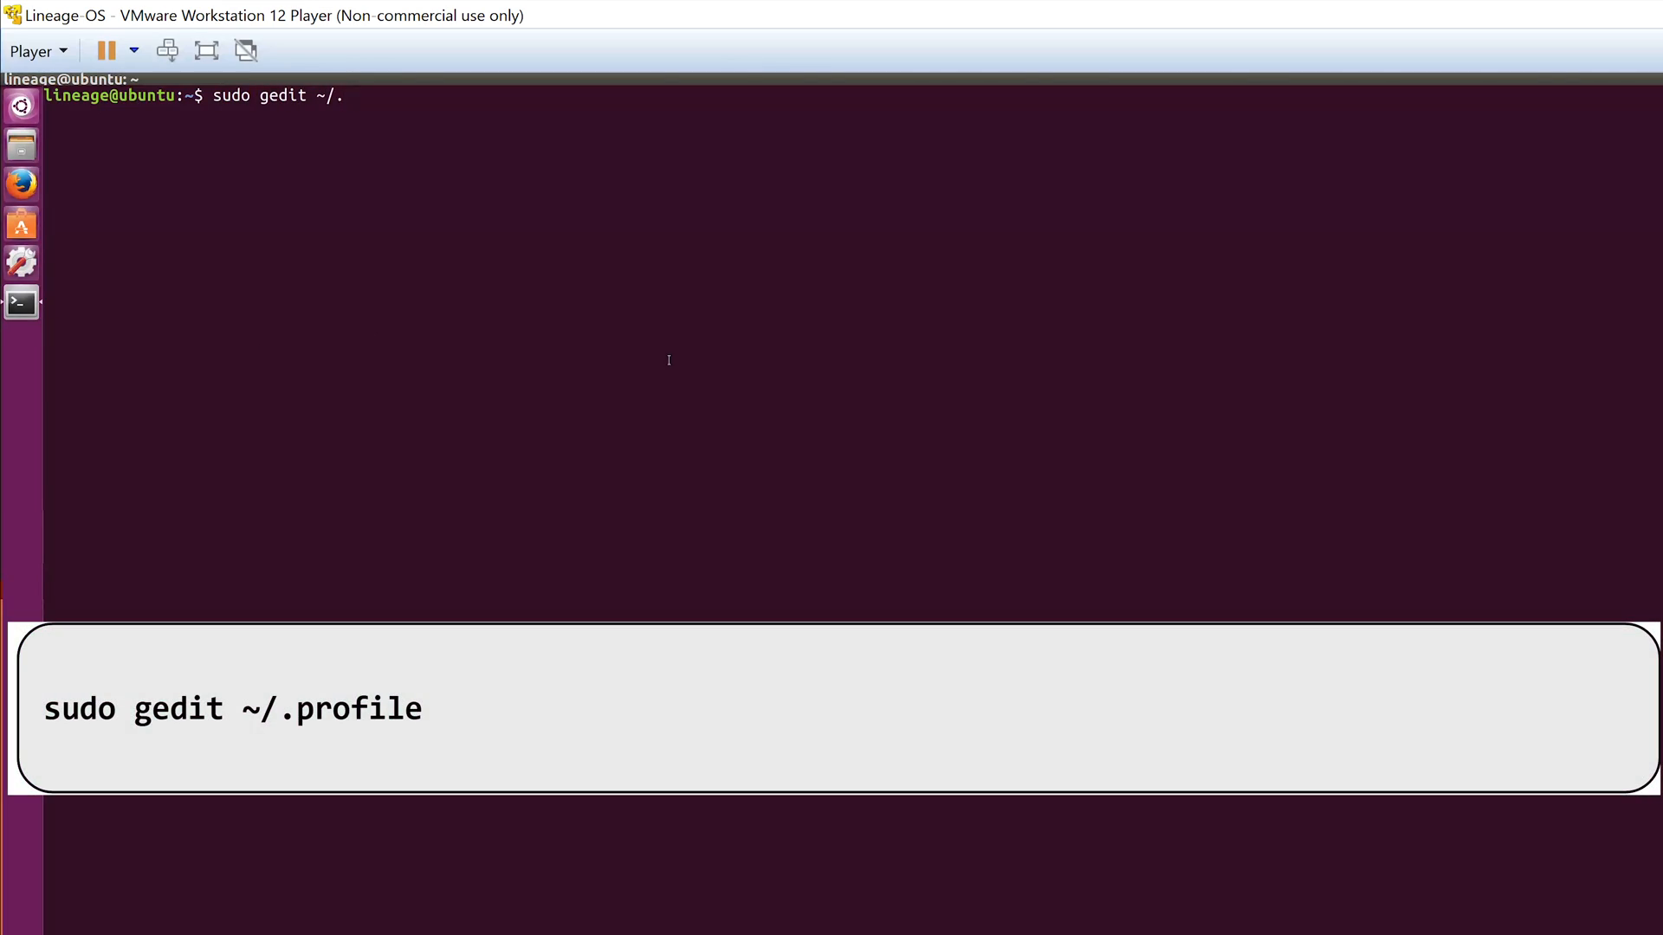
type("pro")
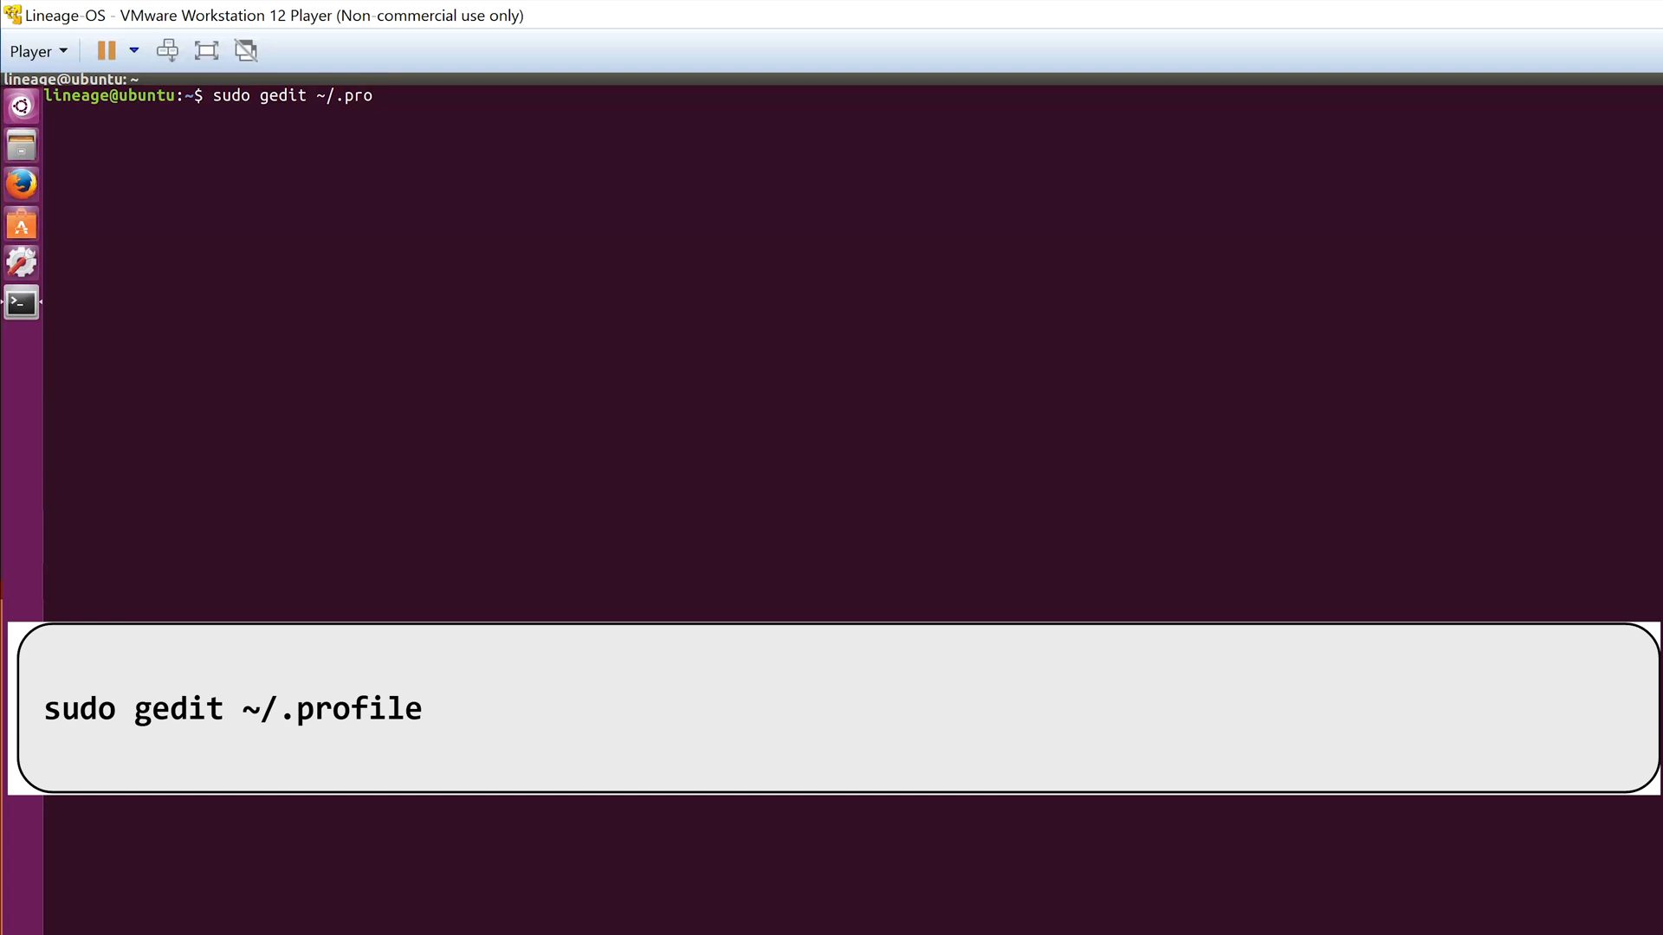
key("Return")
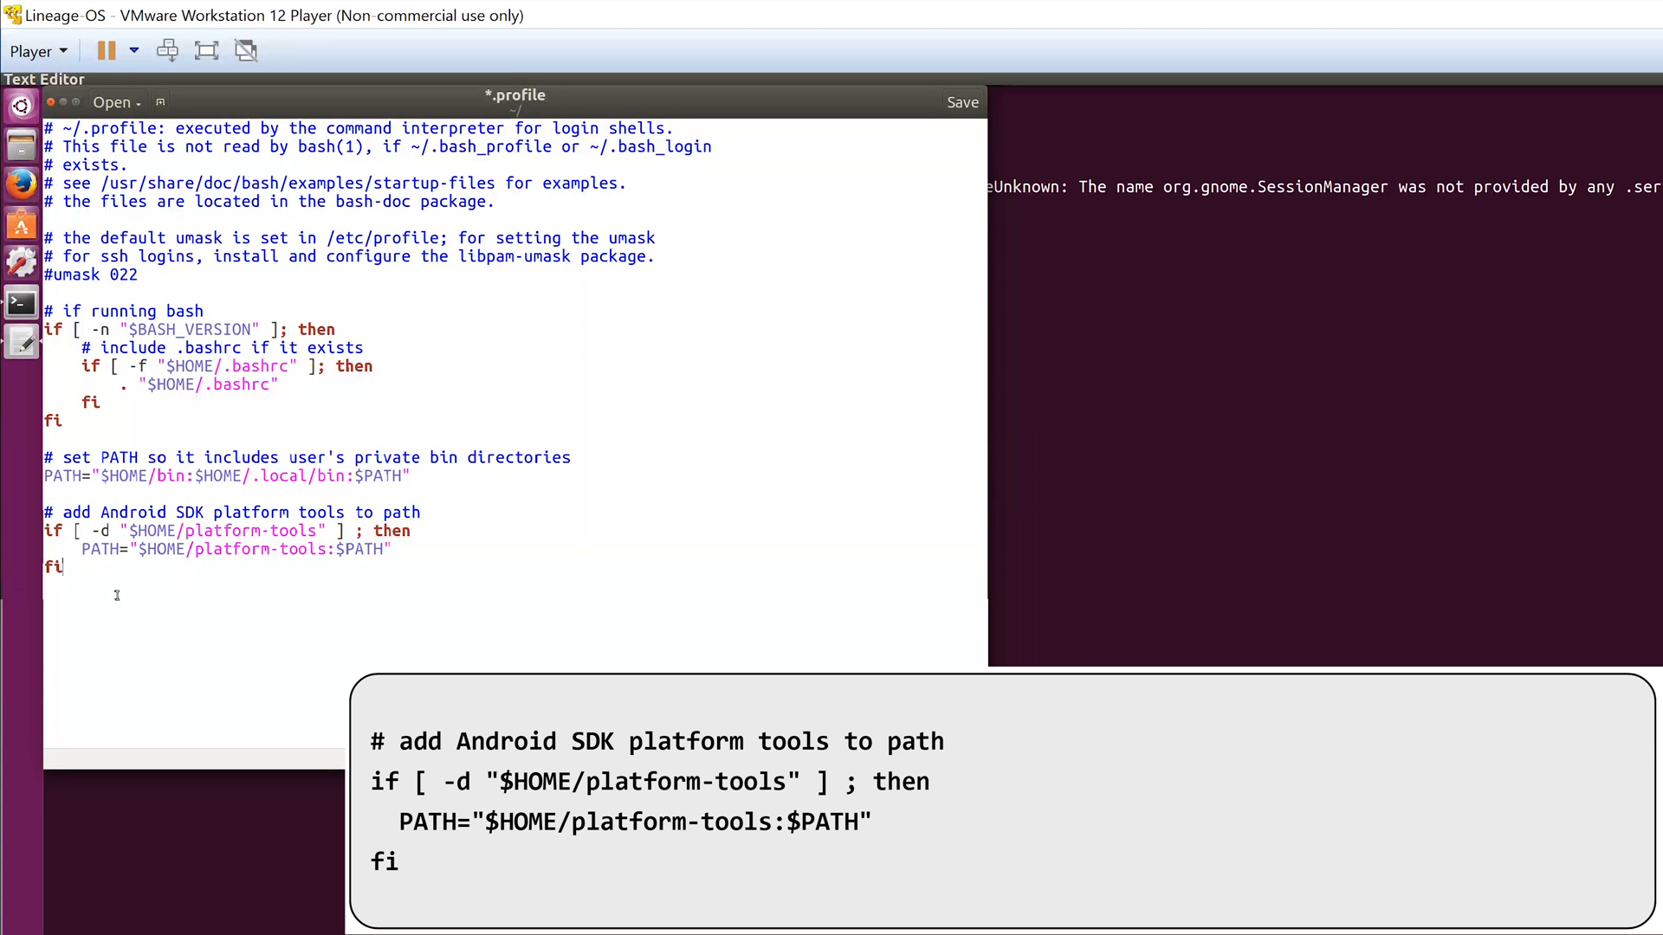
left_click(961, 102)
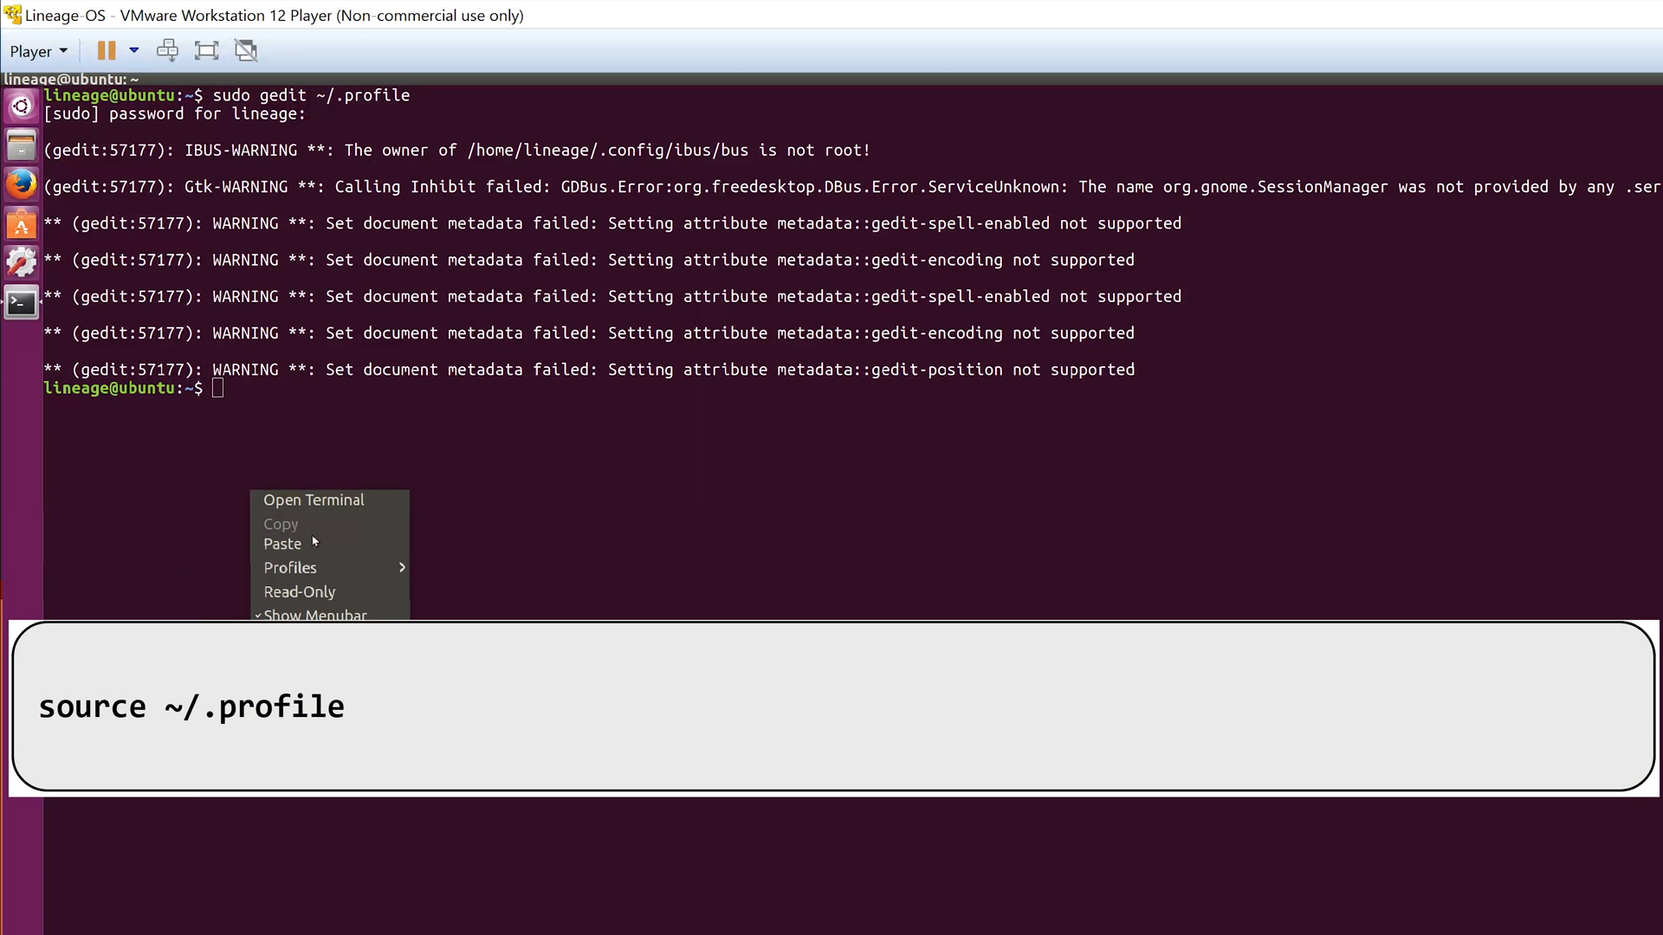
Source ~/.profile and install the Android build dependency packages, answering Y
left_click(282, 542)
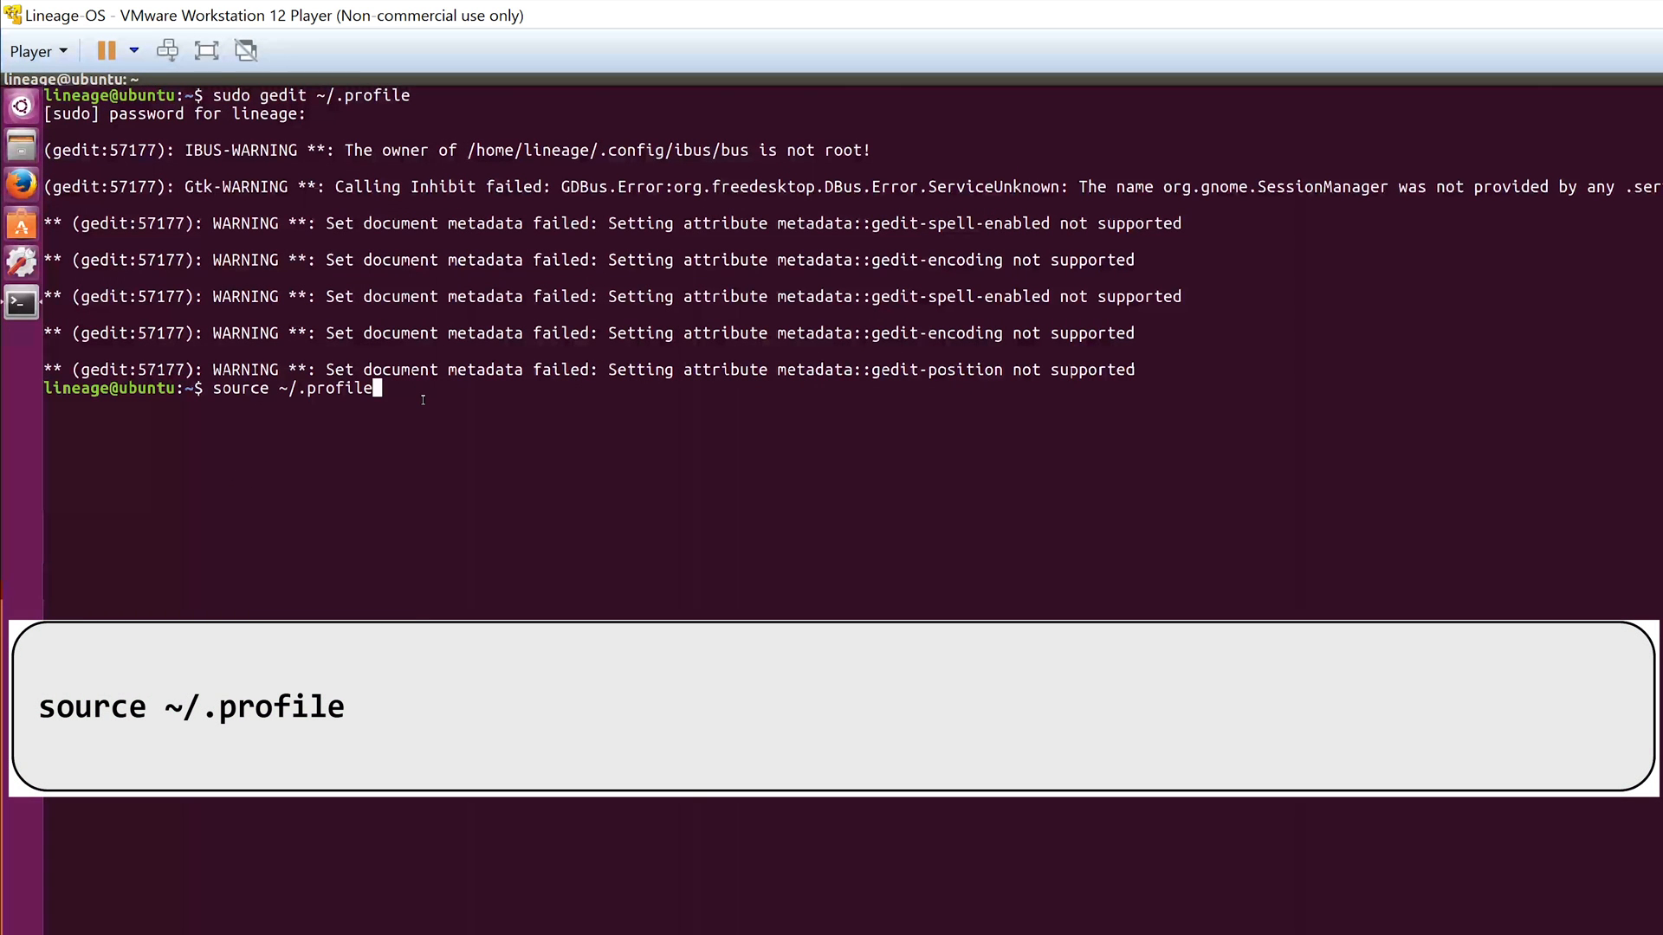
key("Return")
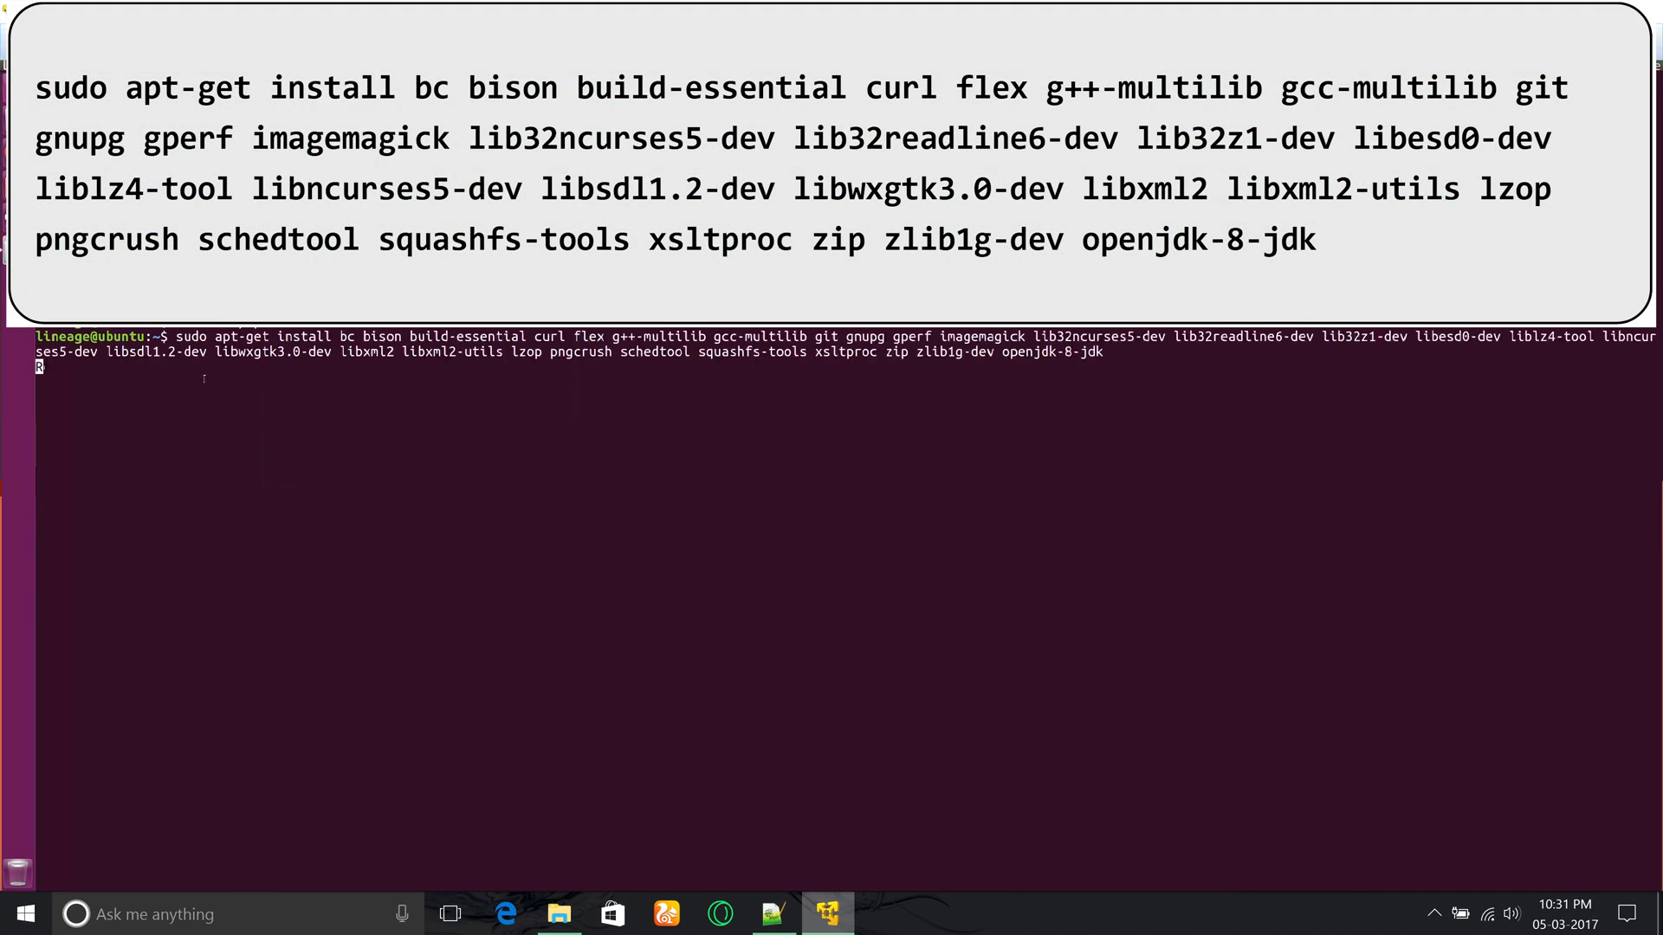
key("Return")
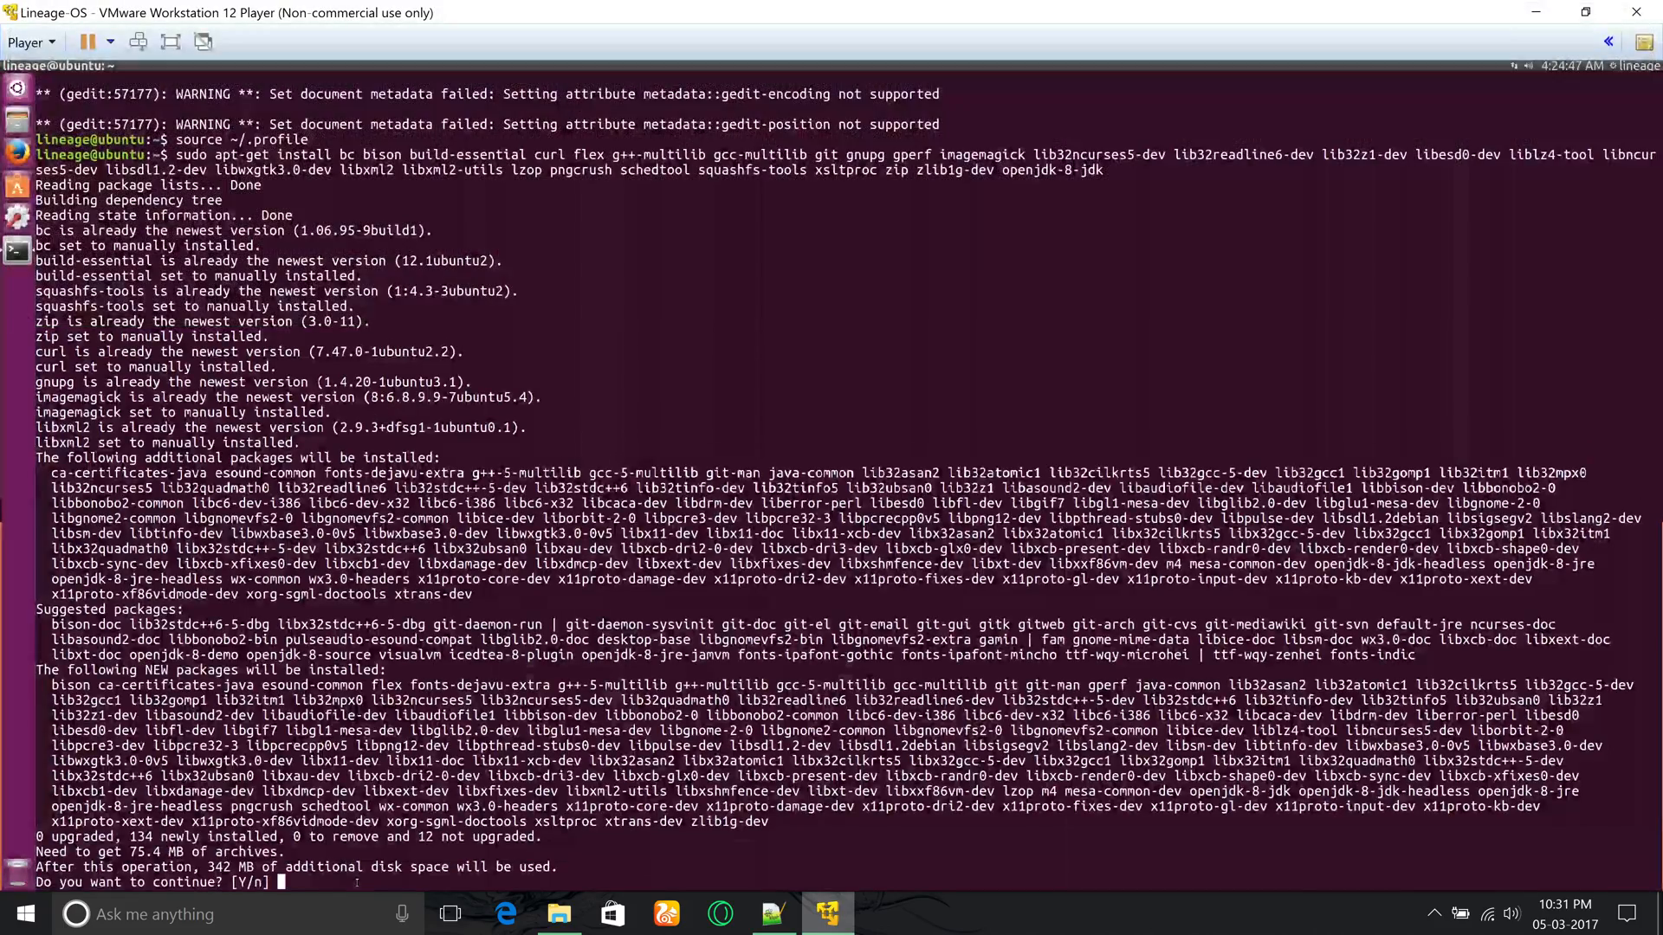
type("Y")
type("mkdir -p ~/bin")
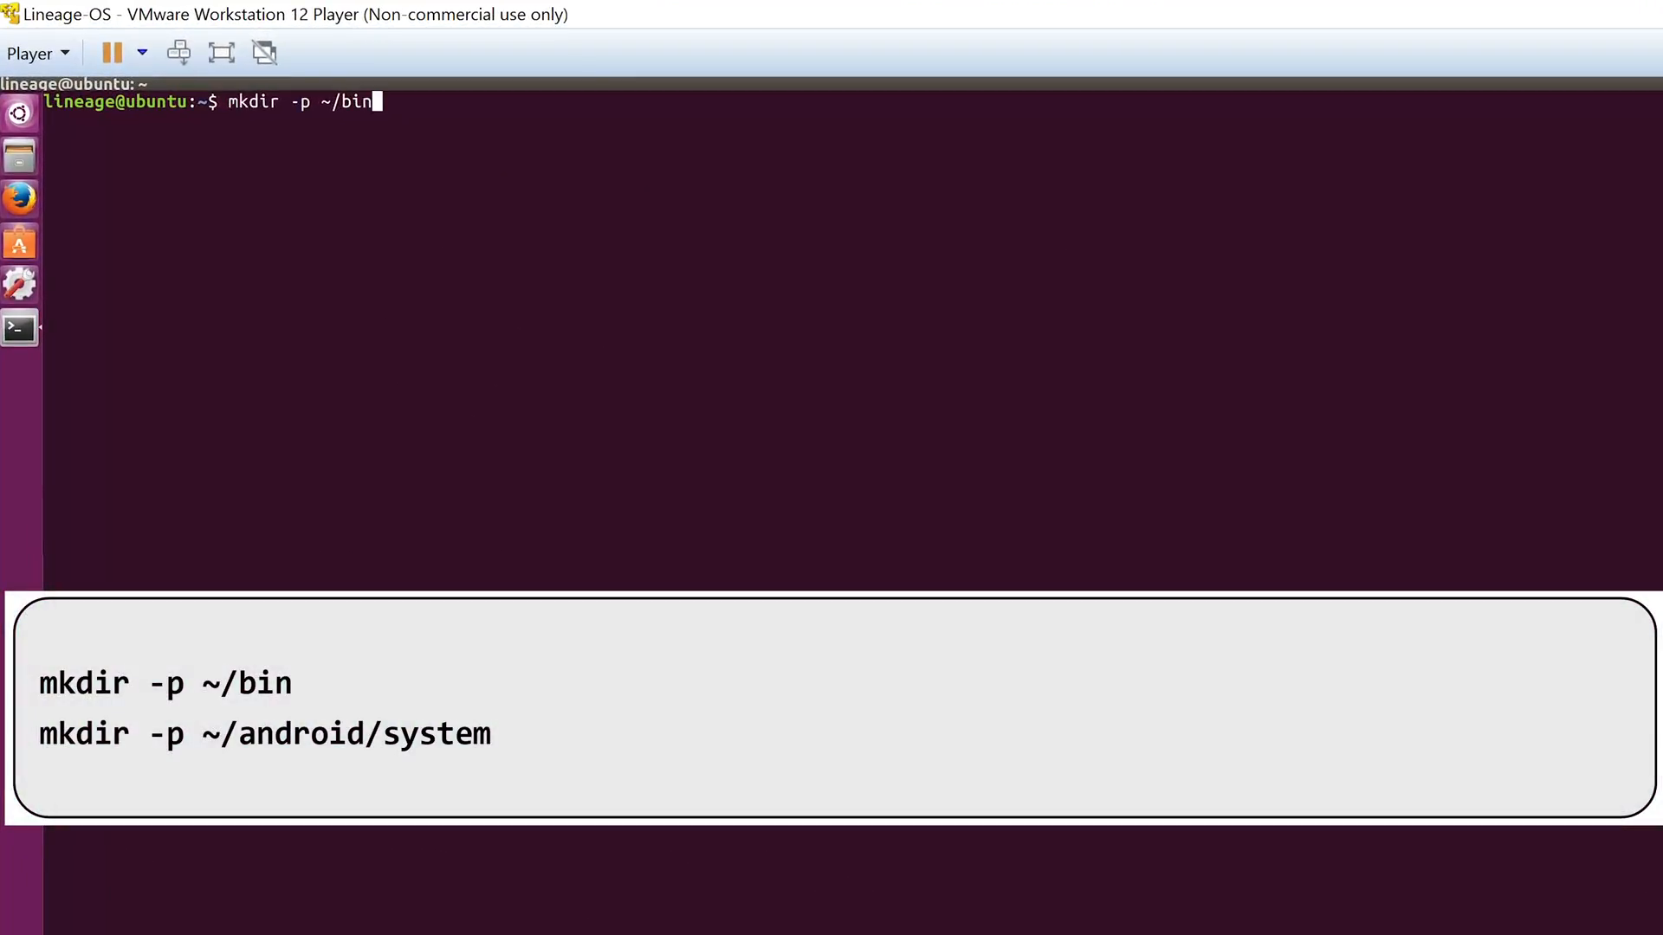
Create ~/bin and ~/android/system, curl repo into ~/bin/repo and chmod a+x it
key("Return")
type("mkdir -p ~/android/system")
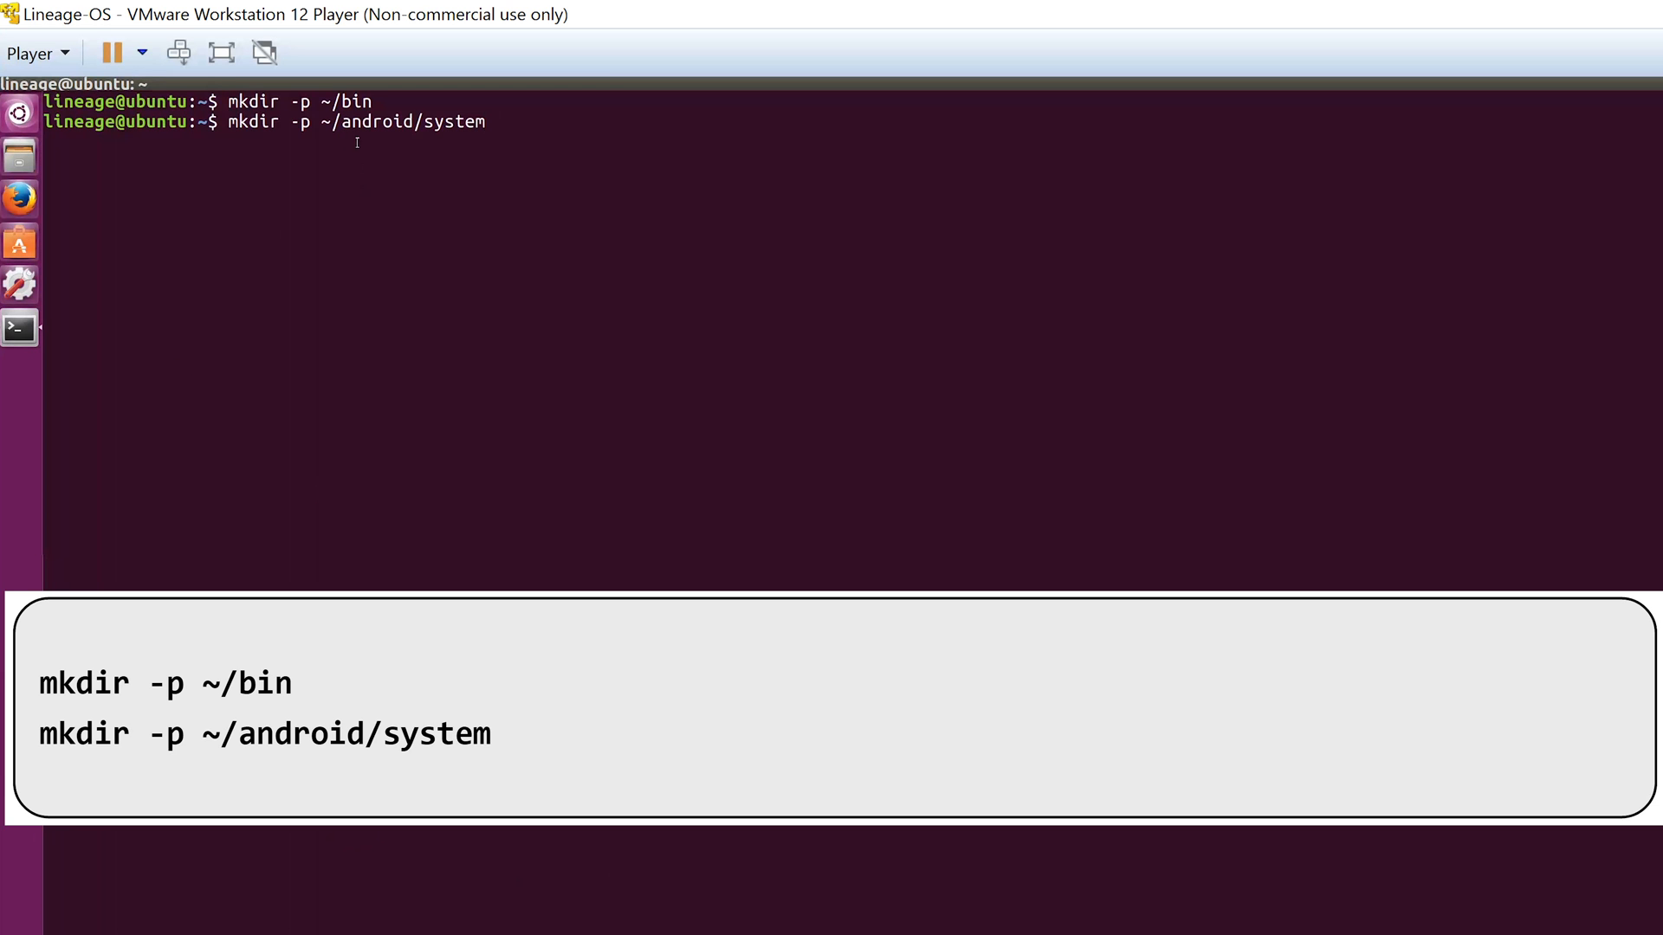
key("Return")
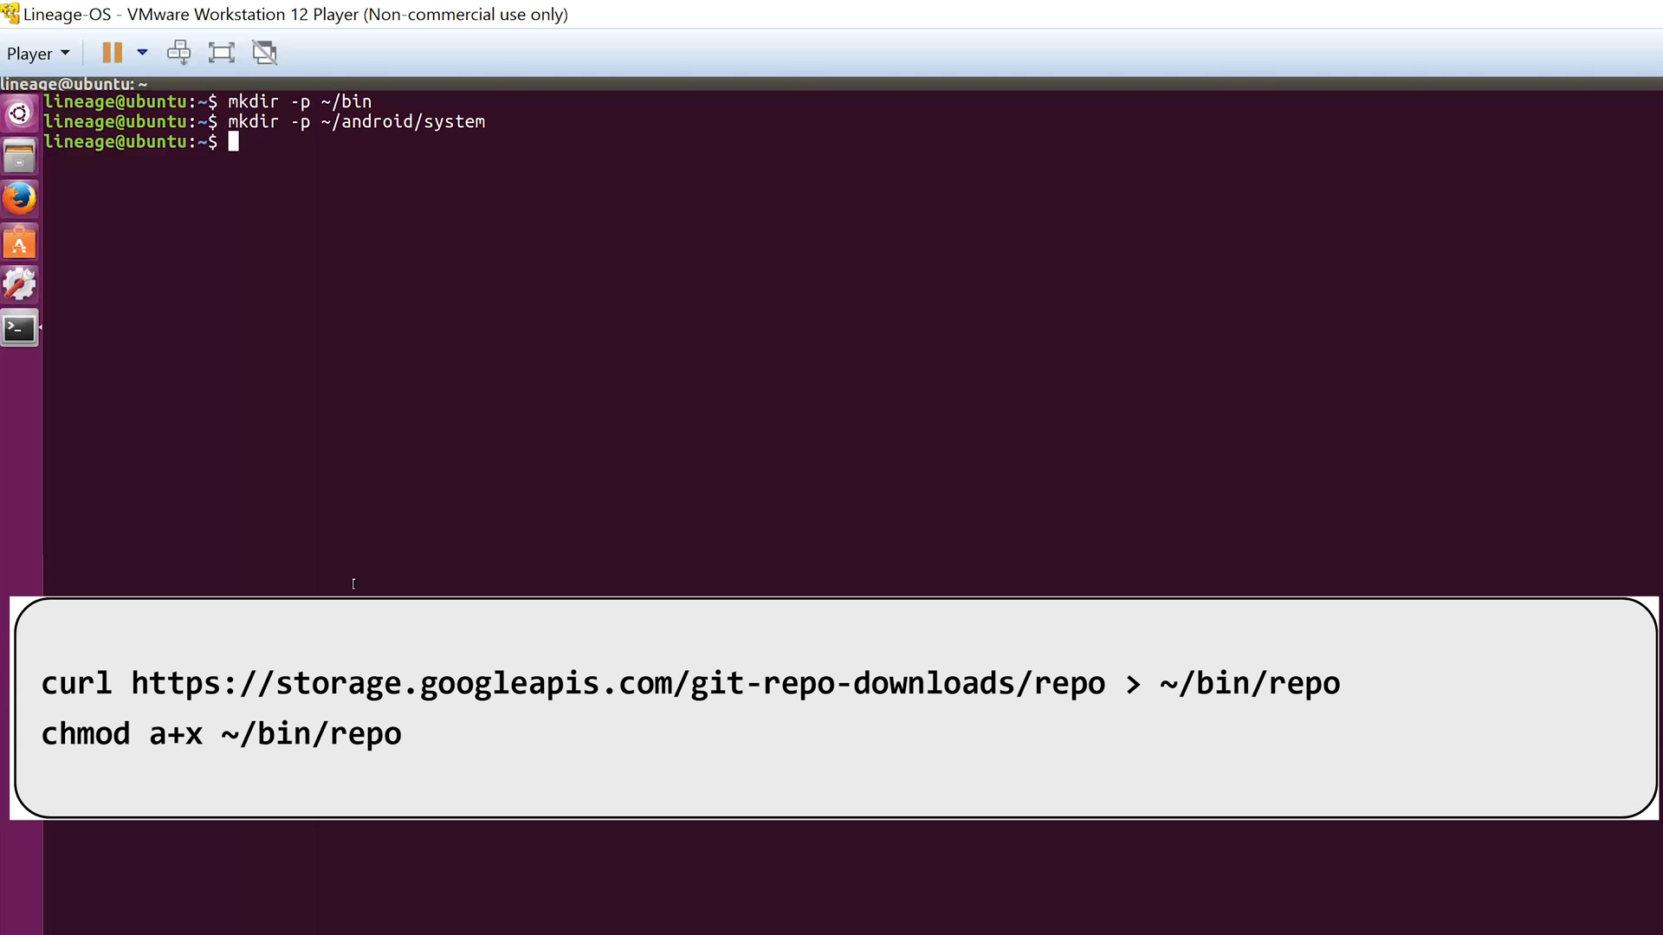
key("Return")
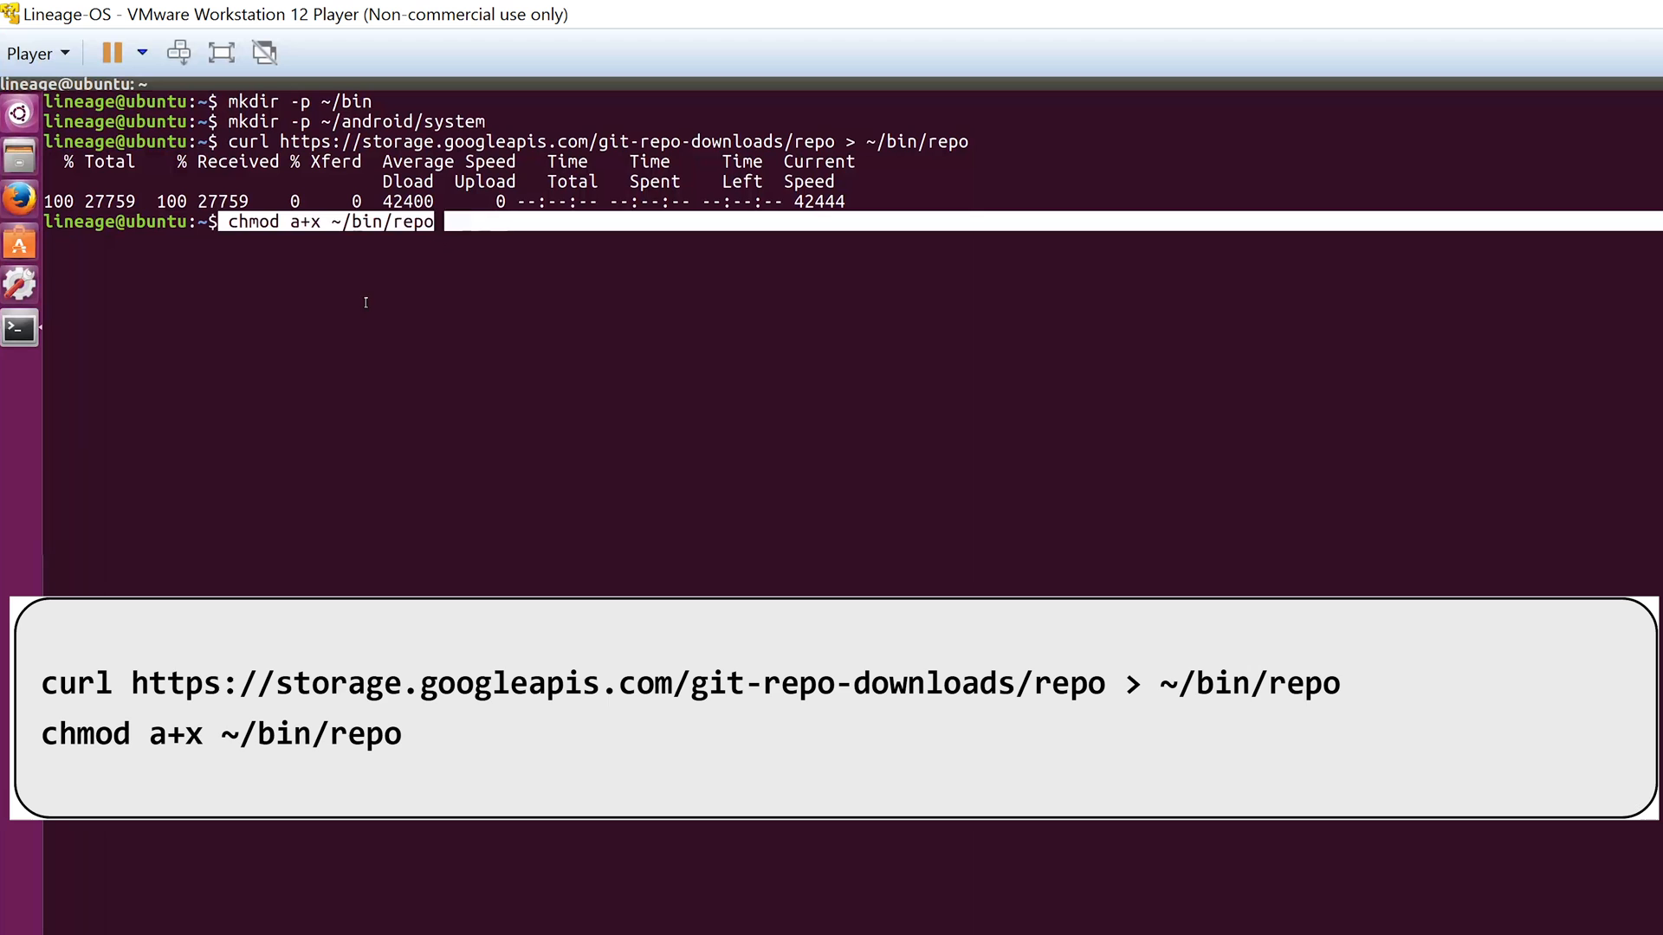
key("Return")
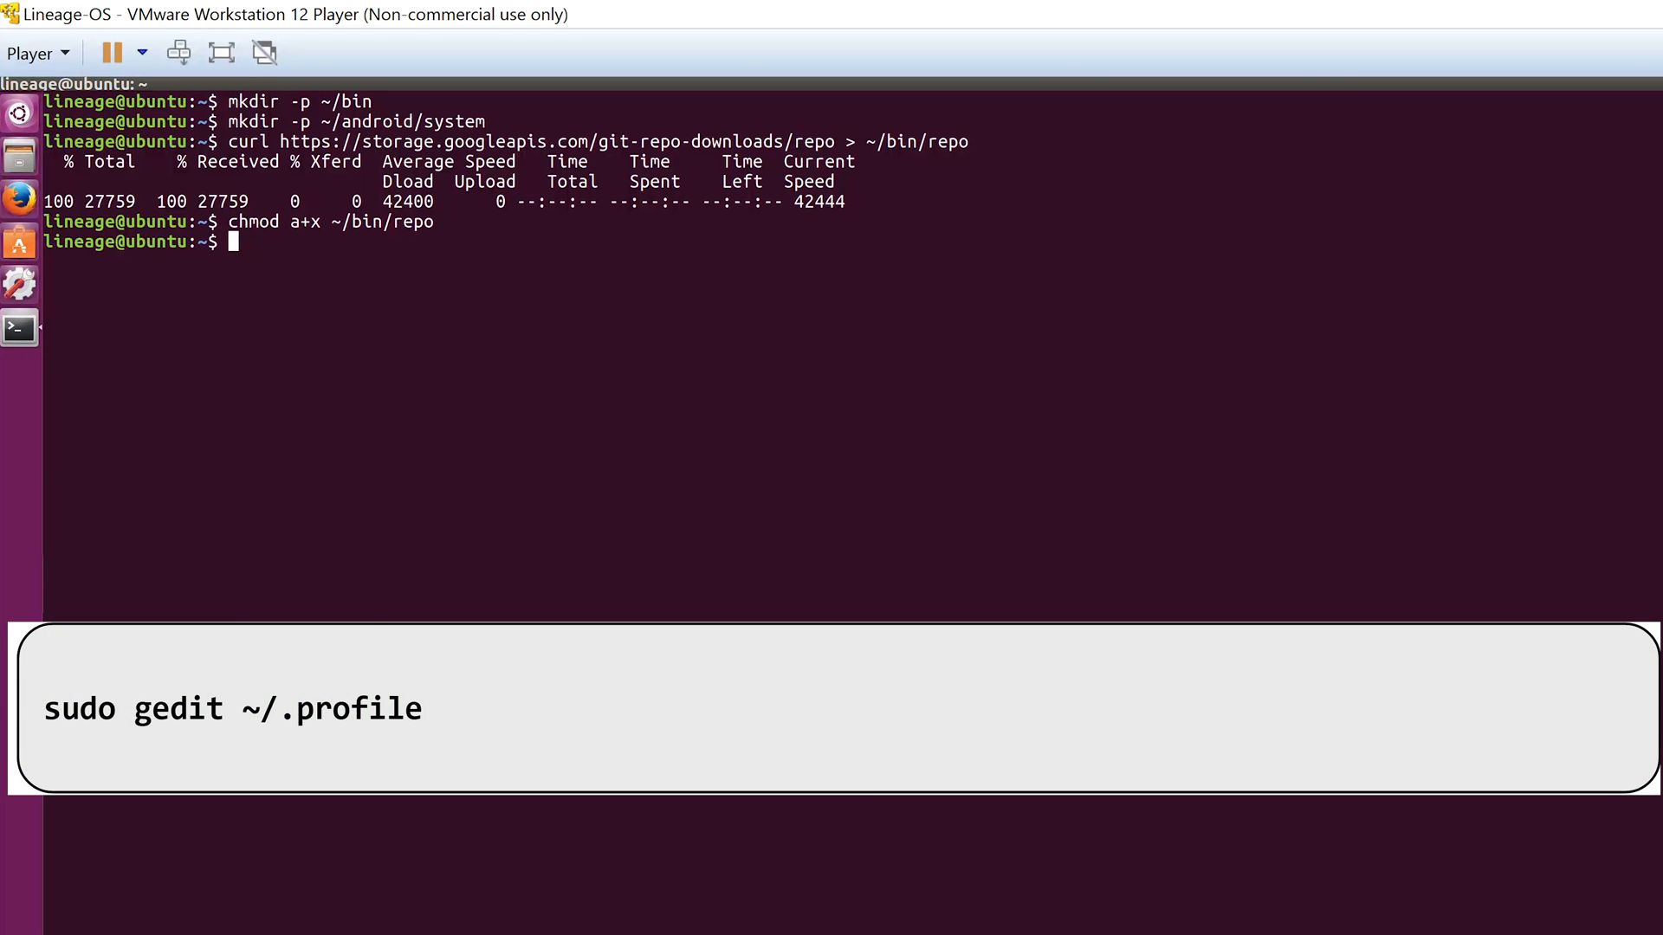
Review in ~/.profile the comment and PATH line that add $HOME/bin
type("sudo gedit ~/.profile")
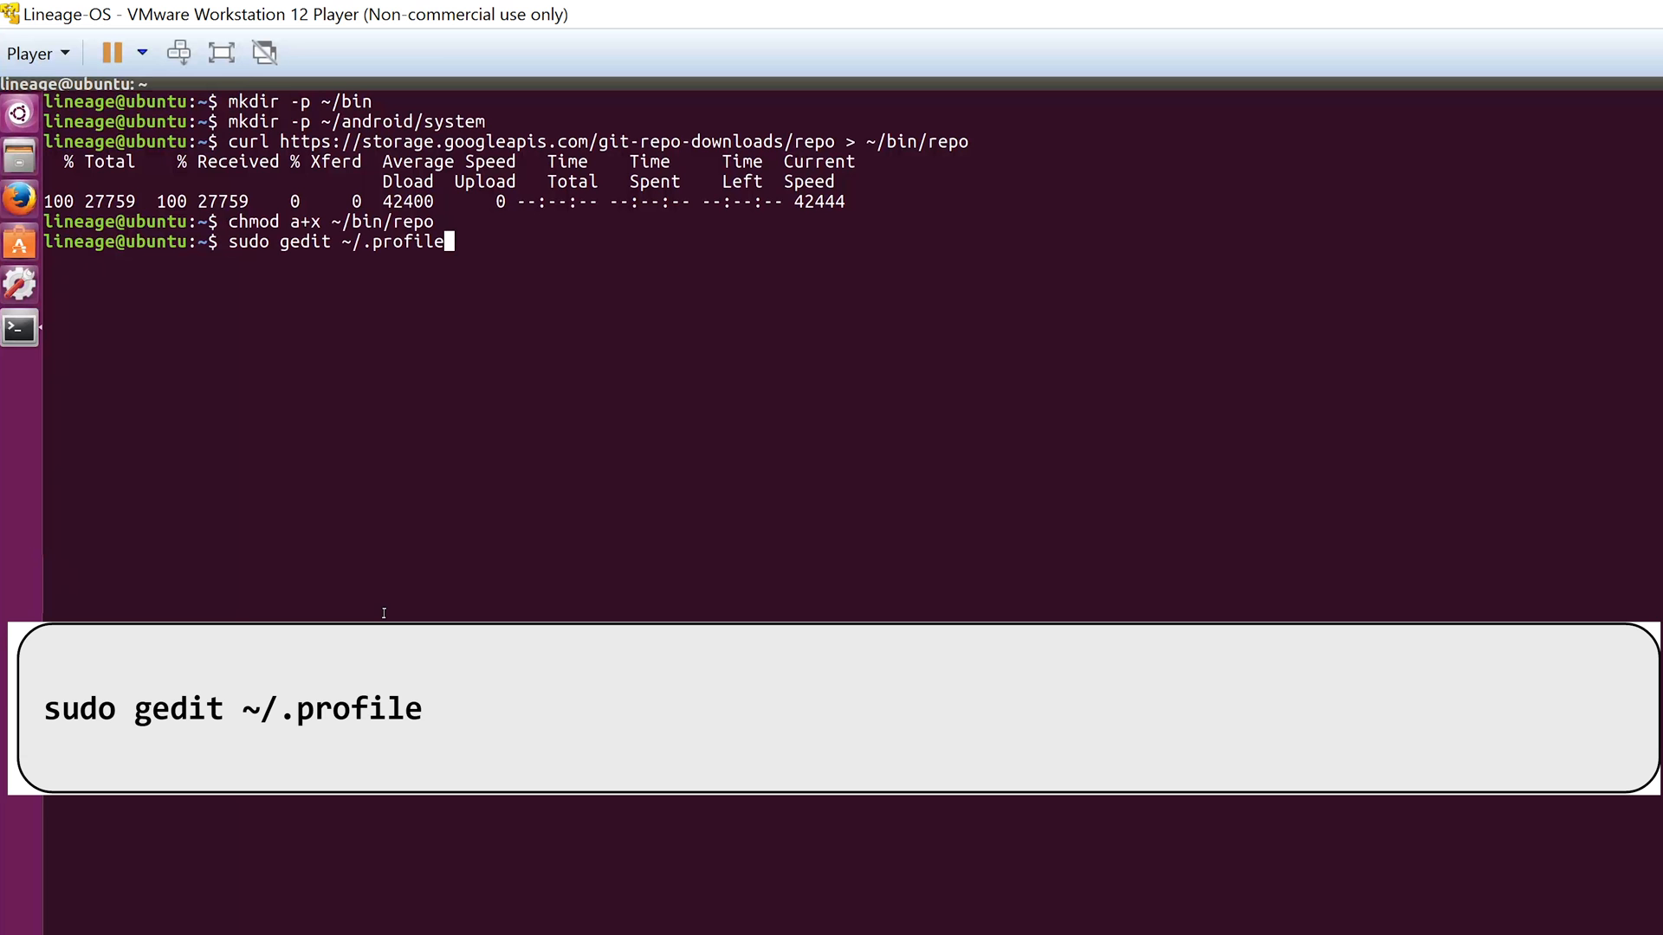
key("Return")
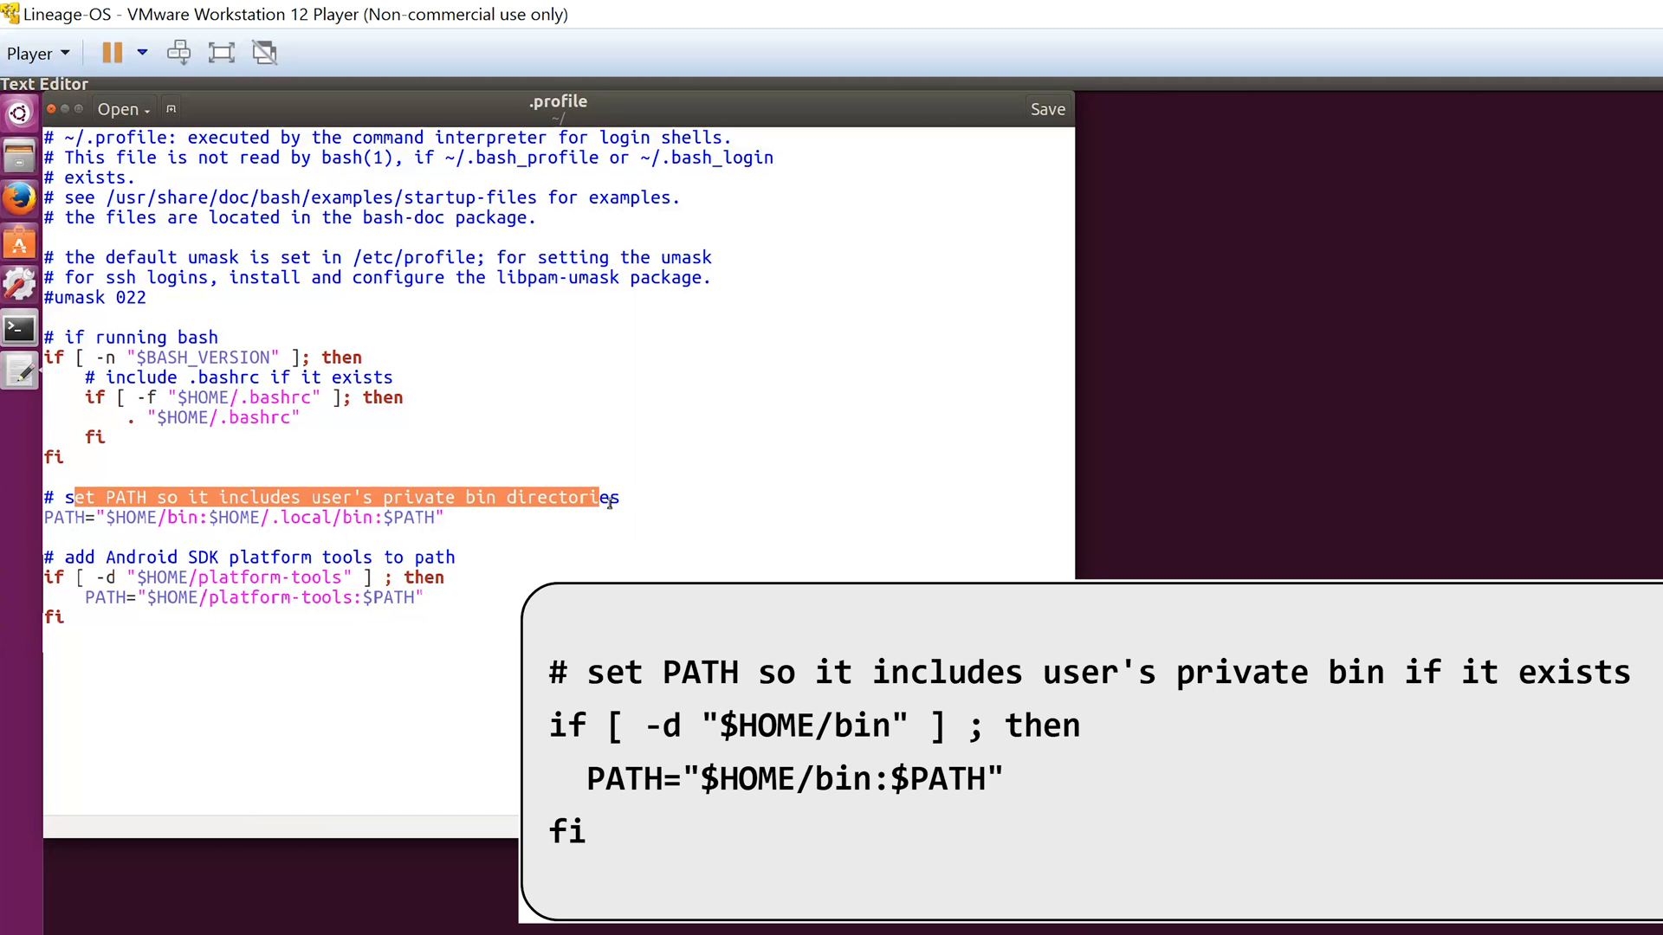
left_click(211, 530)
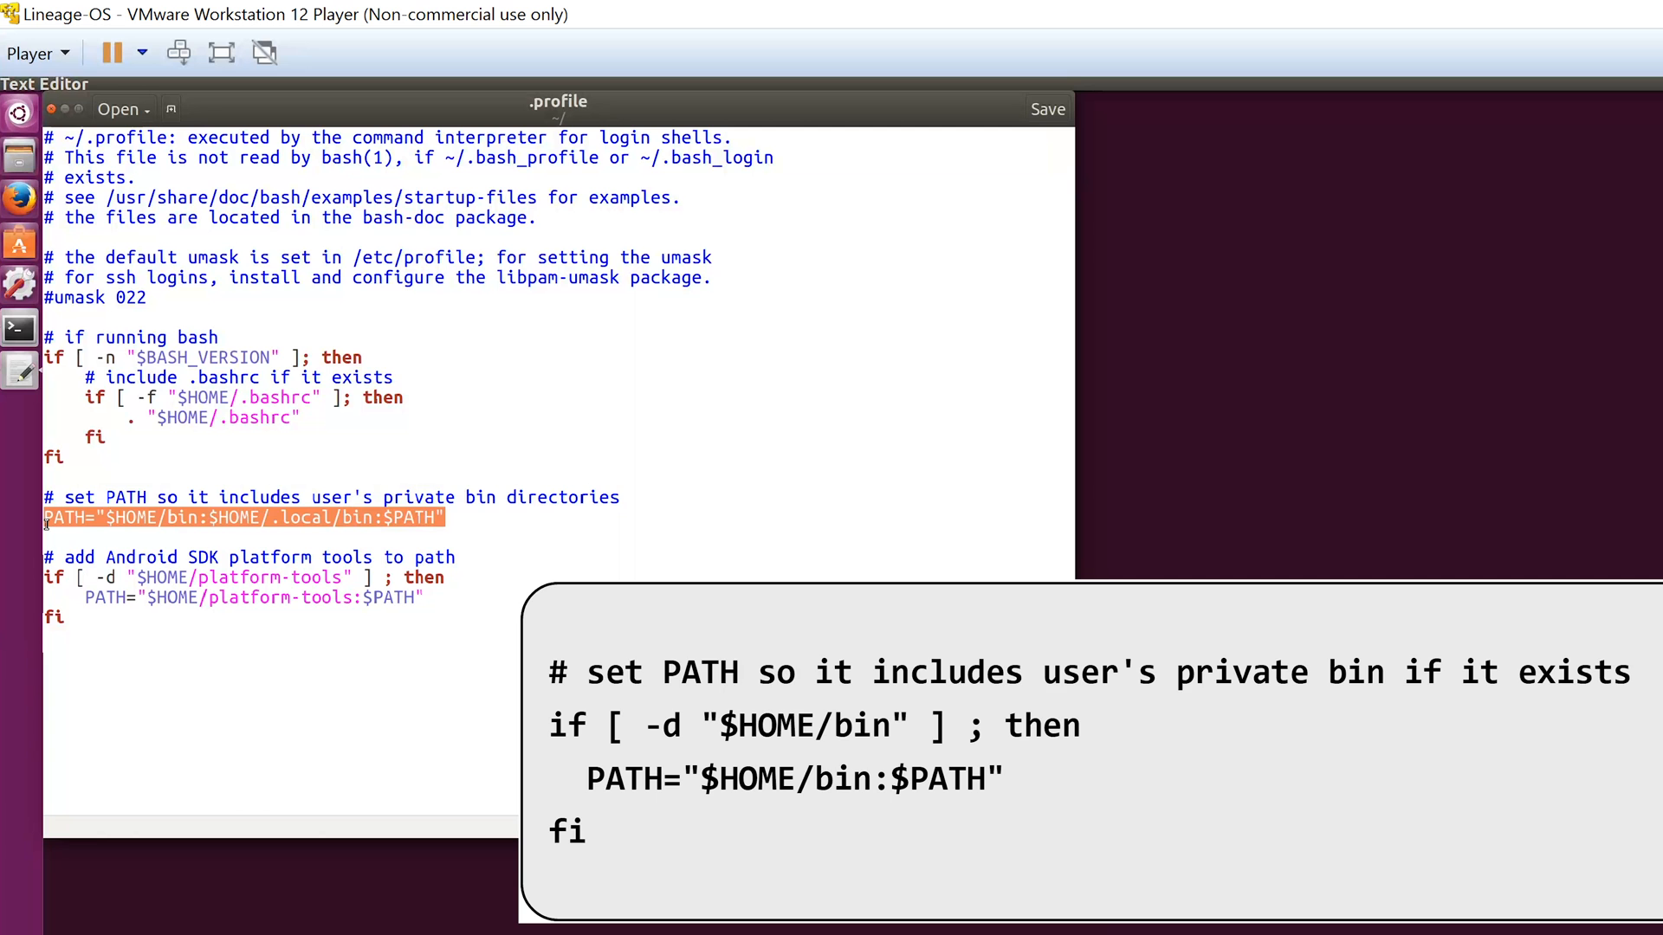
left_click(1046, 109)
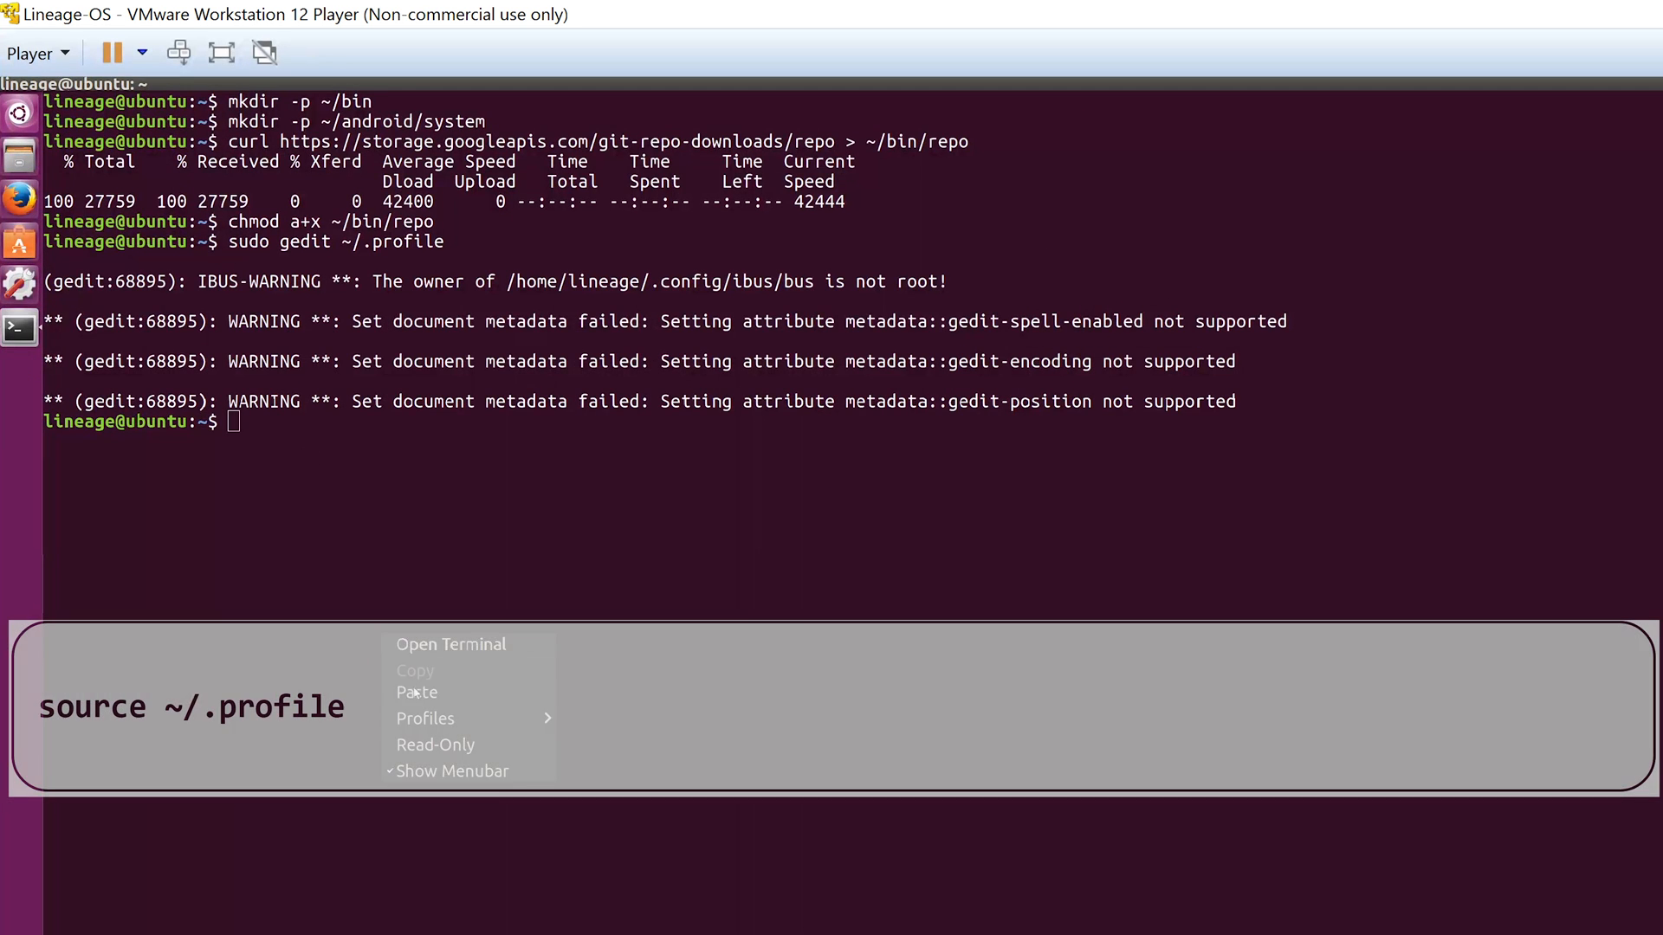
Source ~/.profile and cd into ~/android/system
left_click(415, 691)
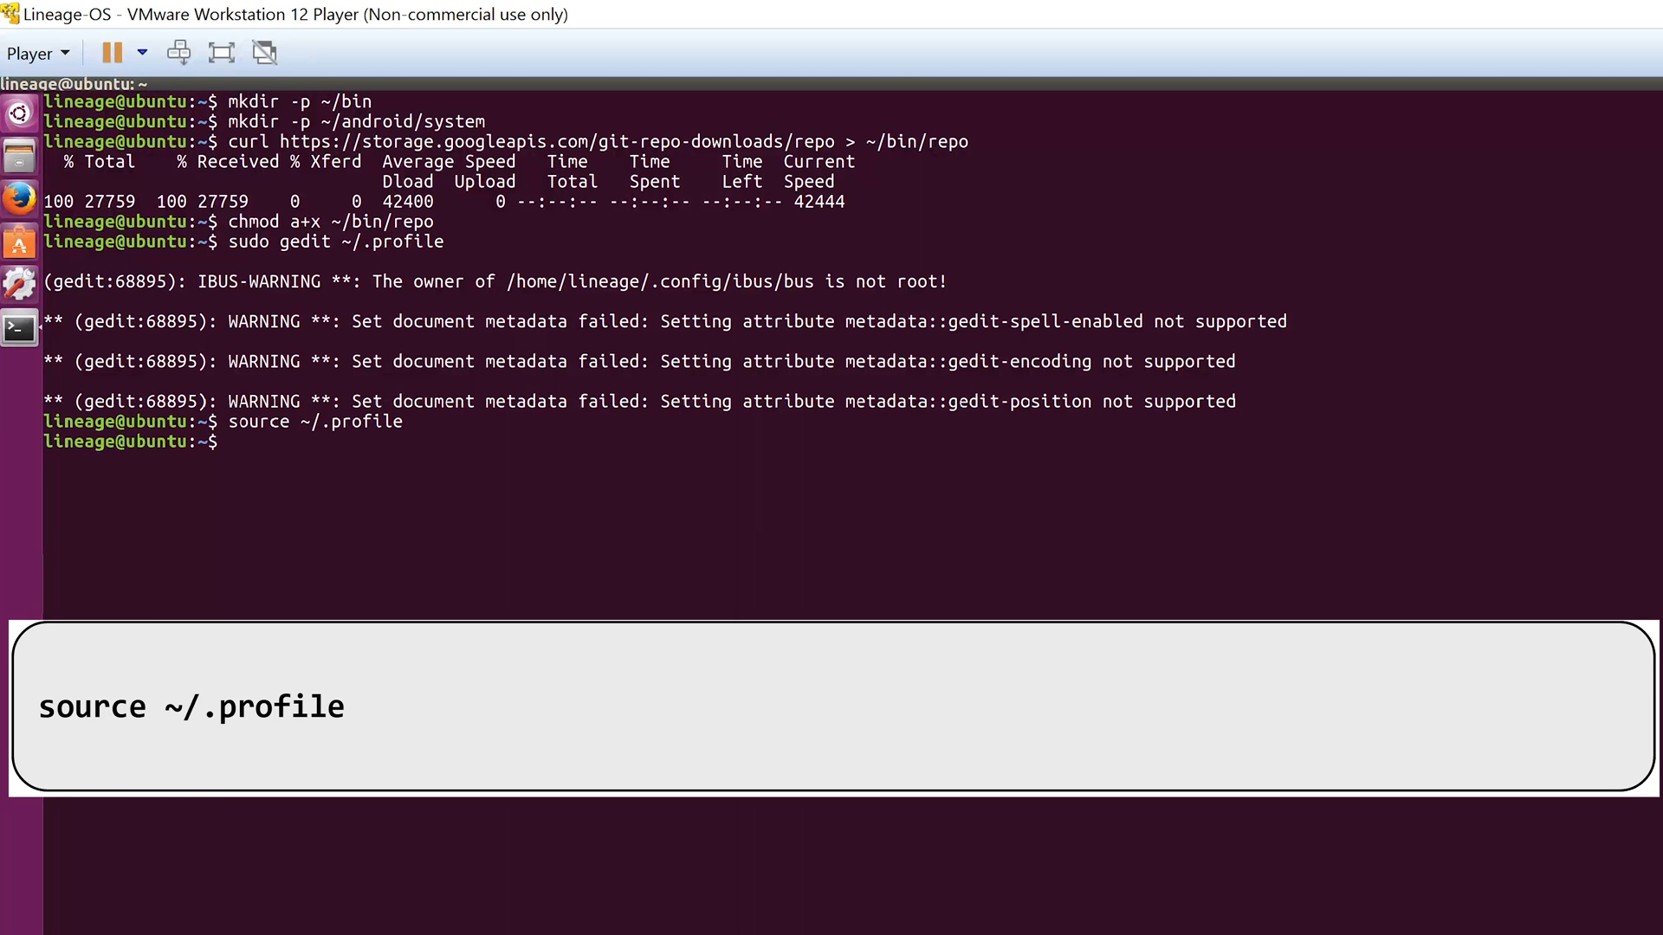
type("c")
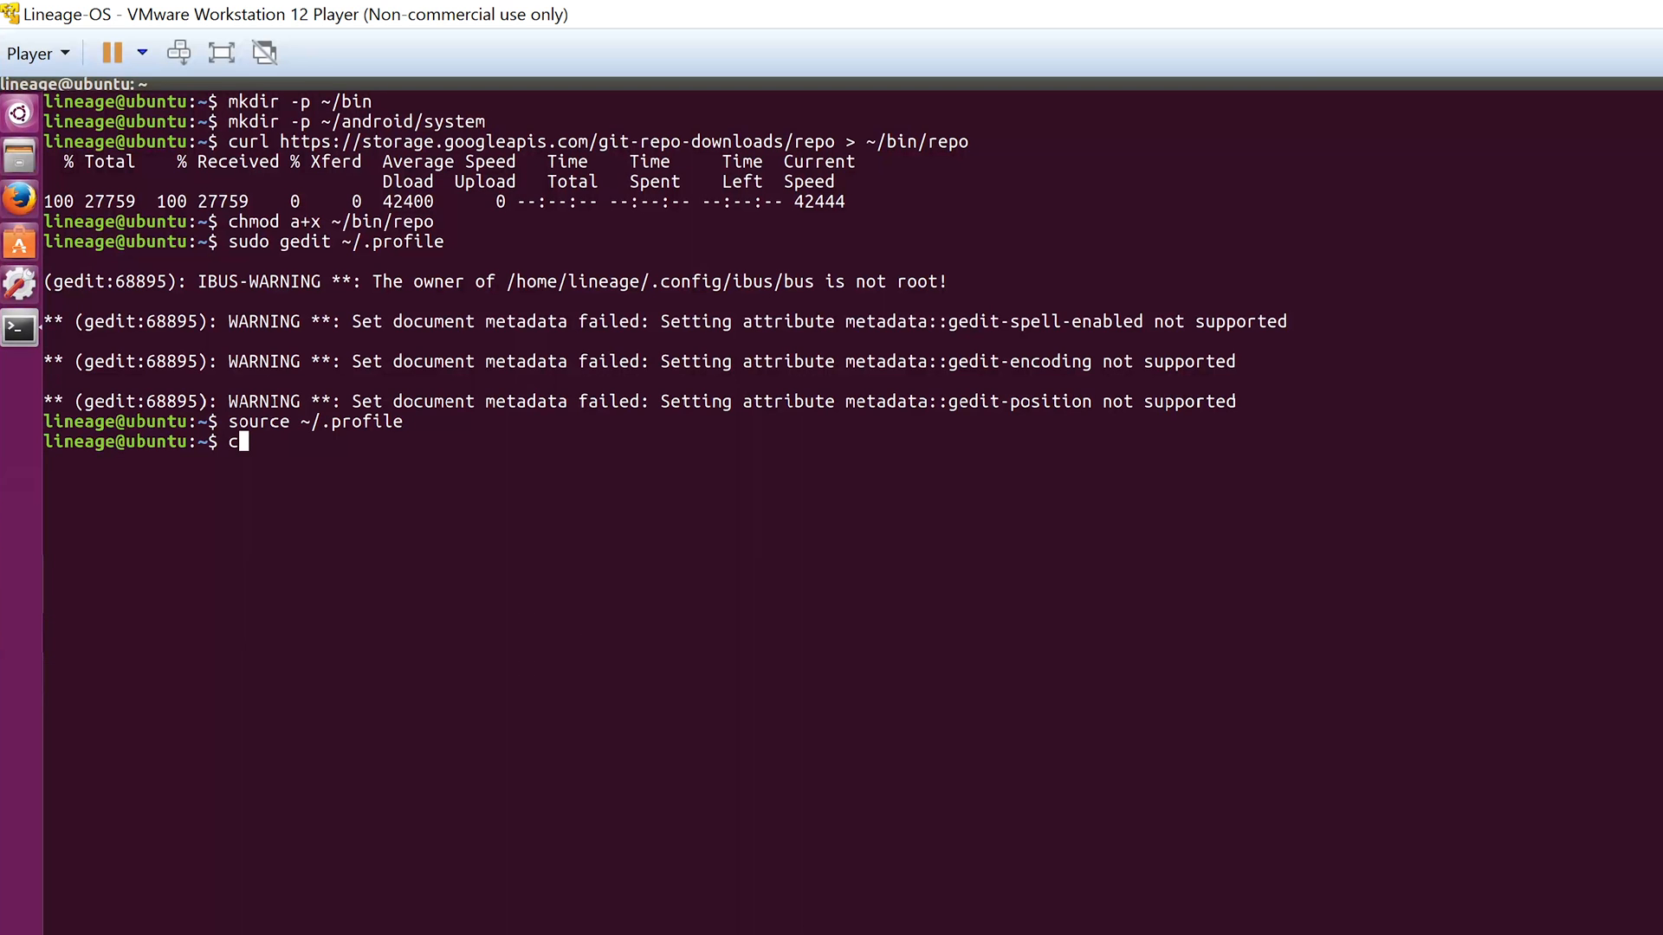
type("d")
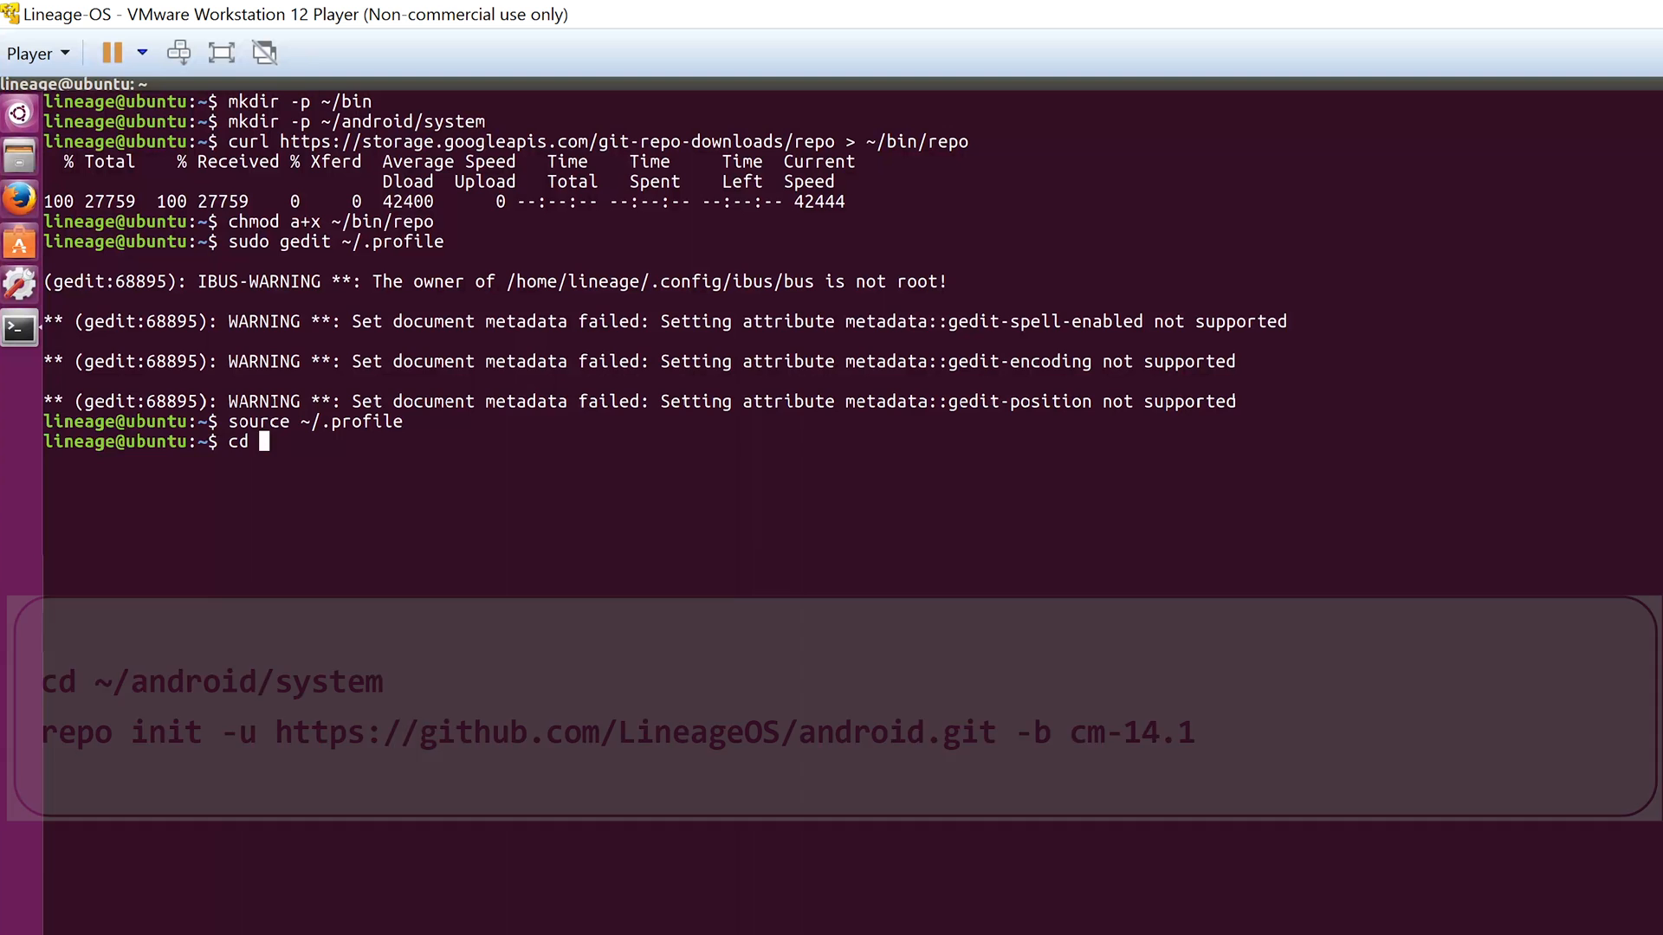
type("~")
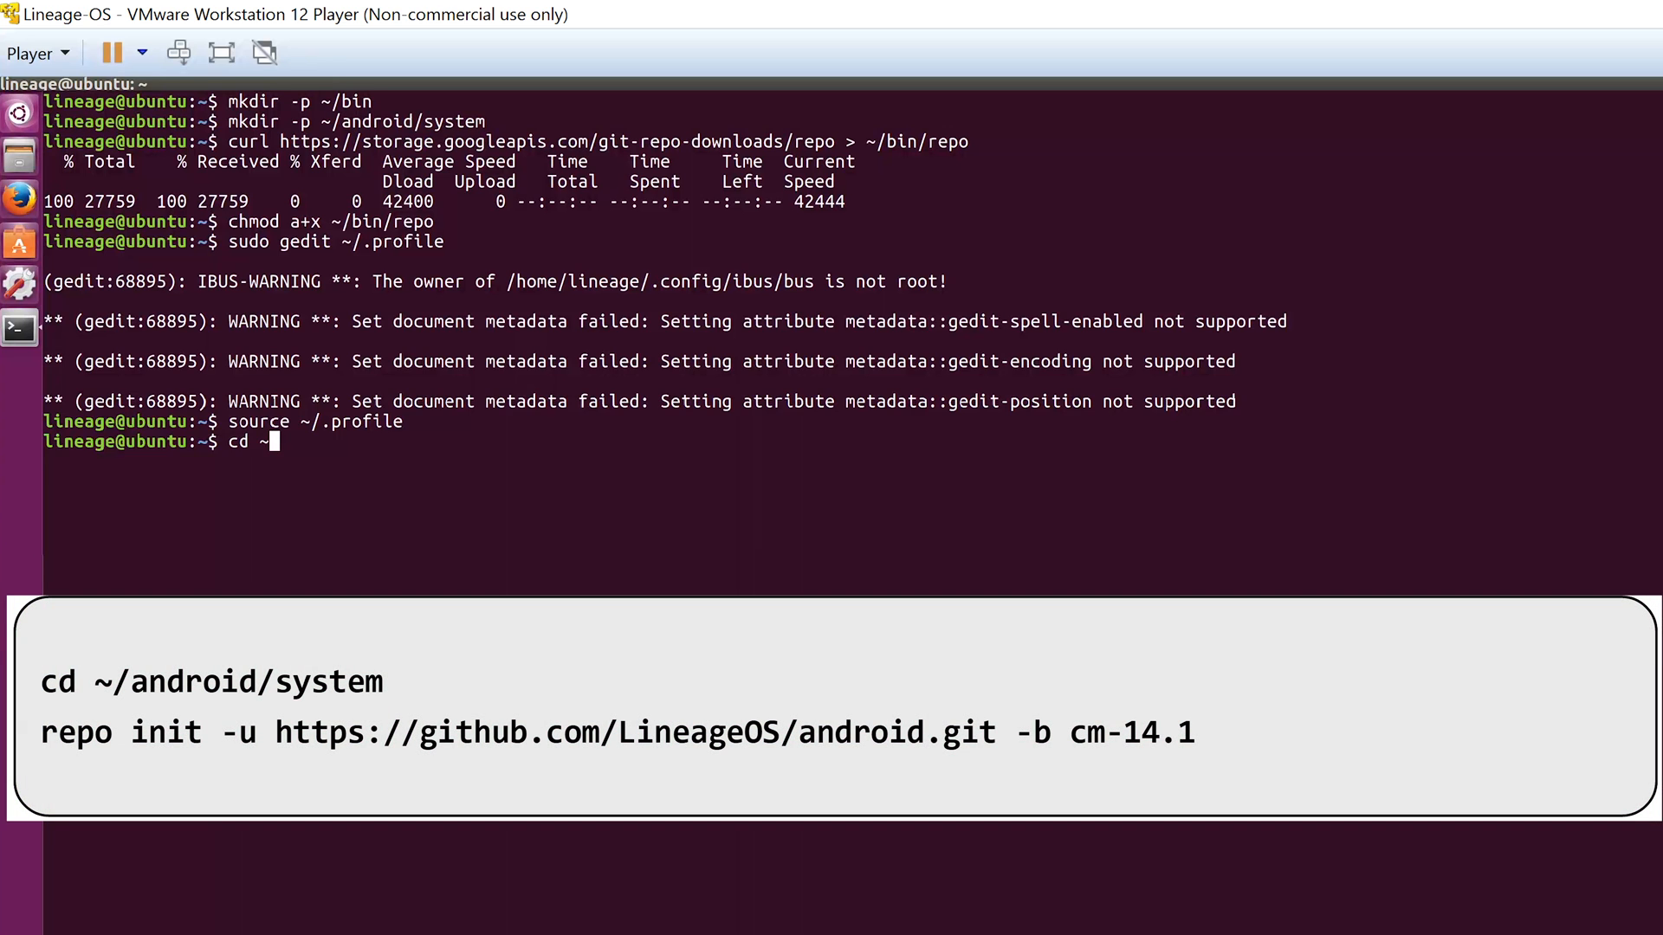
type("/android")
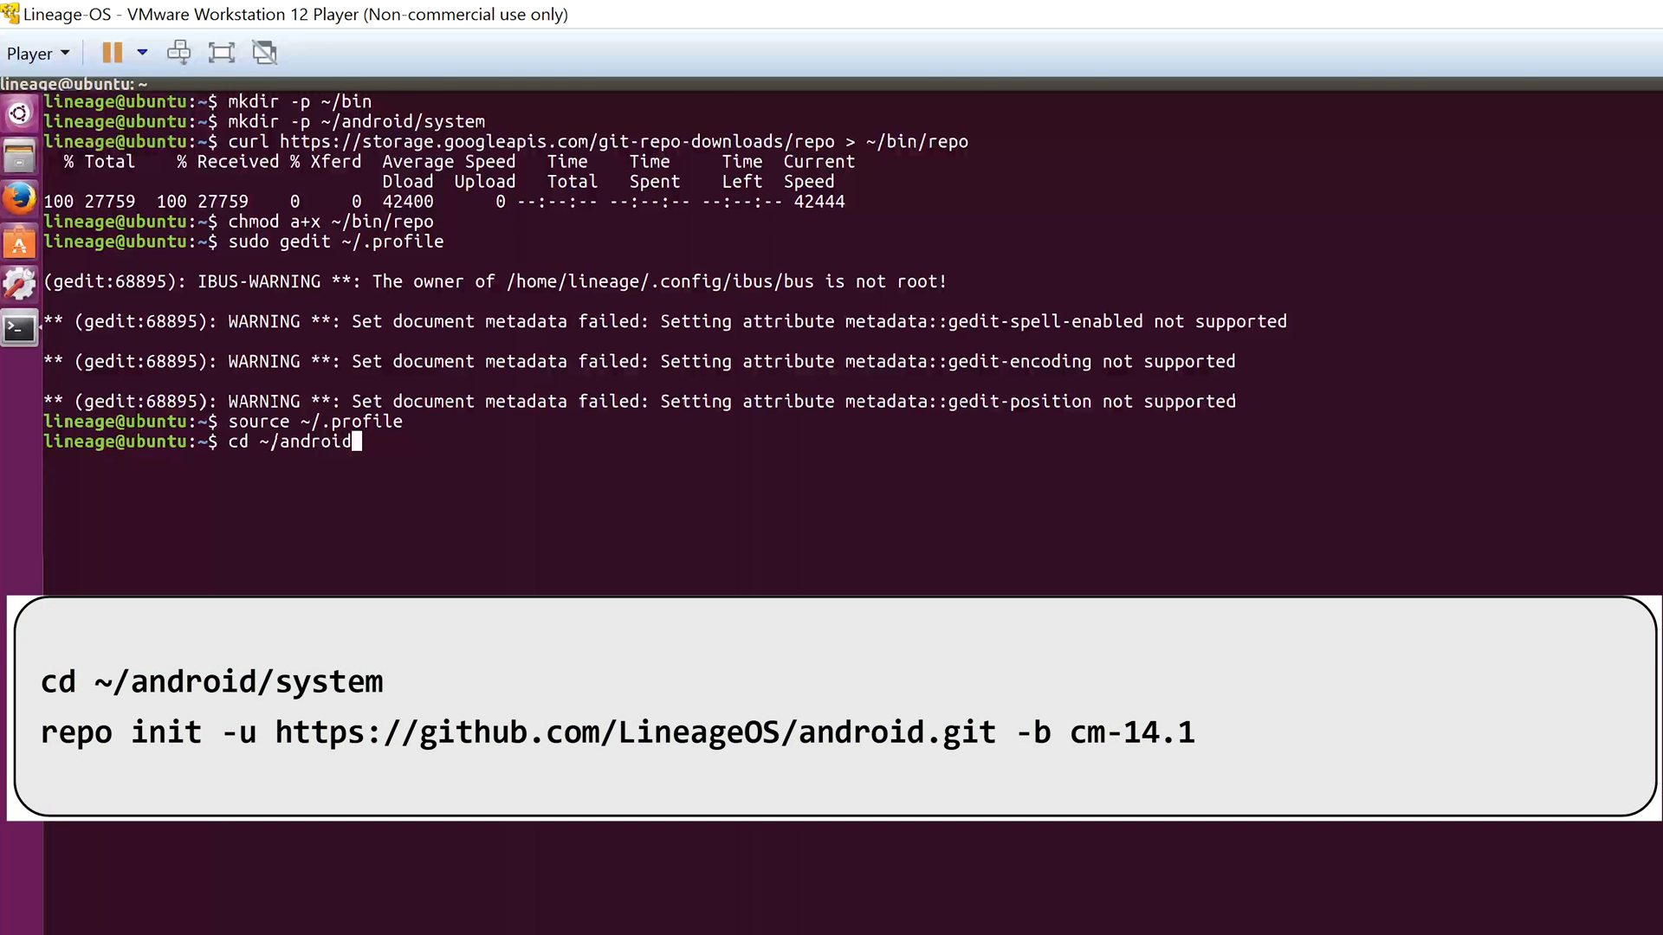
type("/syste")
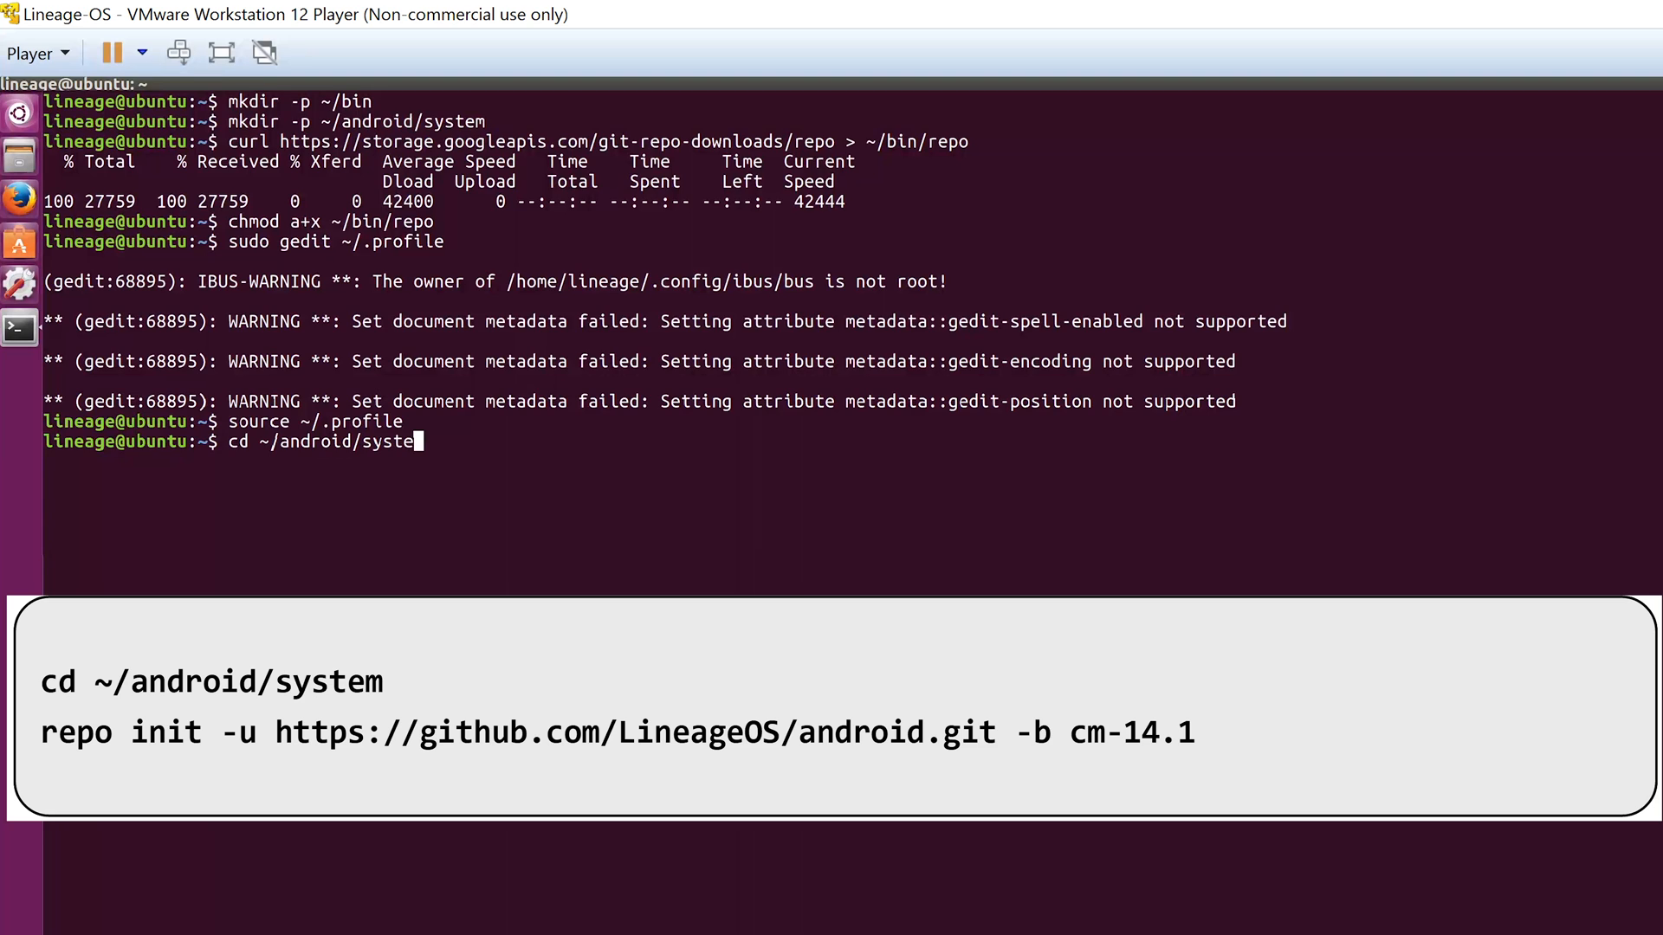
key("Return")
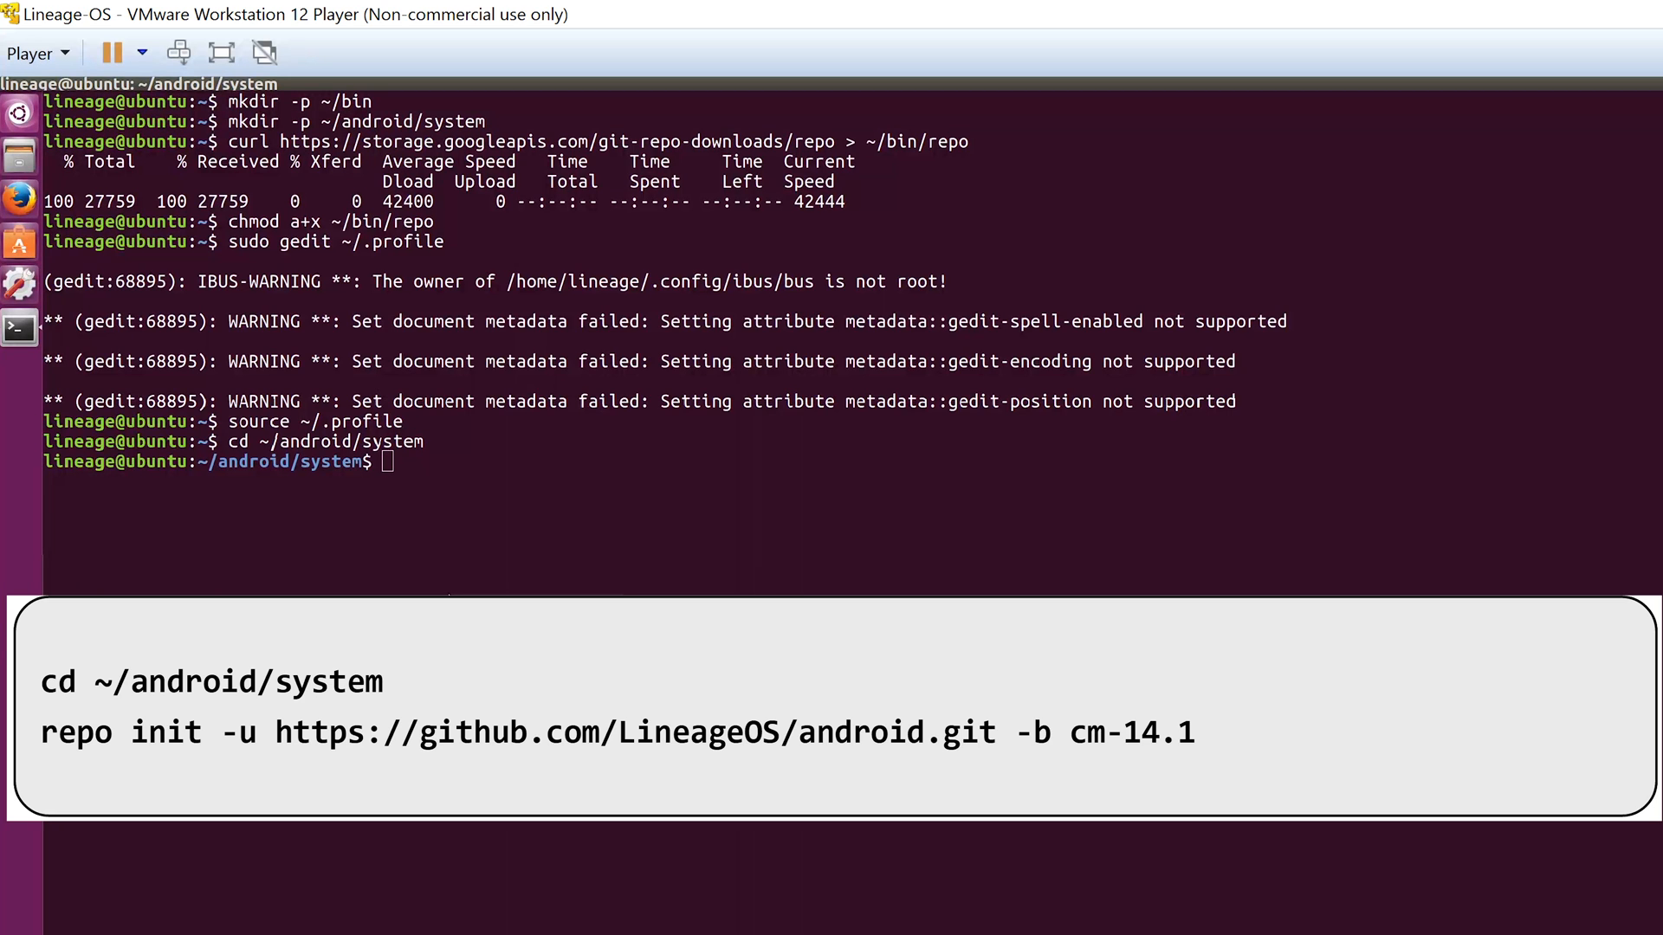
type("repo init -u https://github.com/LineageOS/android.git -b cm-14.1")
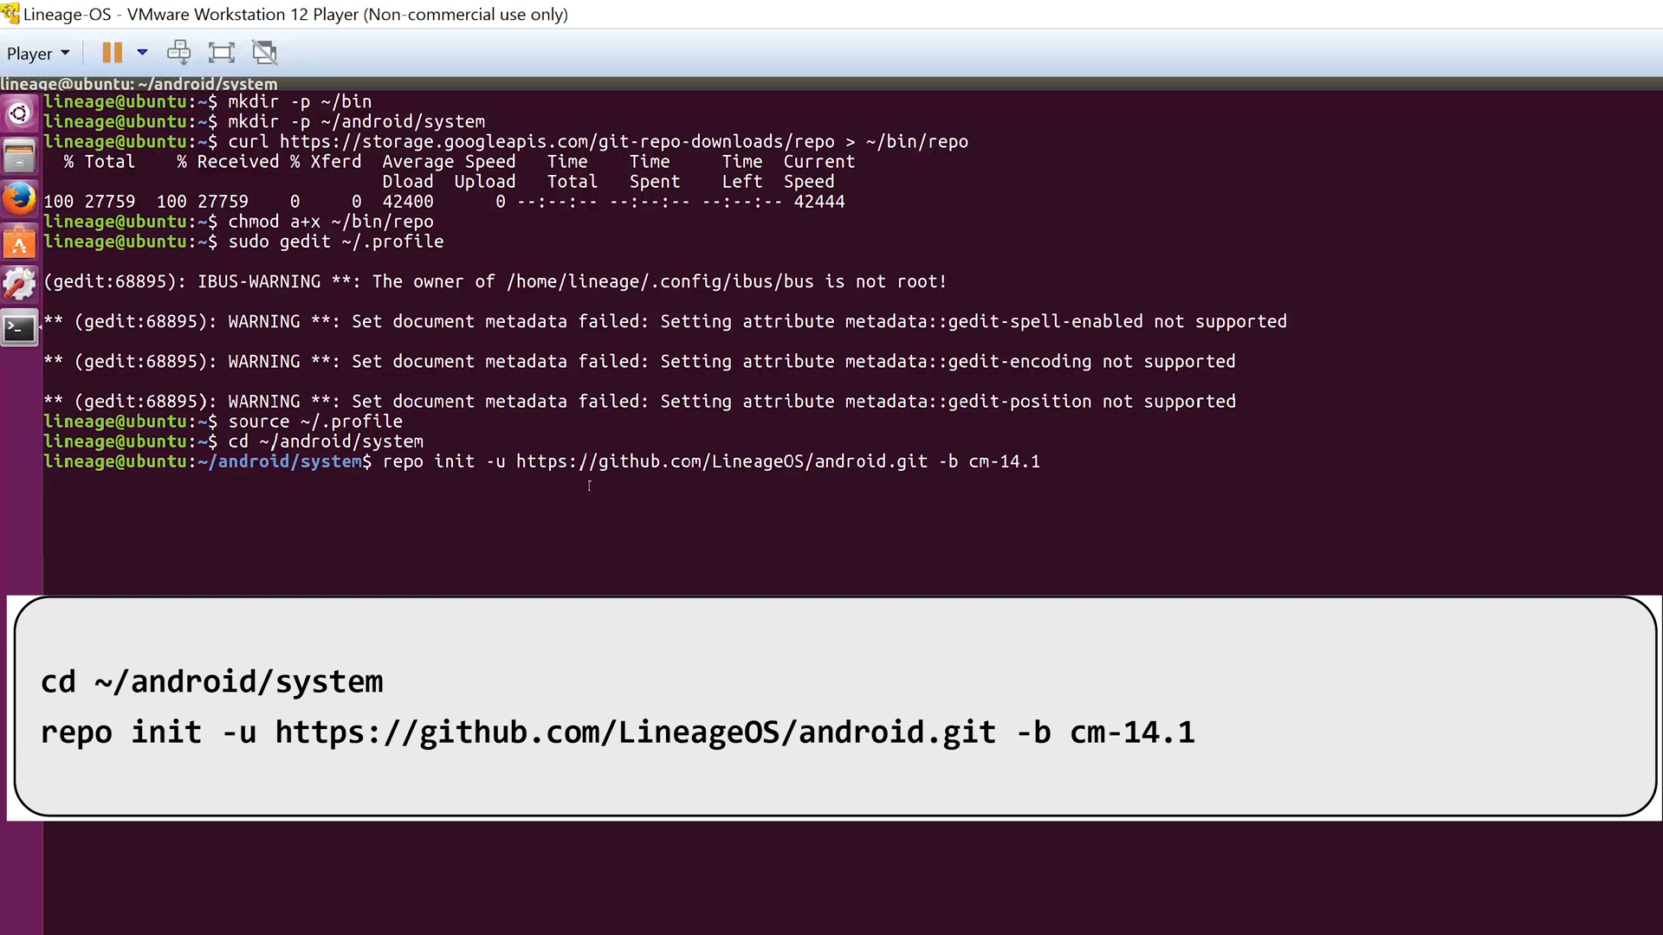
key("Return")
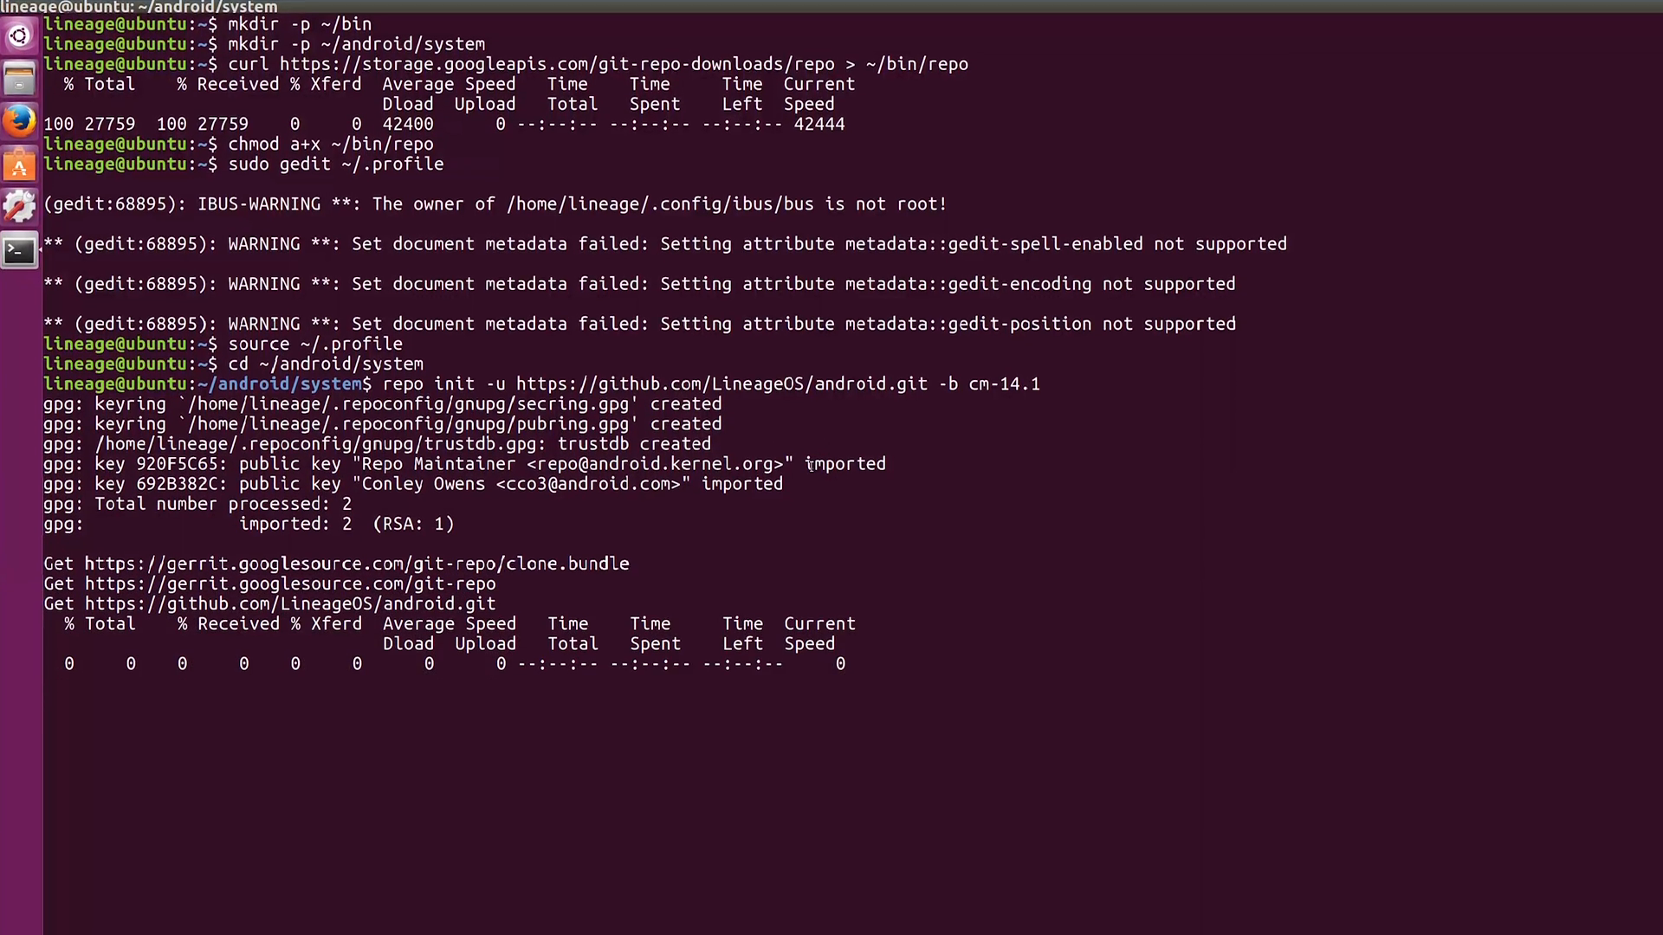
scroll("down", 3)
type("git config --global user.email \"")
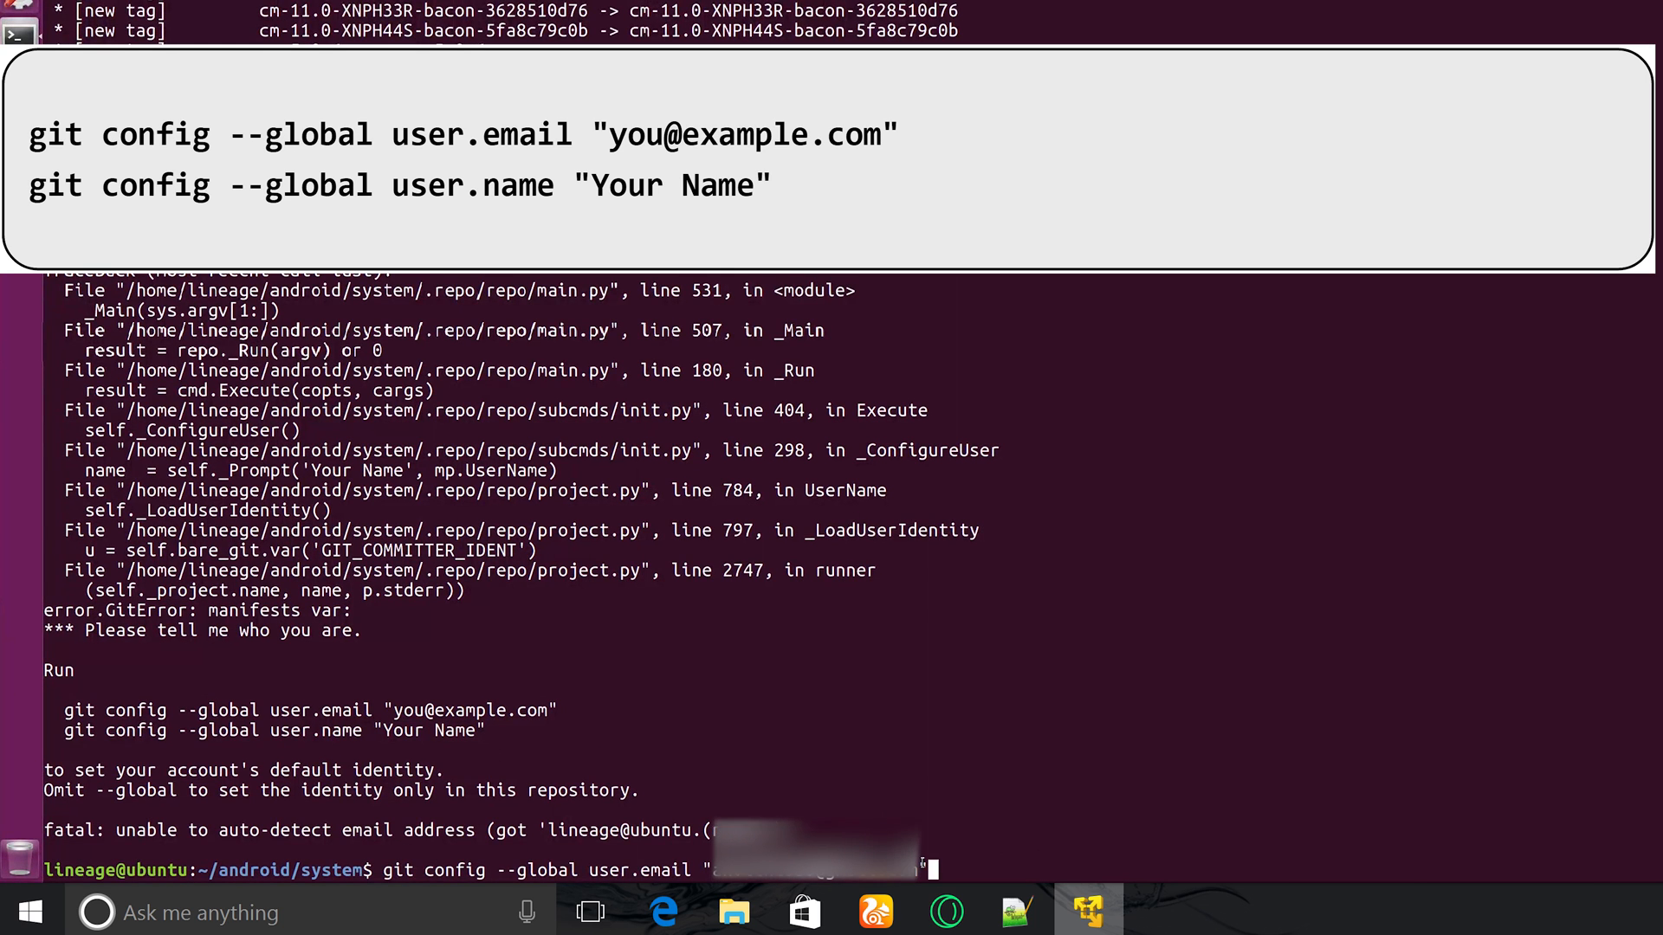
Set git user.email and user.name "Anvith Lobo" globally, rerun repo init and answer y to colour
key("Return")
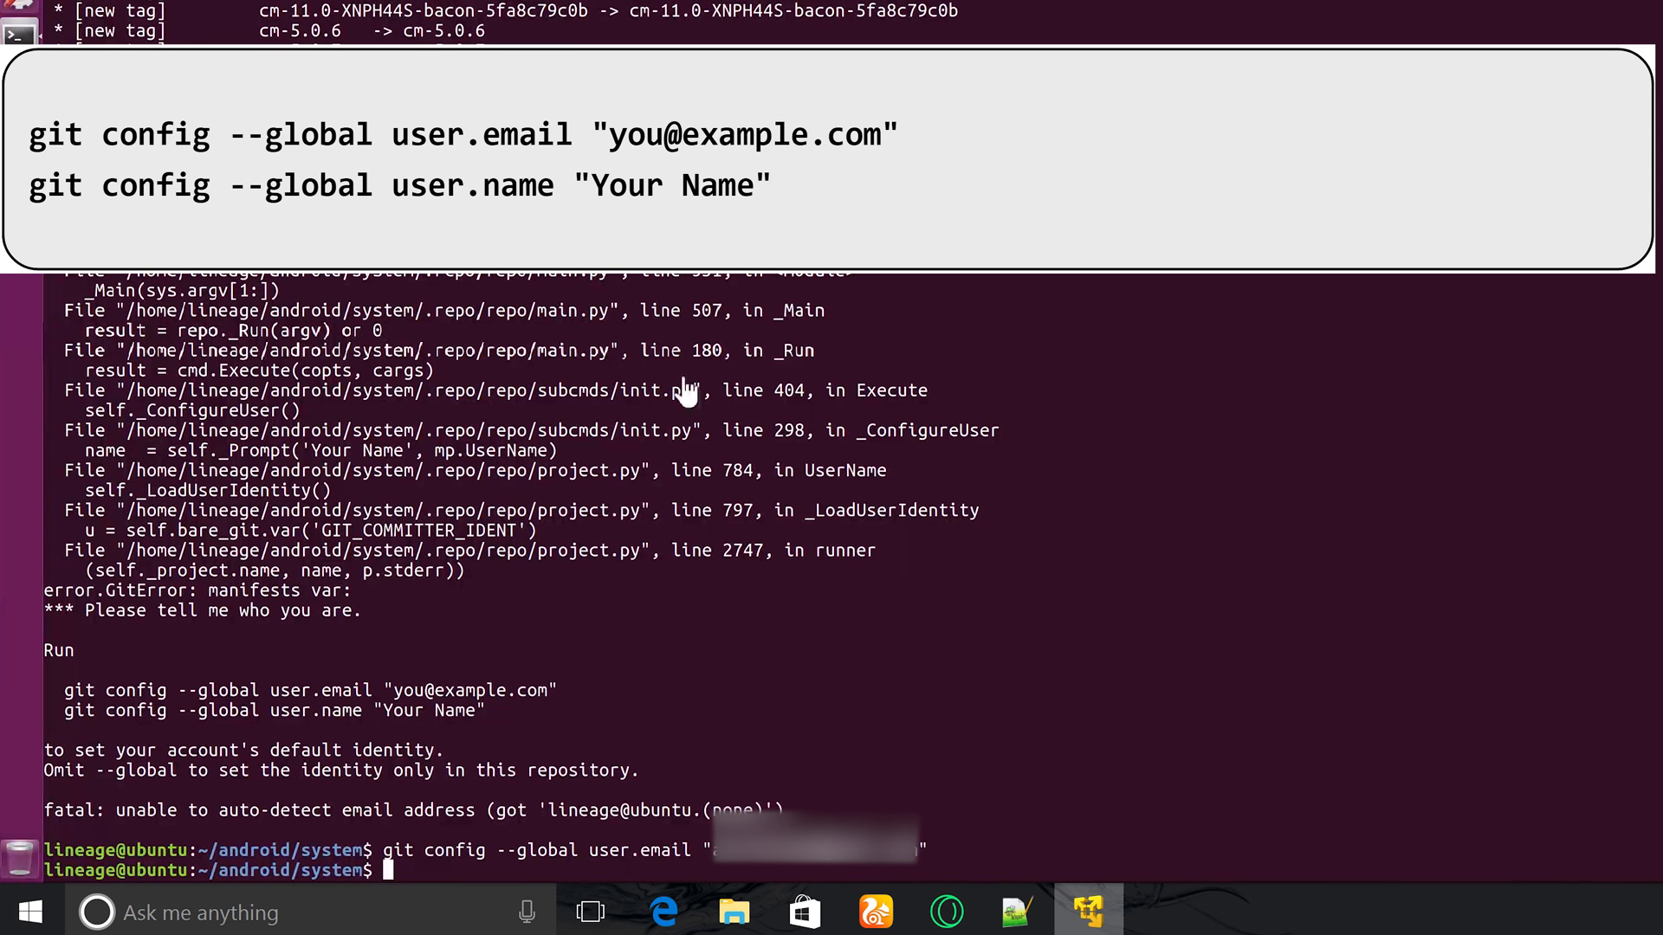
type("git config --global user.name \"Anvith Lobo\"")
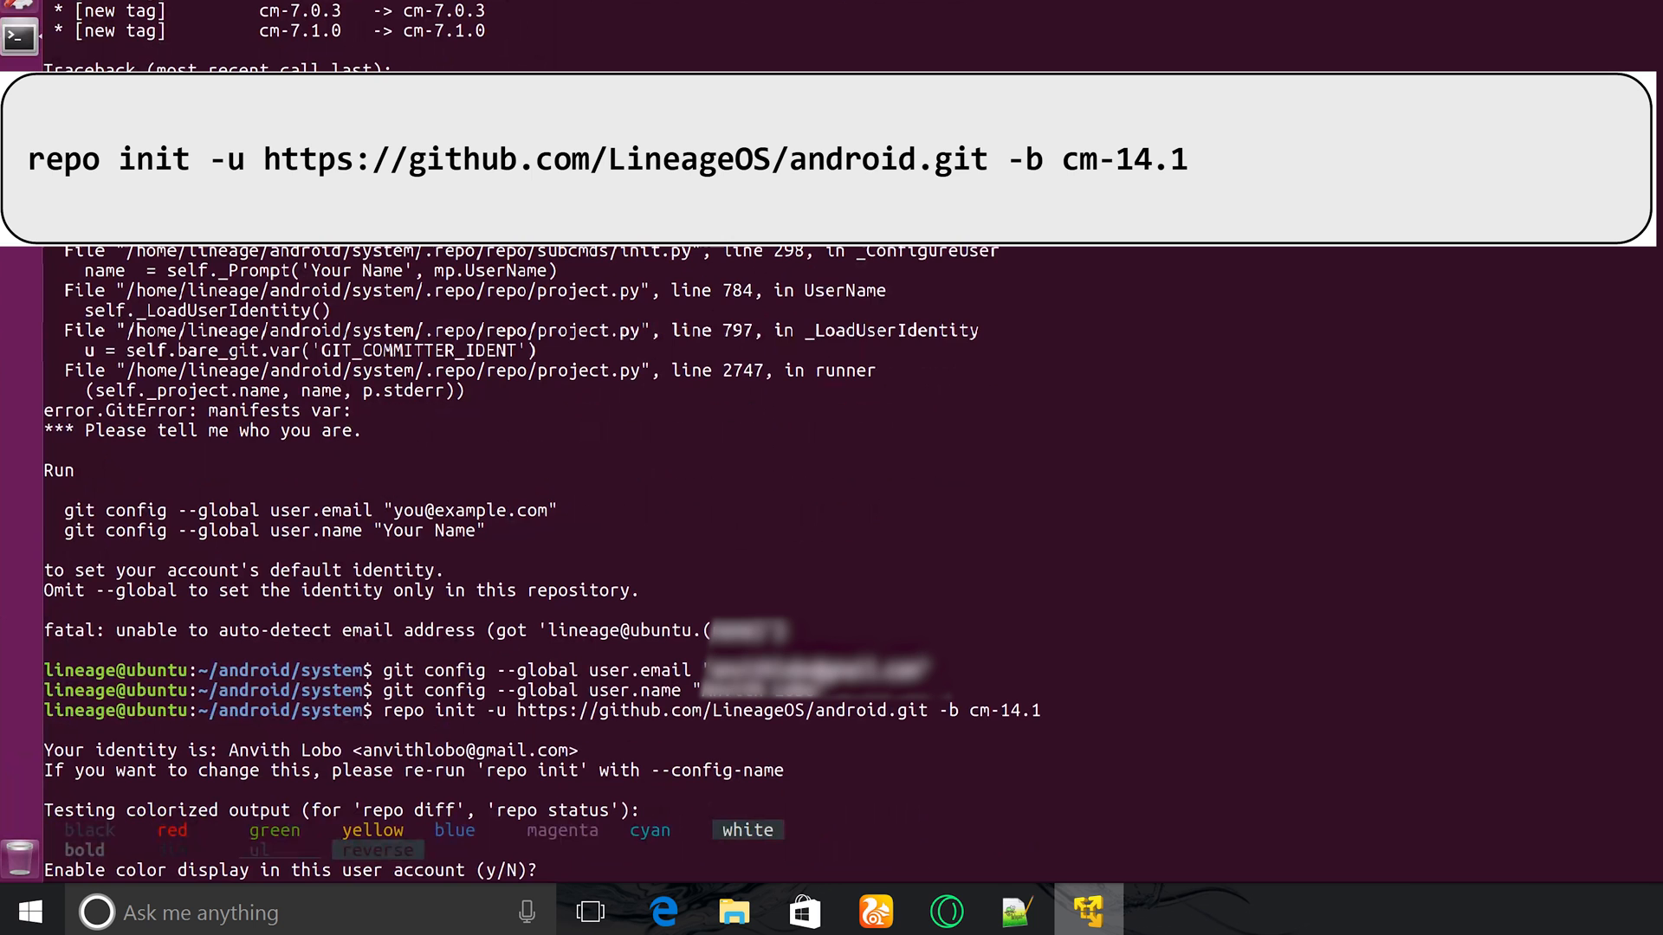
type("y")
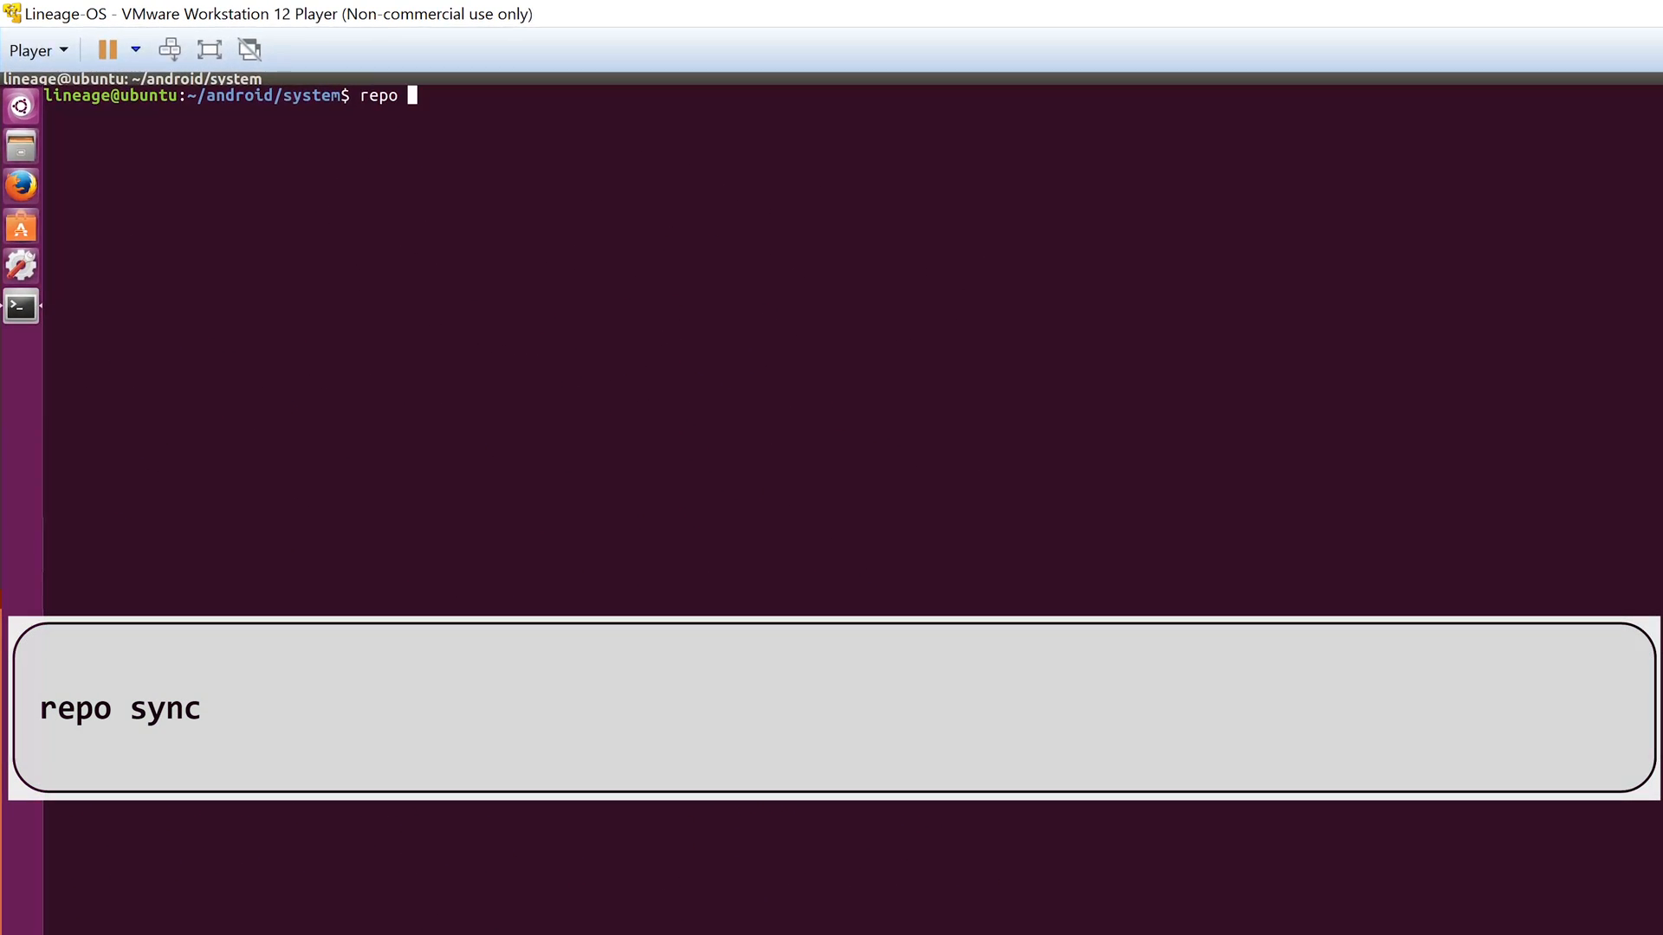
Run repo sync and let the LineageOS cm-14.1 source download finish at 100%
key("Return")
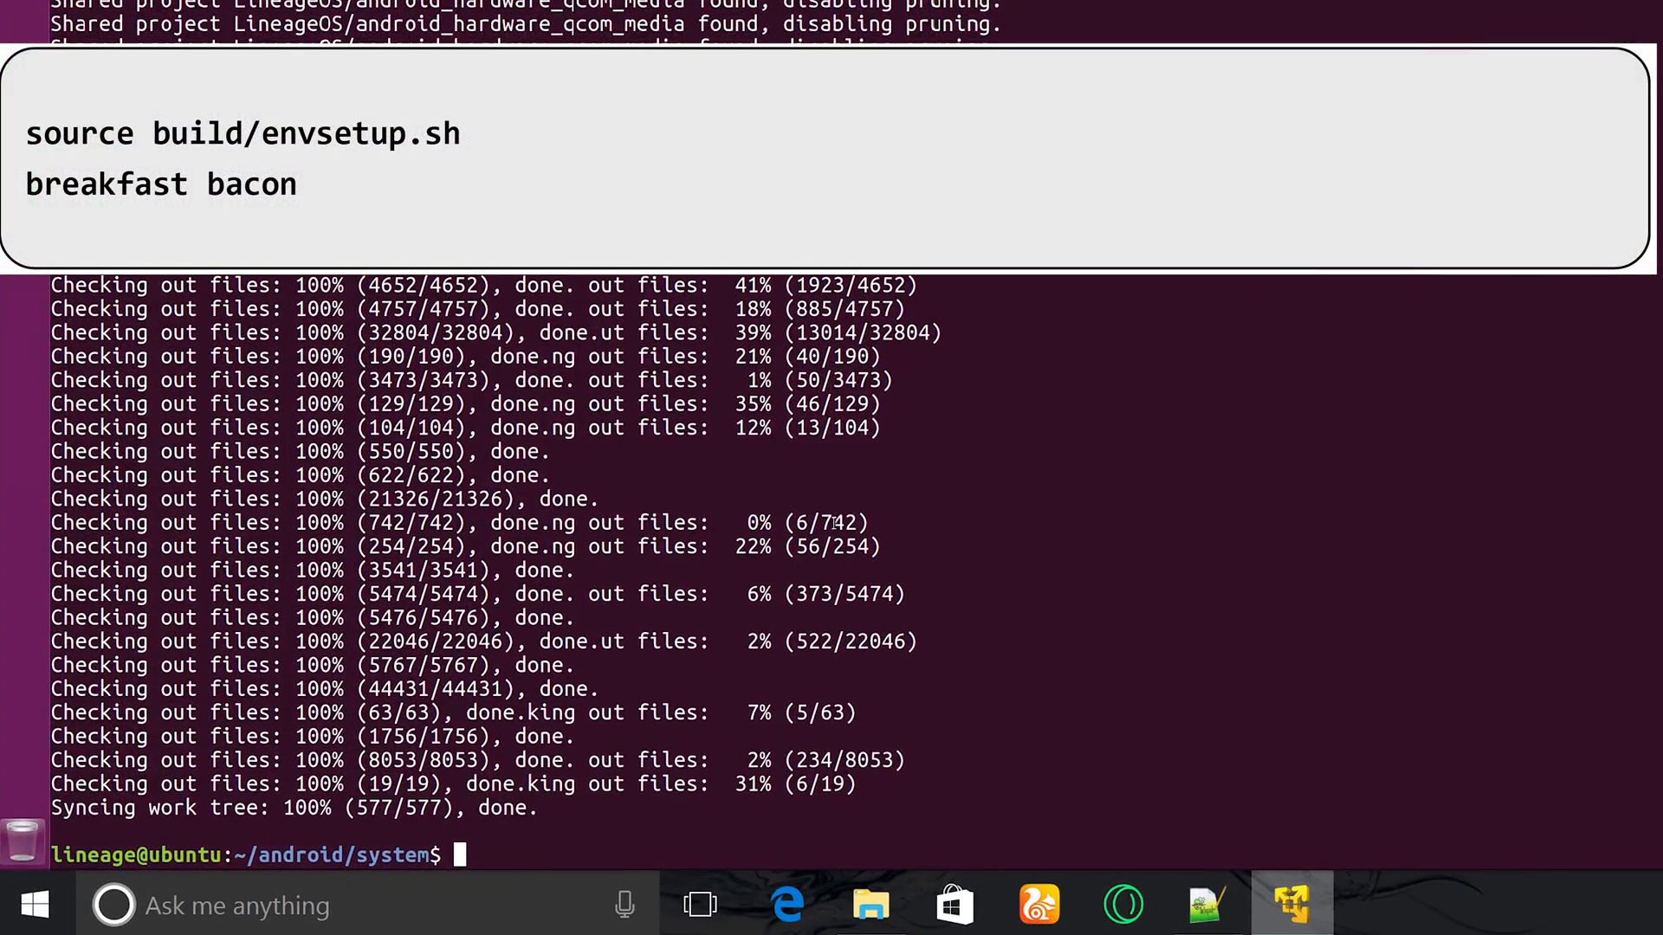
Source build/envsetup.sh and run breakfast bacon for the lineage_bacon 14.1 UNOFFICIAL config
type("source build/envsetup.sh")
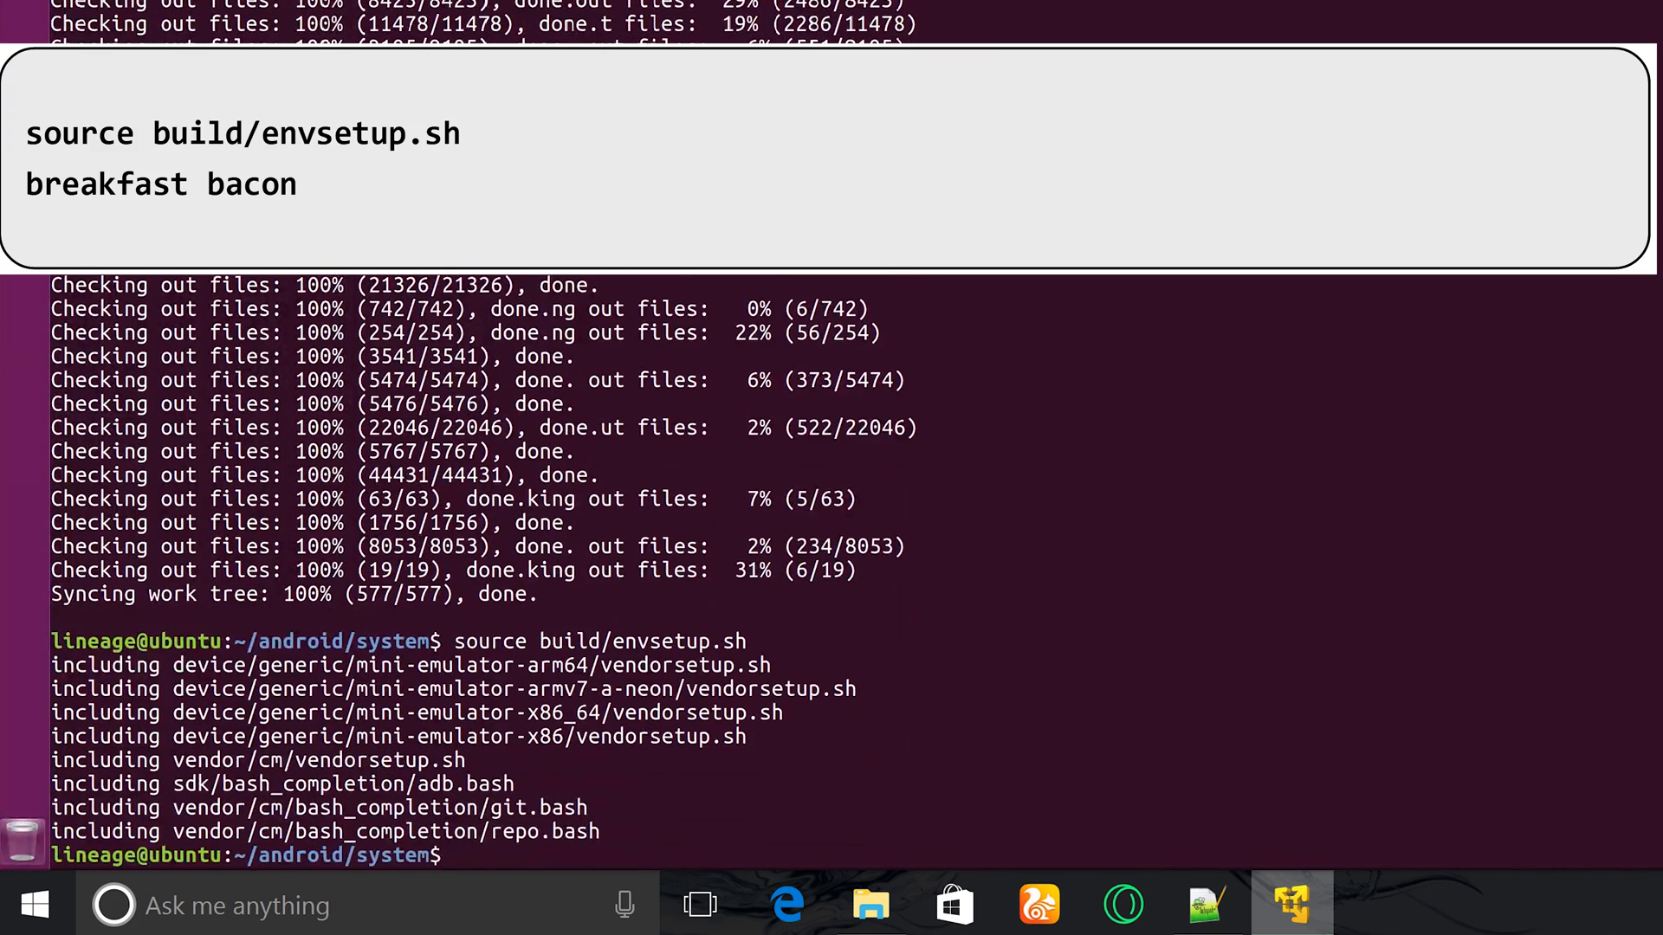
type("breakfast")
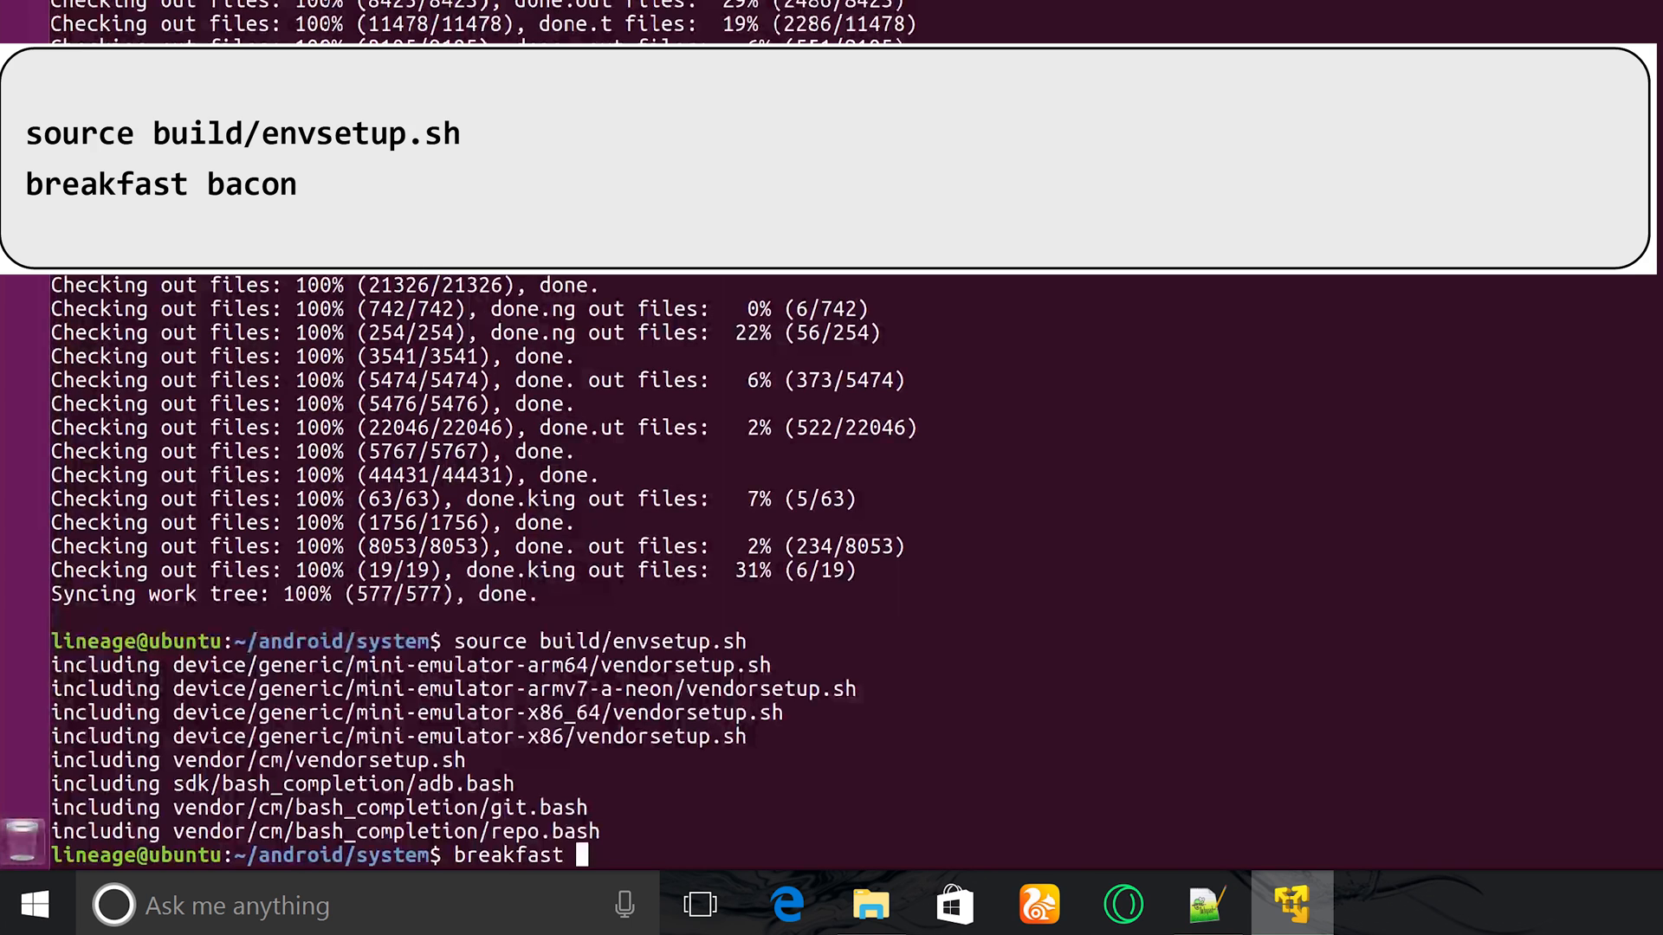
type("bacon")
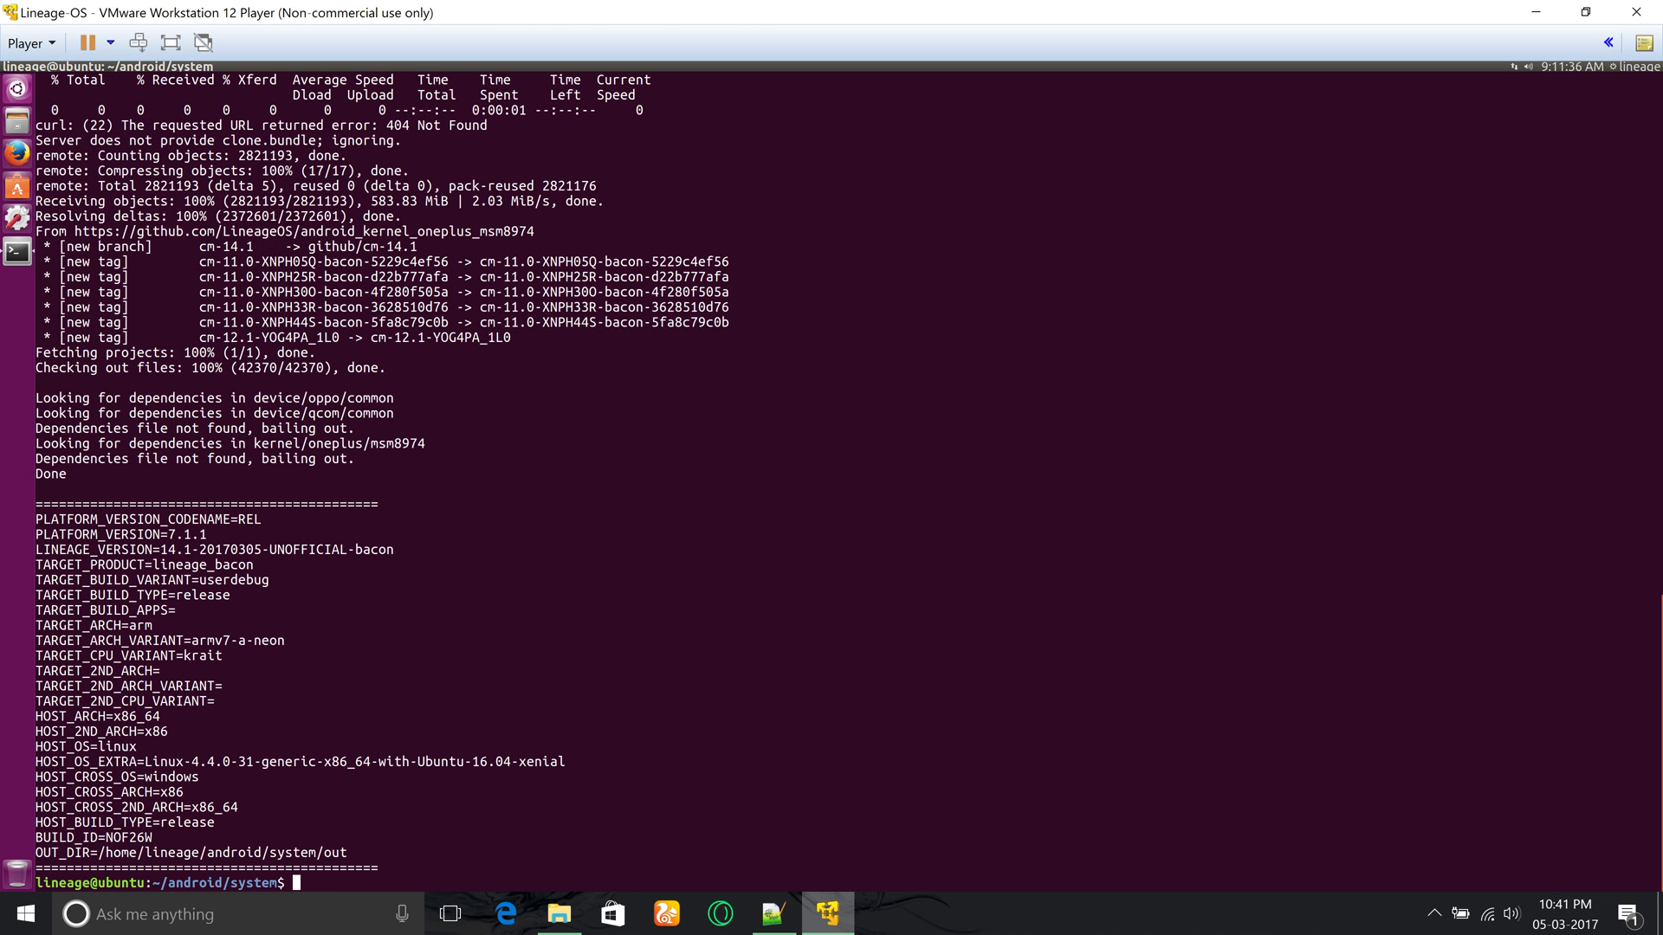
Export USE_CCACHE=1 and open ~/.bashrc in gedit as root
type("export USE_CCACHE=1")
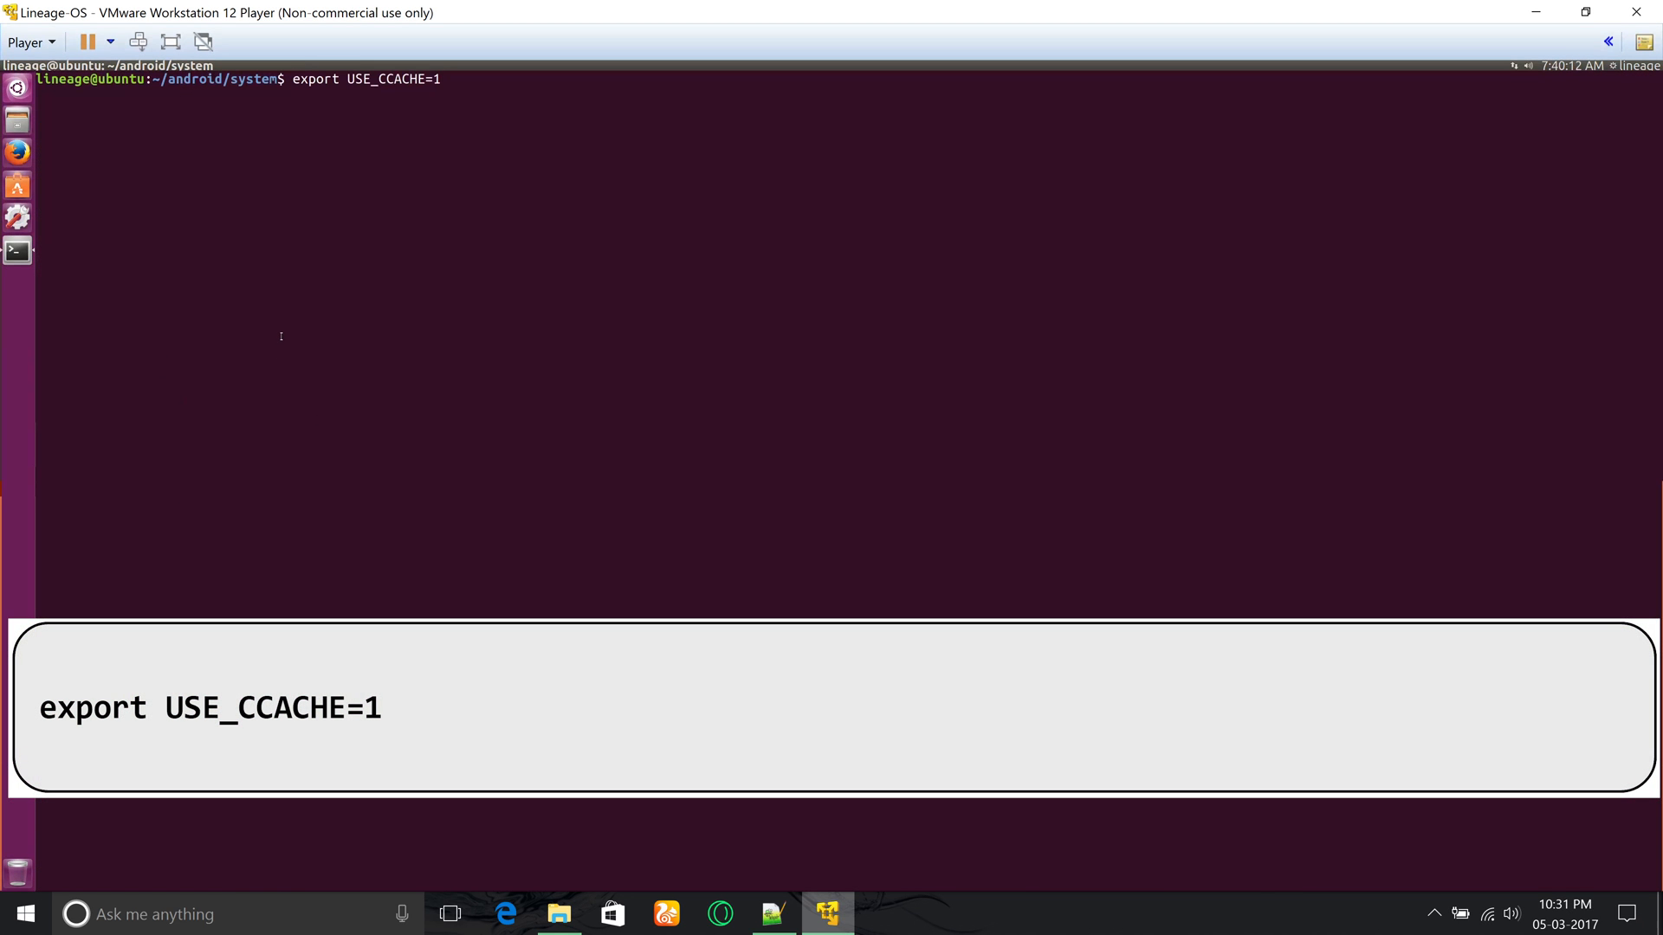
type("sudo gedit ~/.bash")
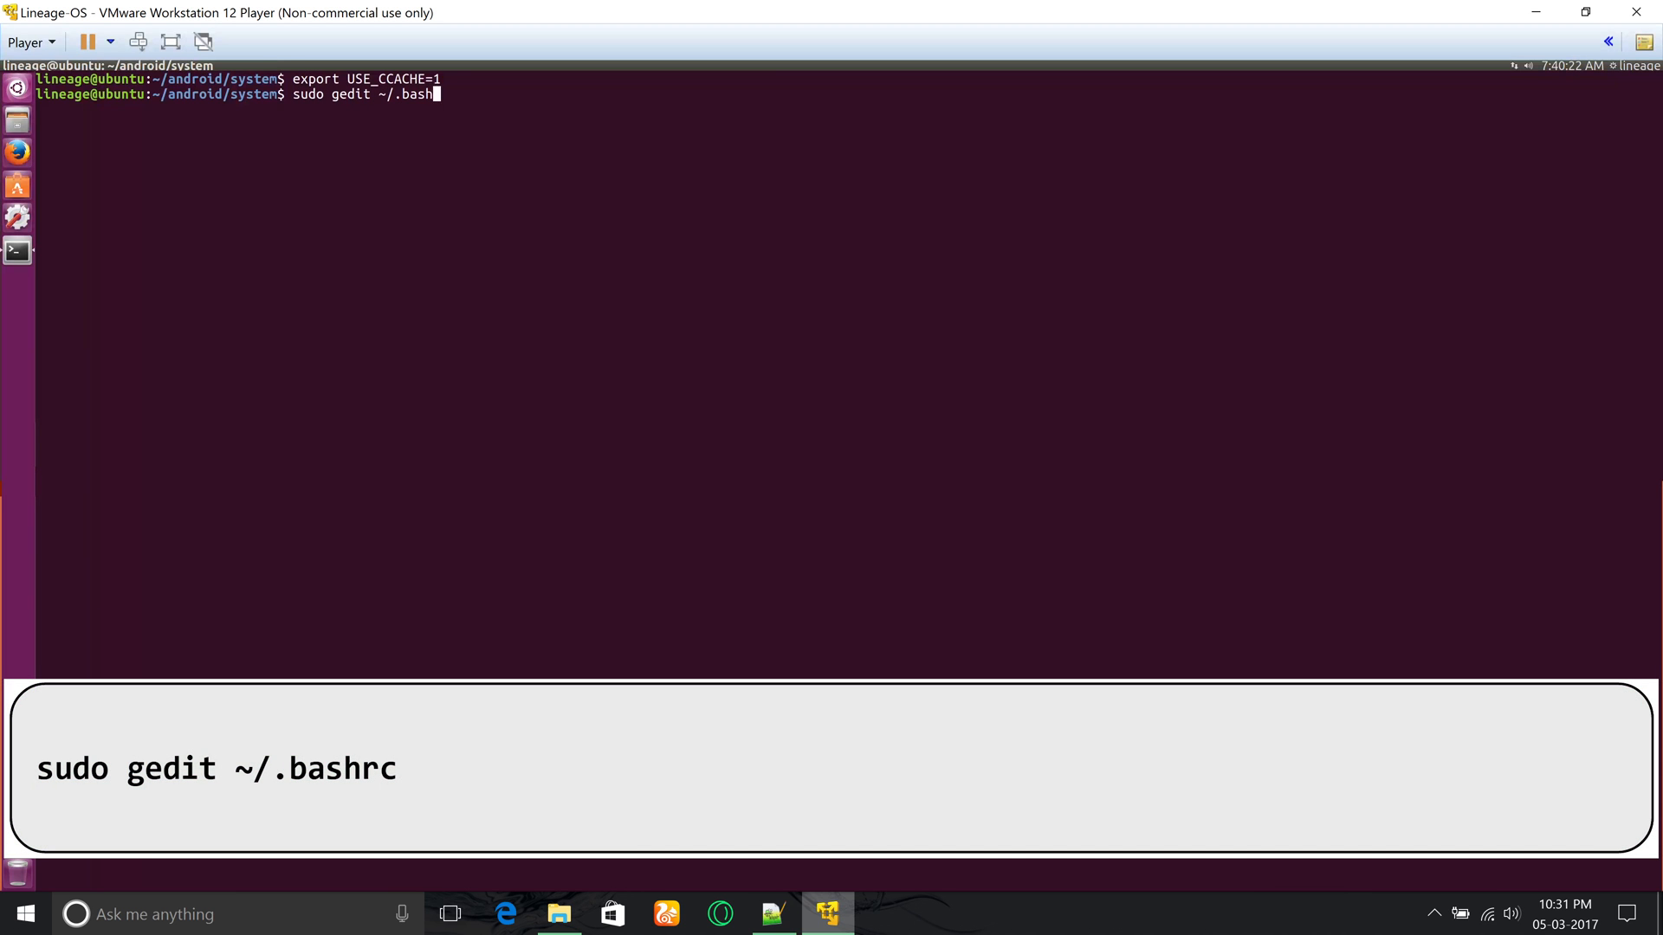
key("Return")
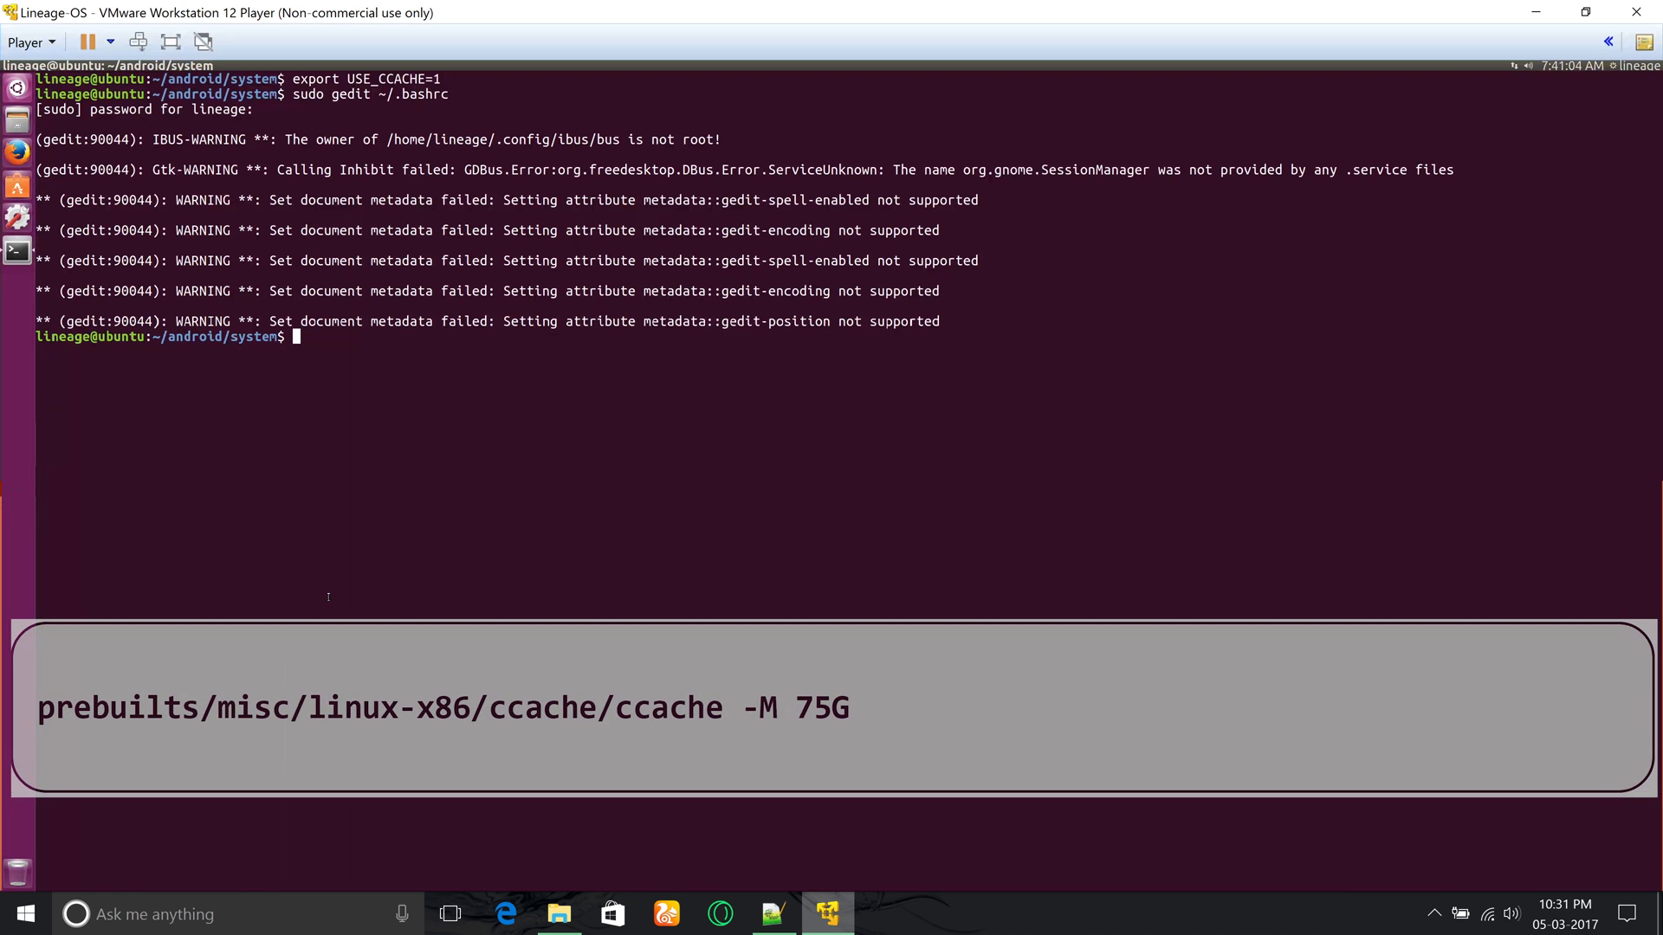
Set the ccache limit to 75G and type the ANDROID_JACK_VM_ARGS export with -Xmx4G
type("prebuilts/misc/linux-x86/ccache/ccache -M 50")
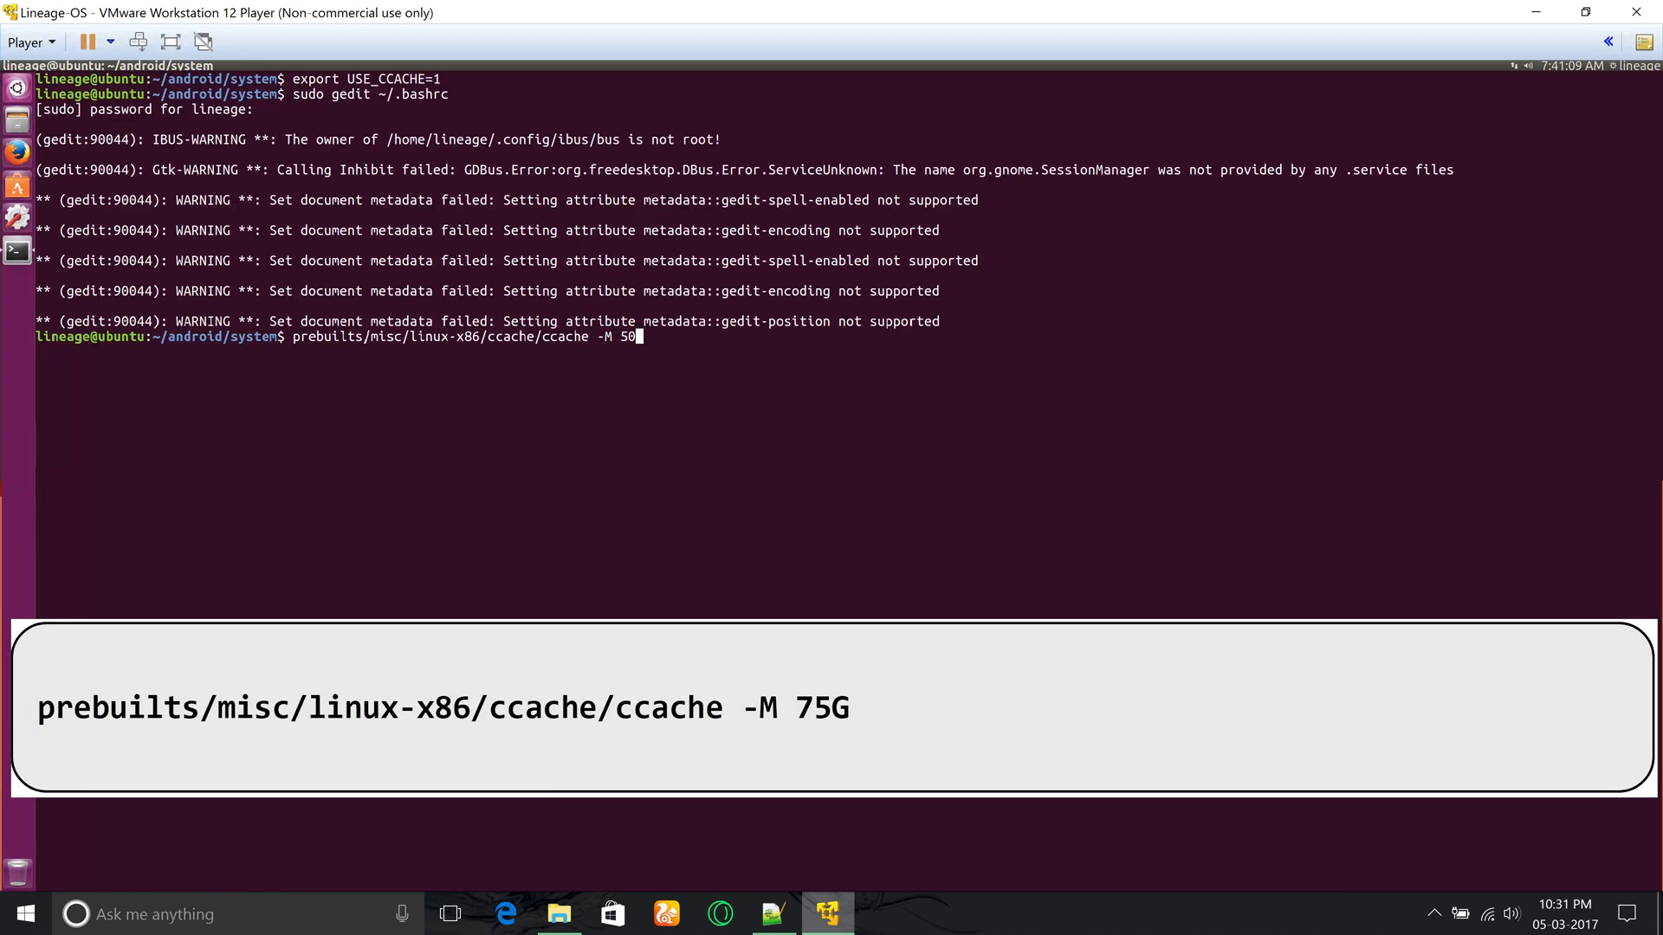
type("75G")
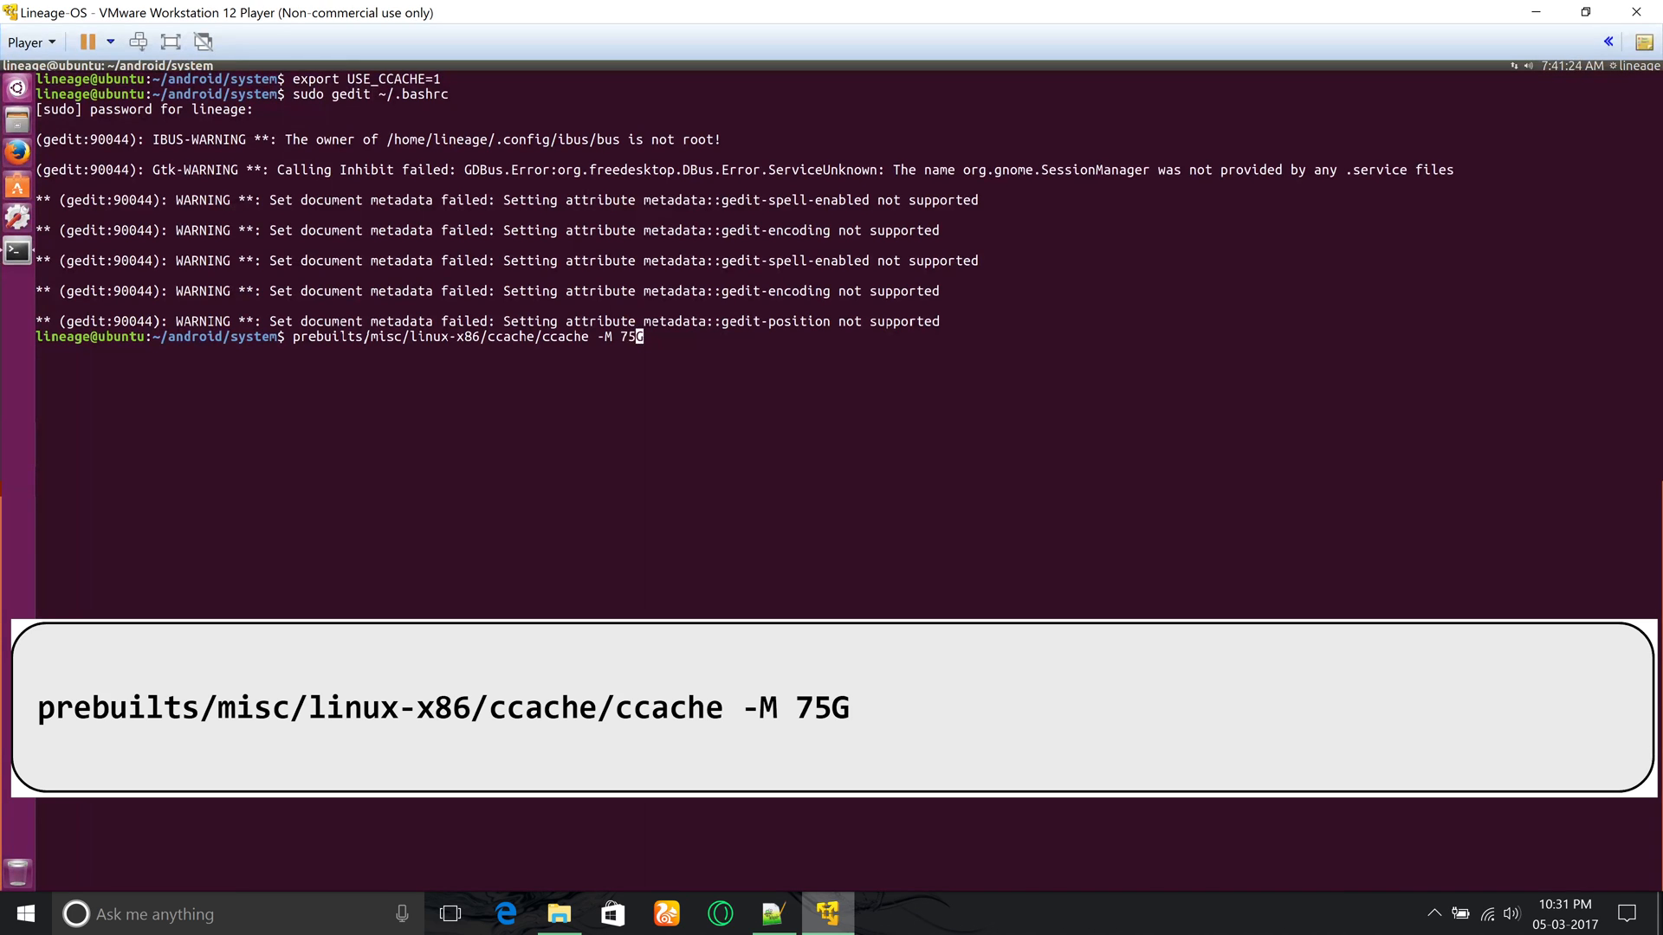
key("BackSpace")
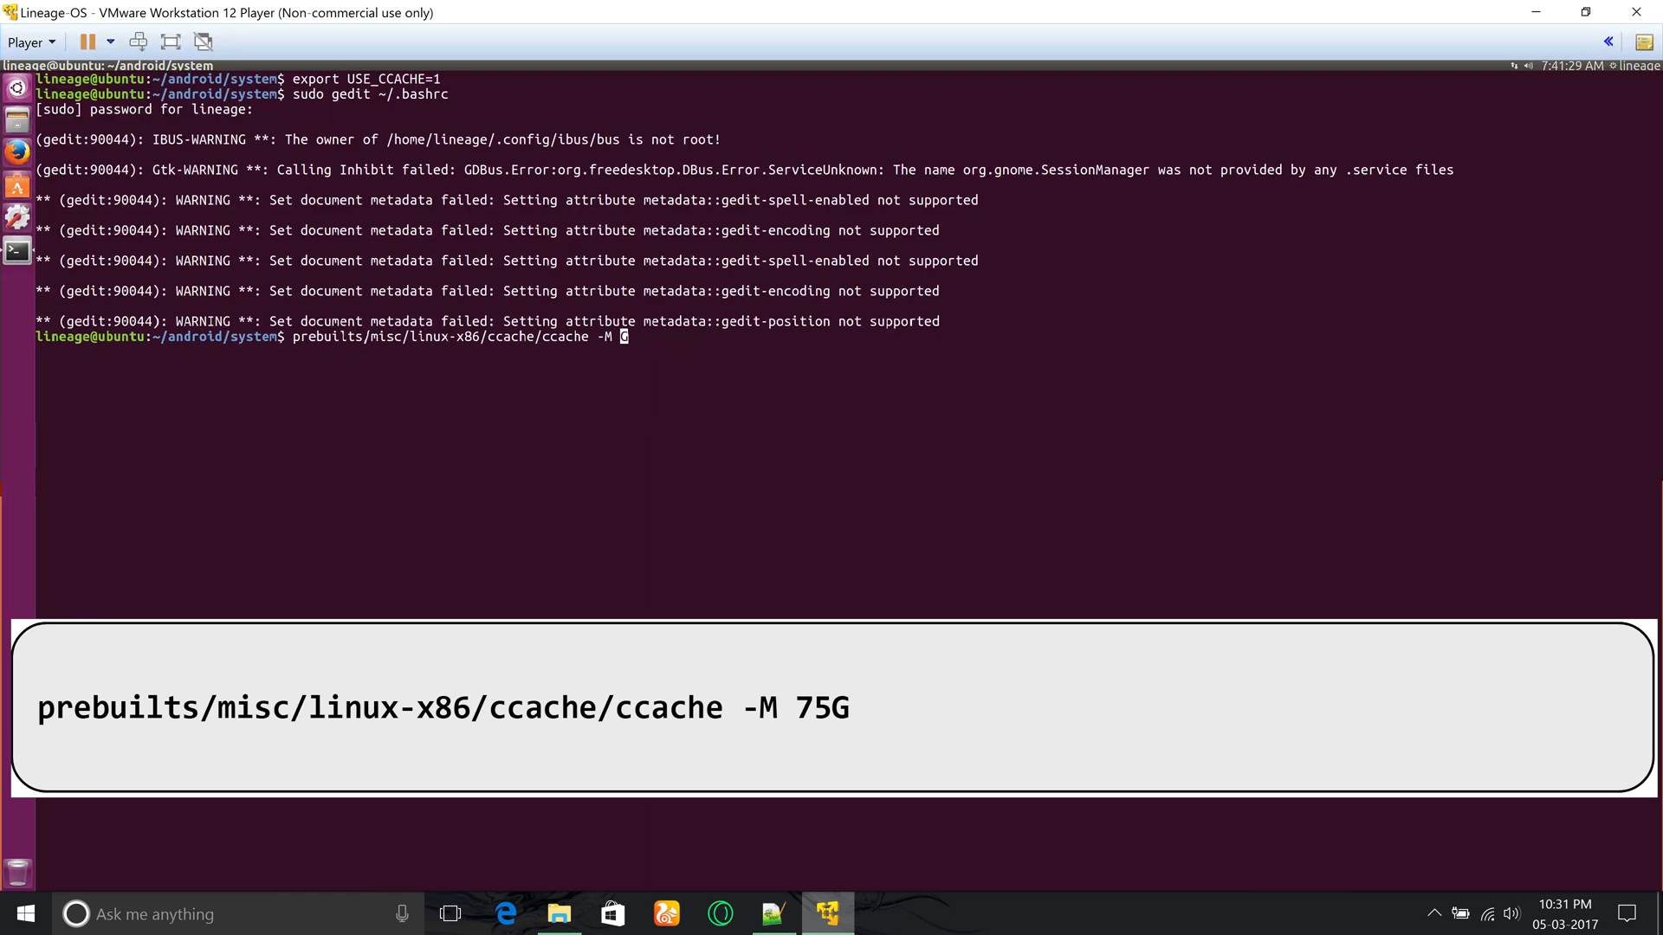
key("Return")
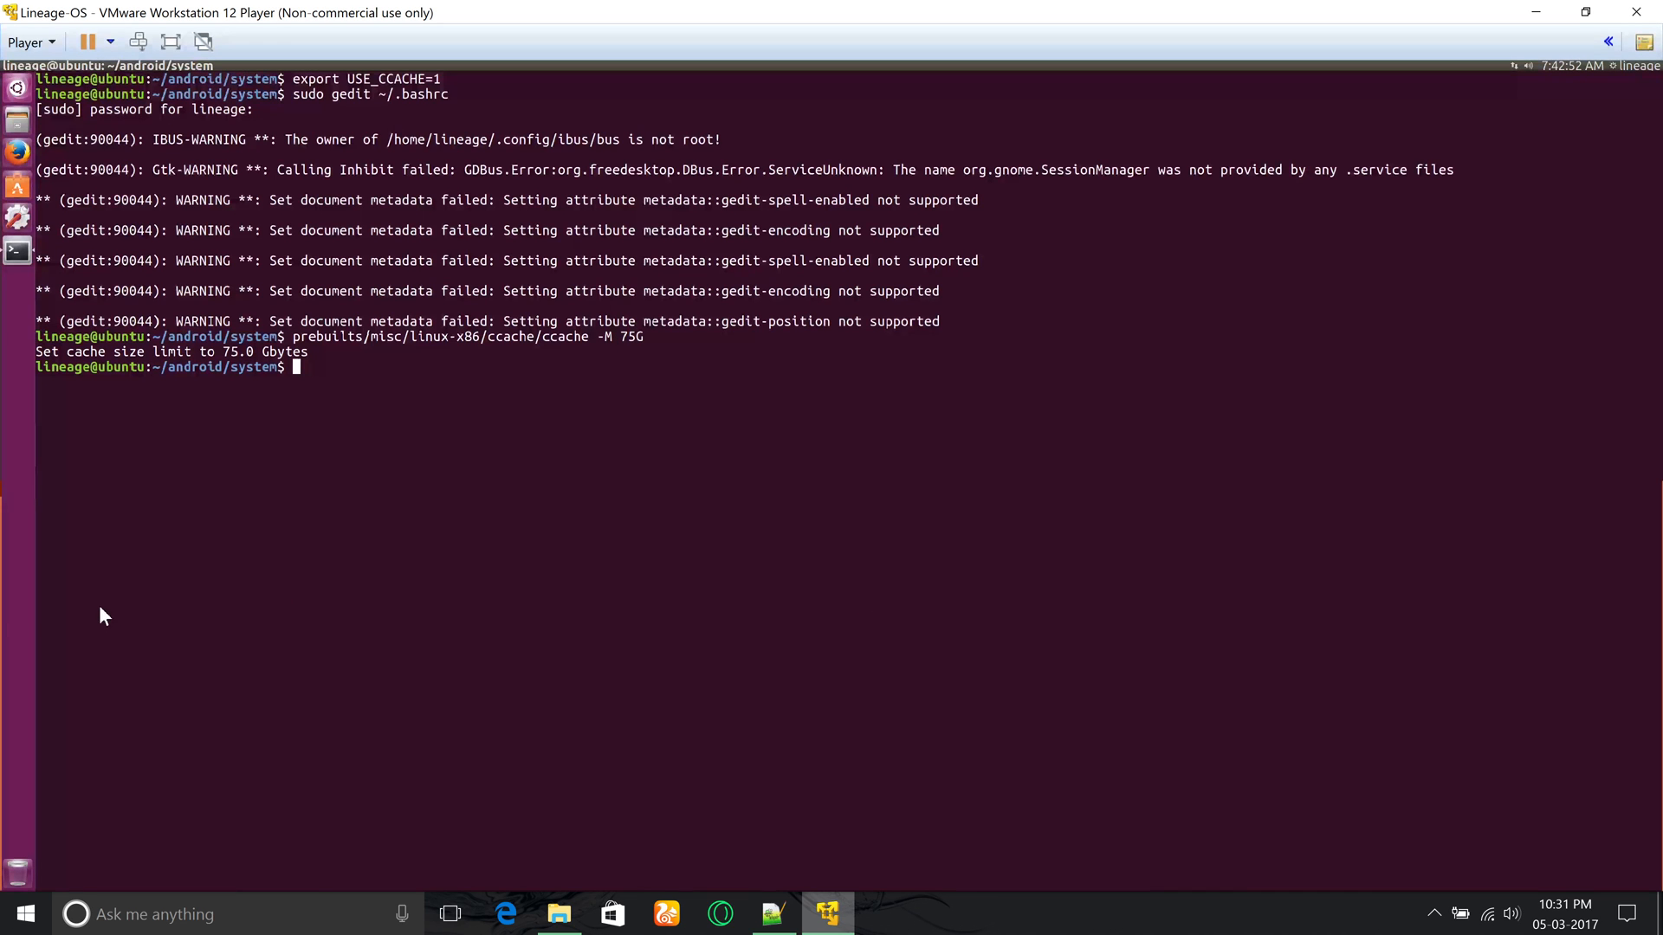
type("export ANDROID_JACK_VM_ARGS=\"-Dfile.encoding=UTF-8 -XX:+TieredCompilation -Xmx4G\"")
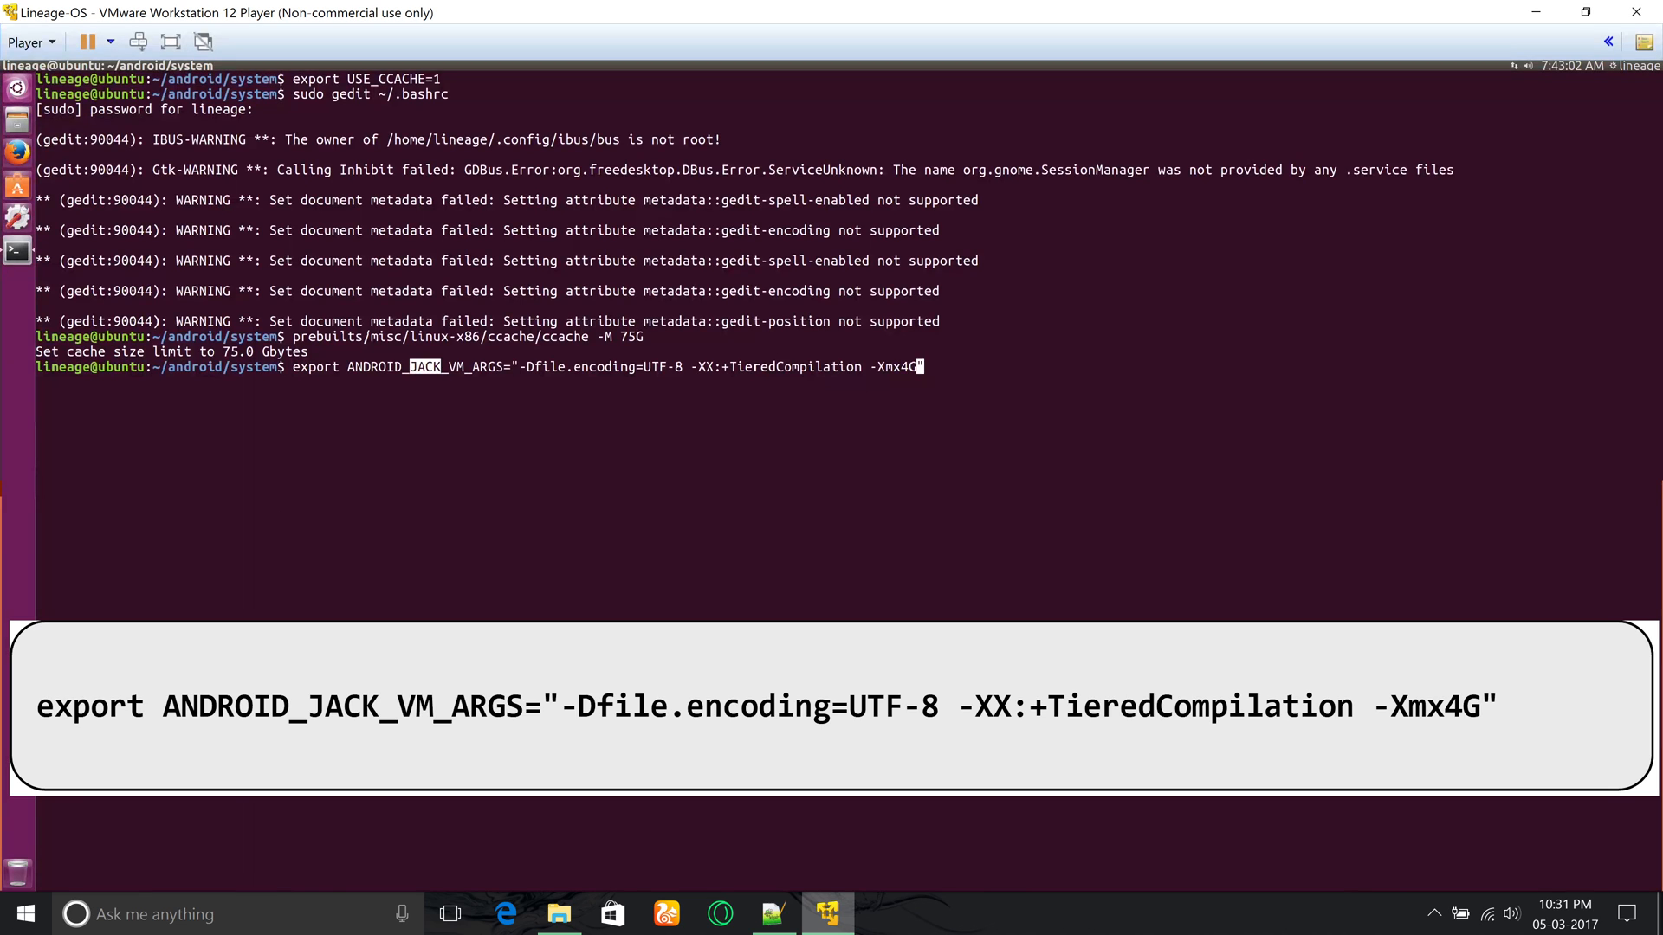
Run the ANDROID_JACK_VM_ARGS export (UTF-8, TieredCompilation, -Xmx4G) and close the .bashrc editor
key("Backspace")
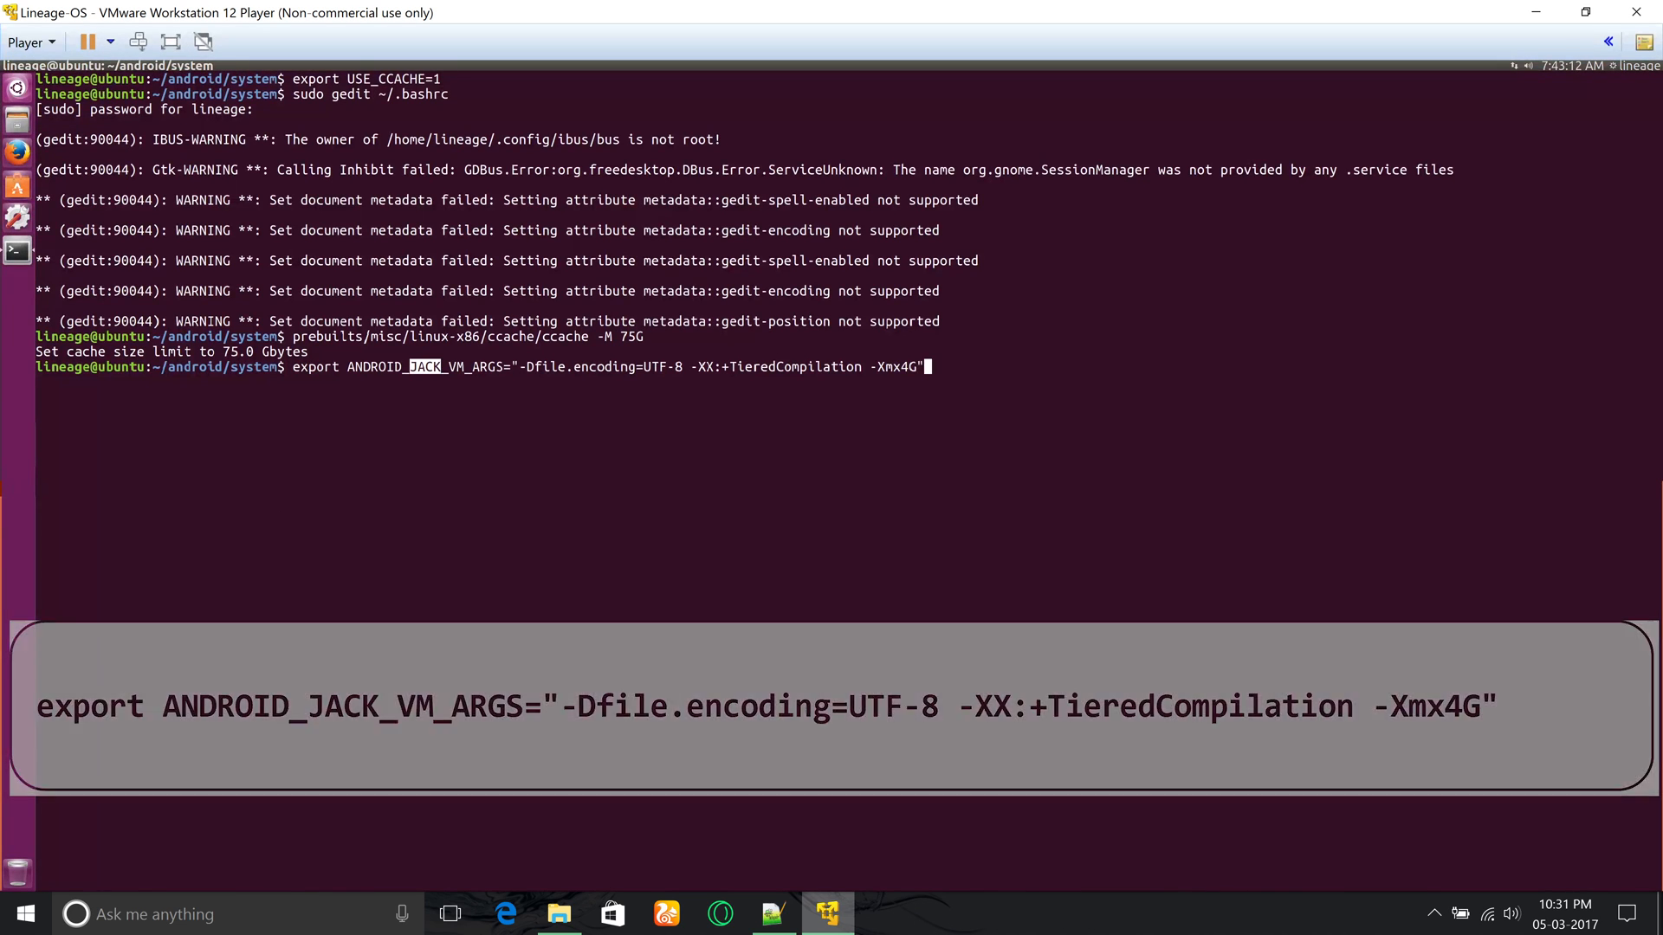
key("Return")
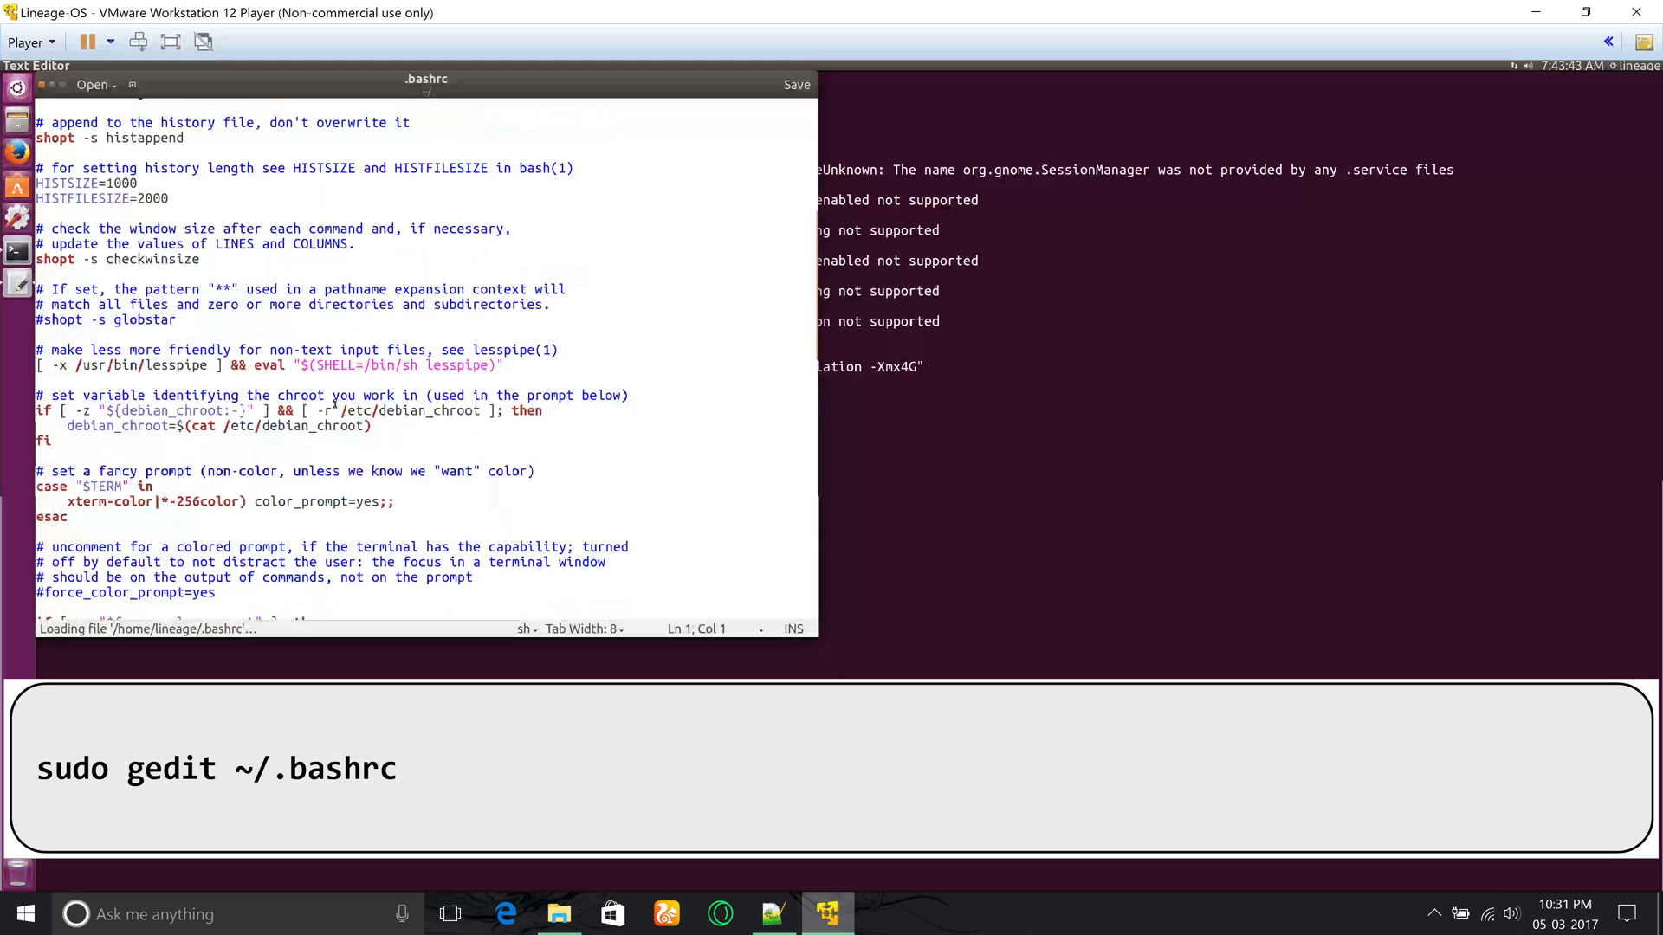
left_click(797, 83)
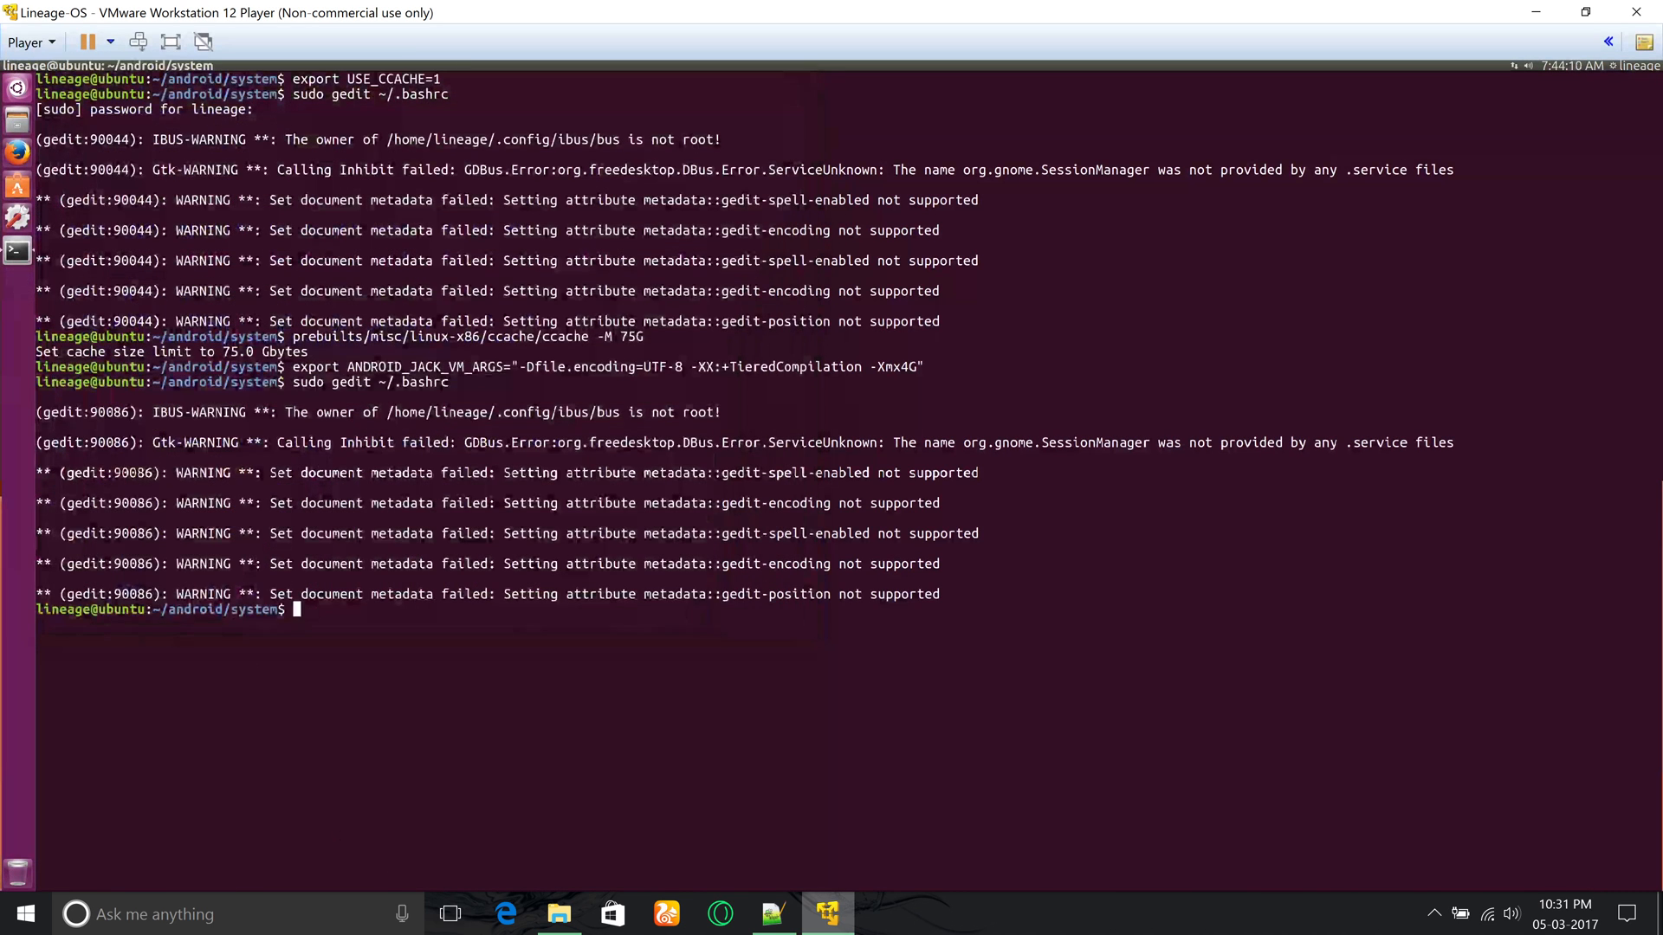
right_click(300, 367)
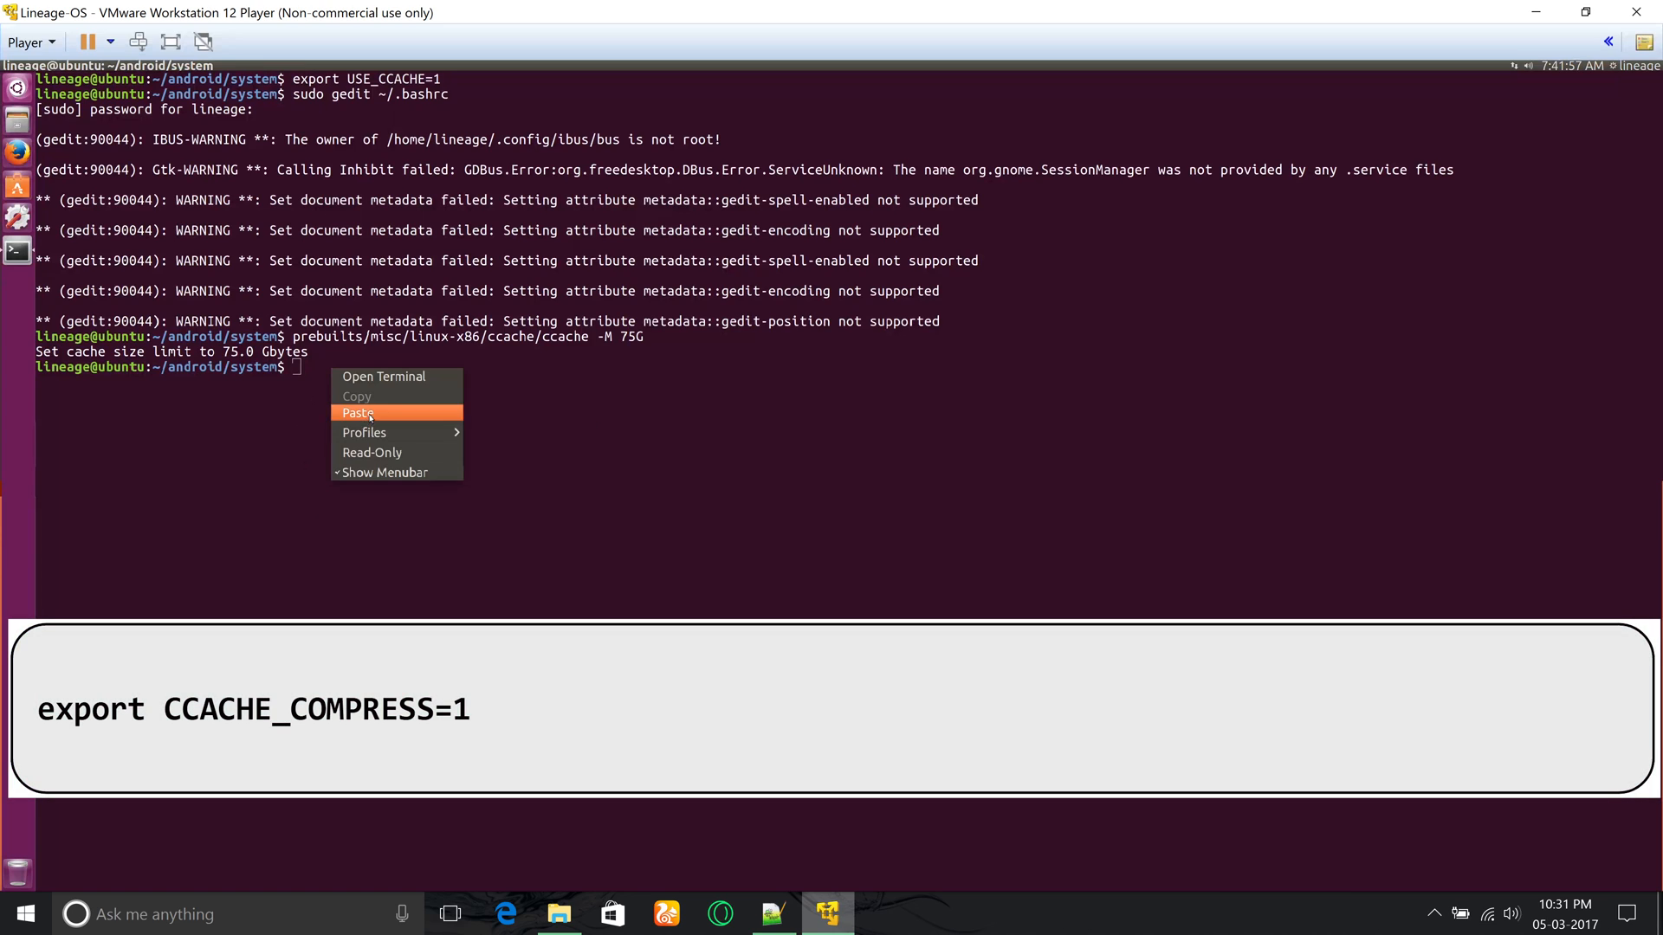
Paste and run export CCACHE_COMPRESS=1, letting the build proceed
left_click(357, 413)
type("export CCACHE_CO")
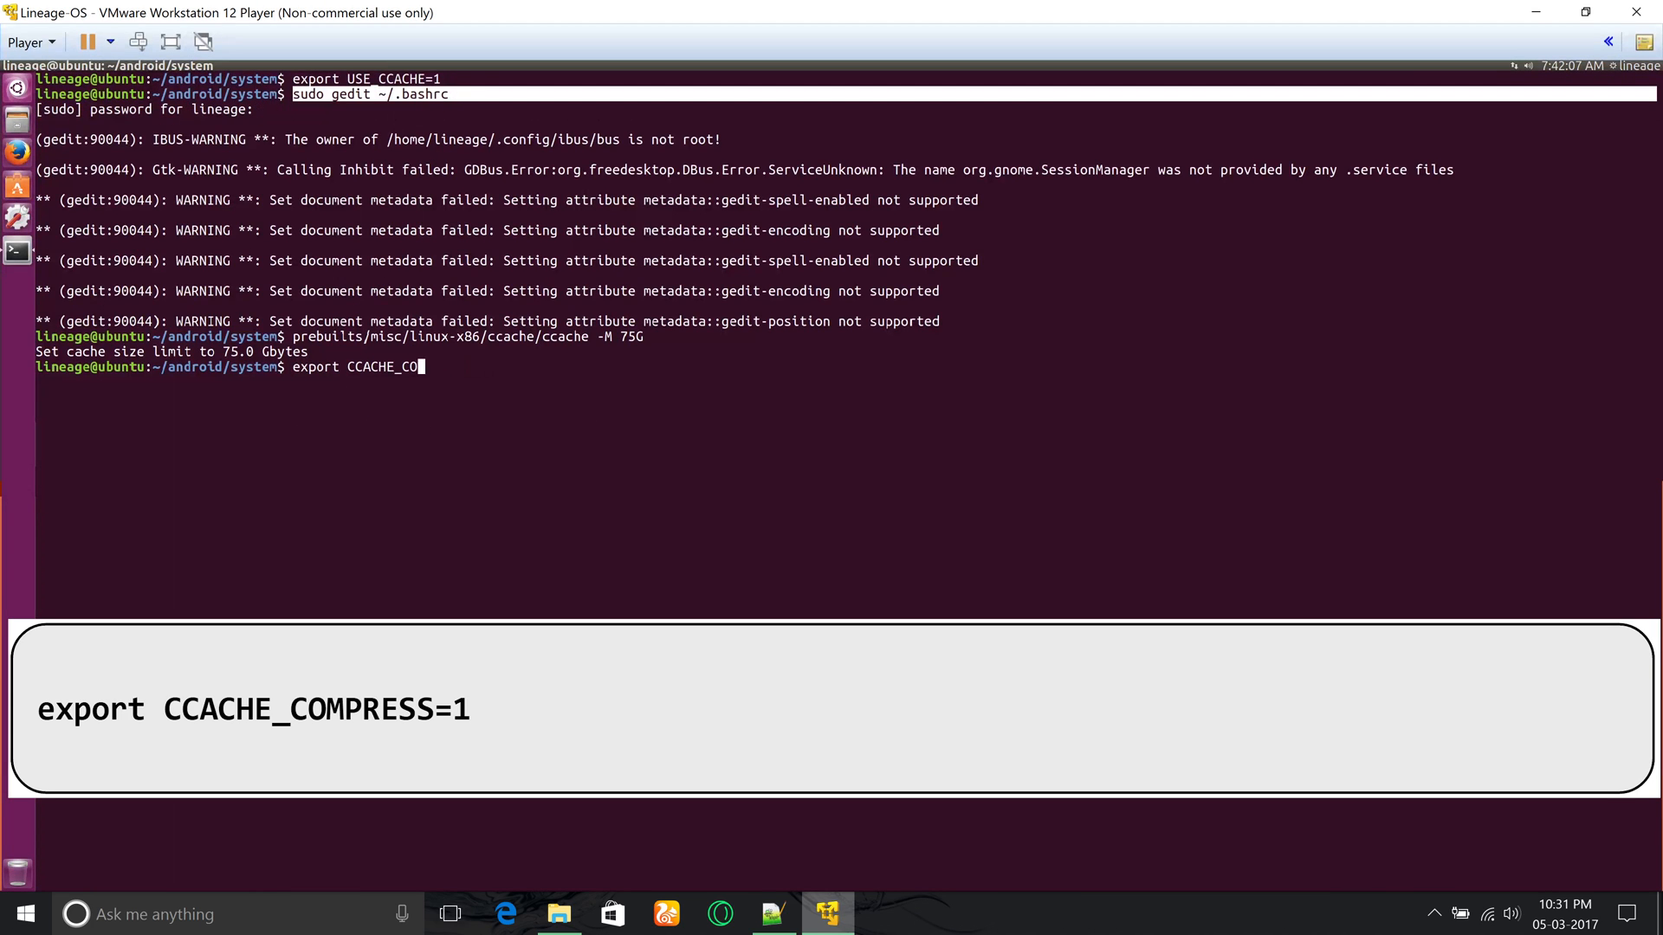
key("Return")
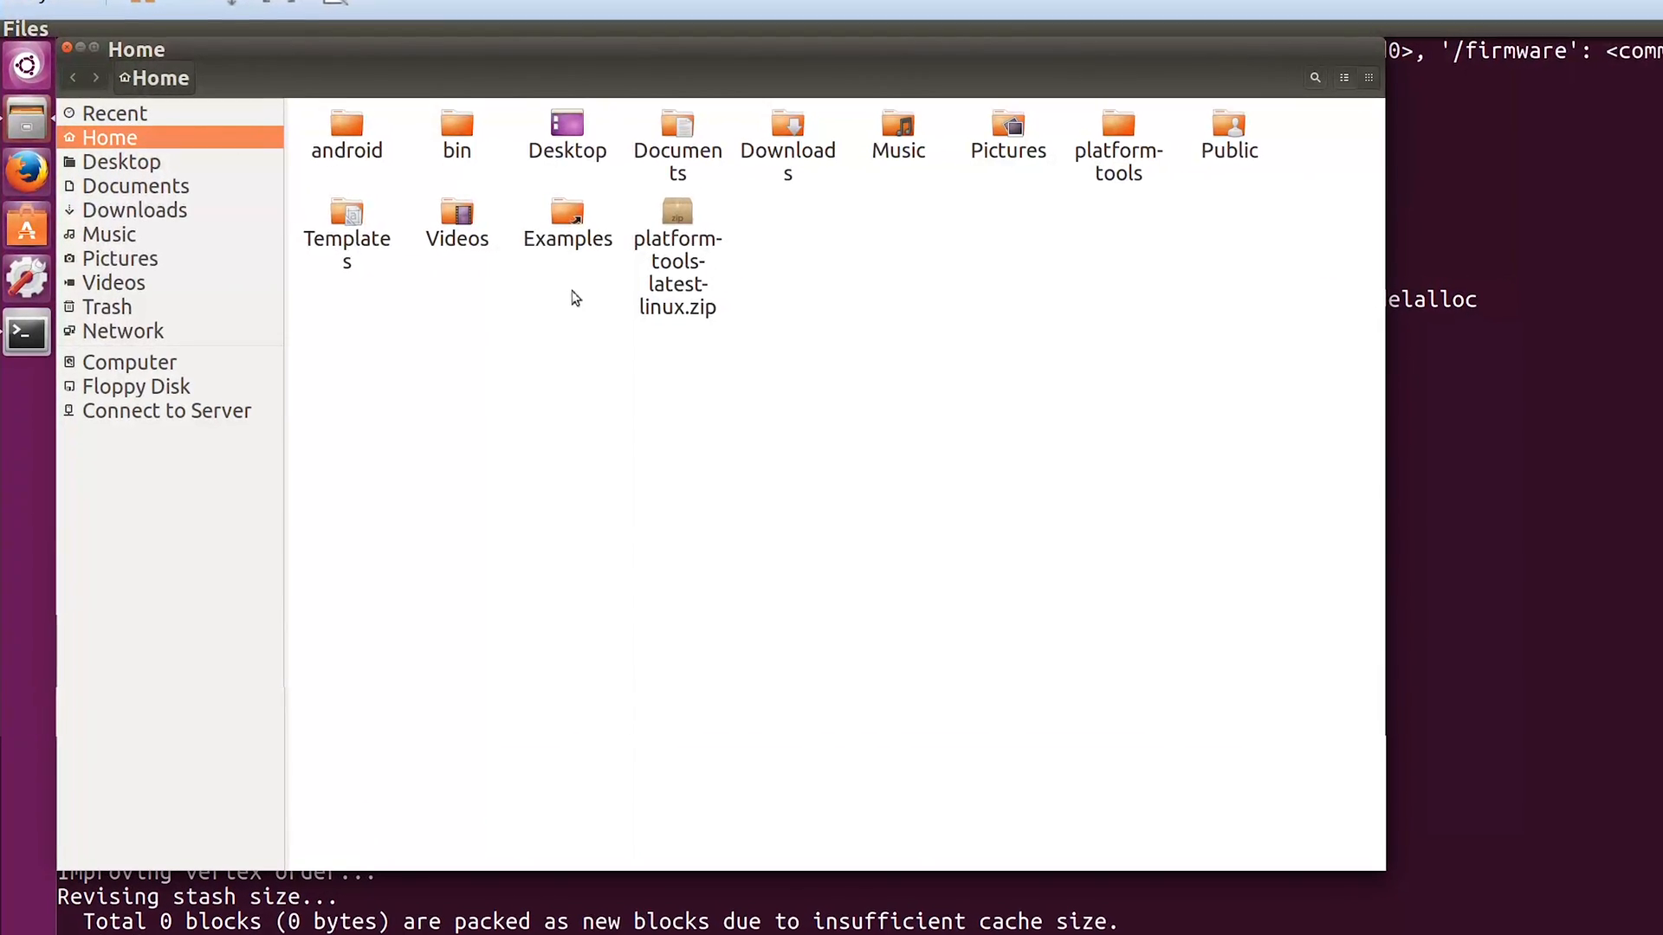
Browse into android/system/out/target toward the bacon product folder
double_click(347, 126)
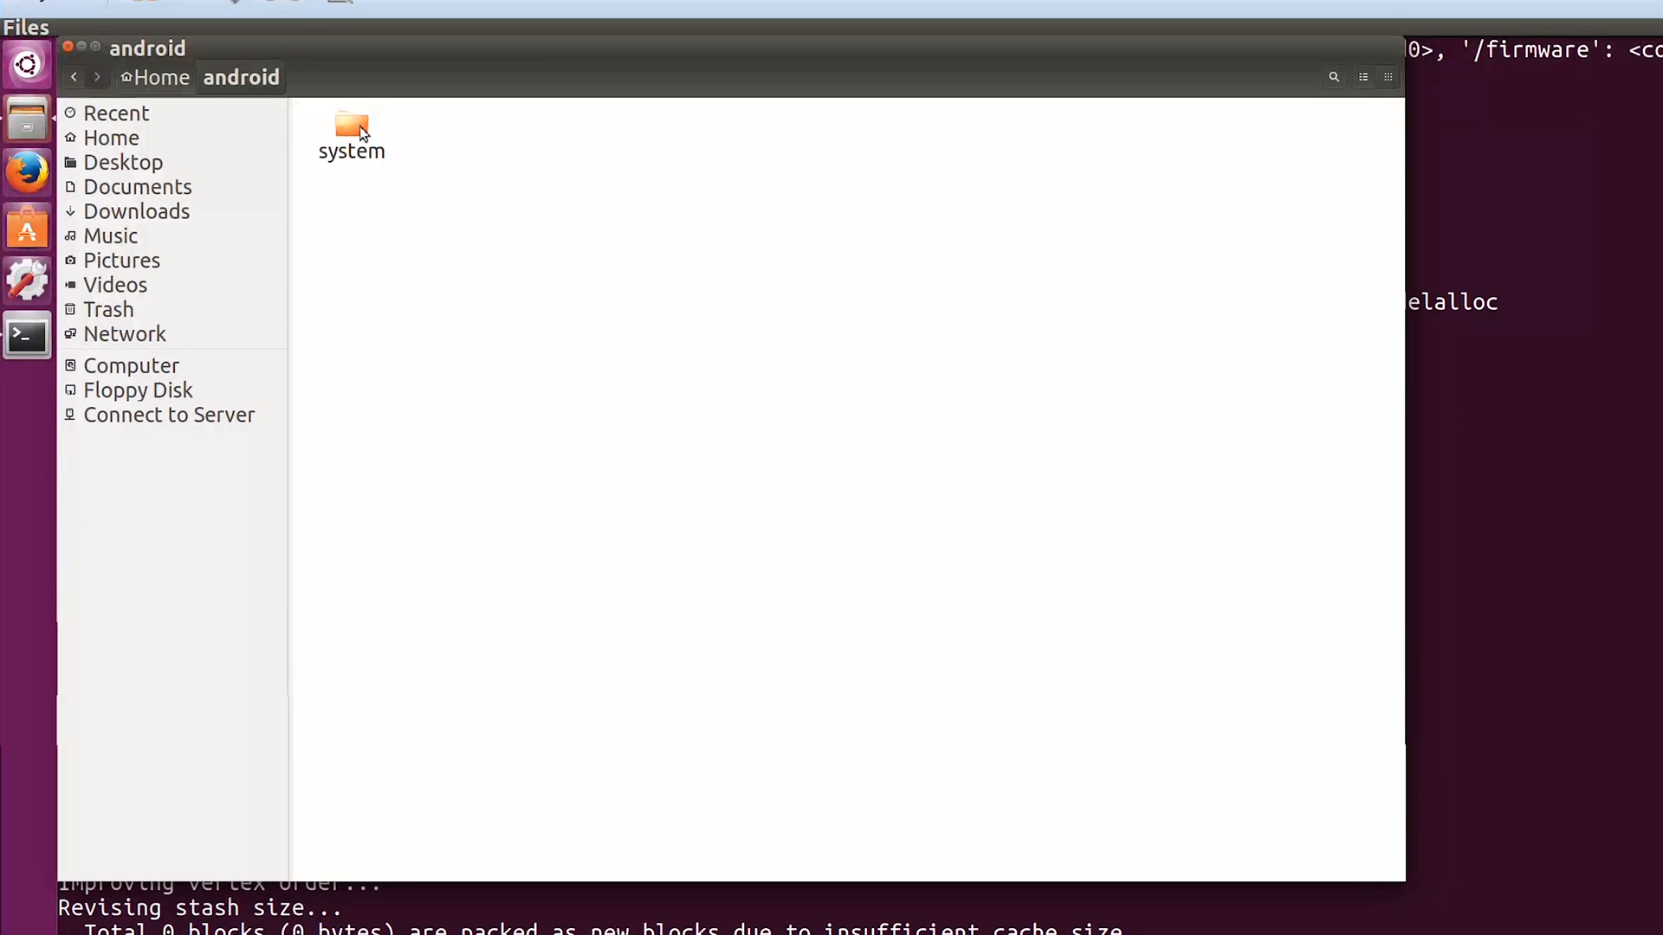
left_click(352, 133)
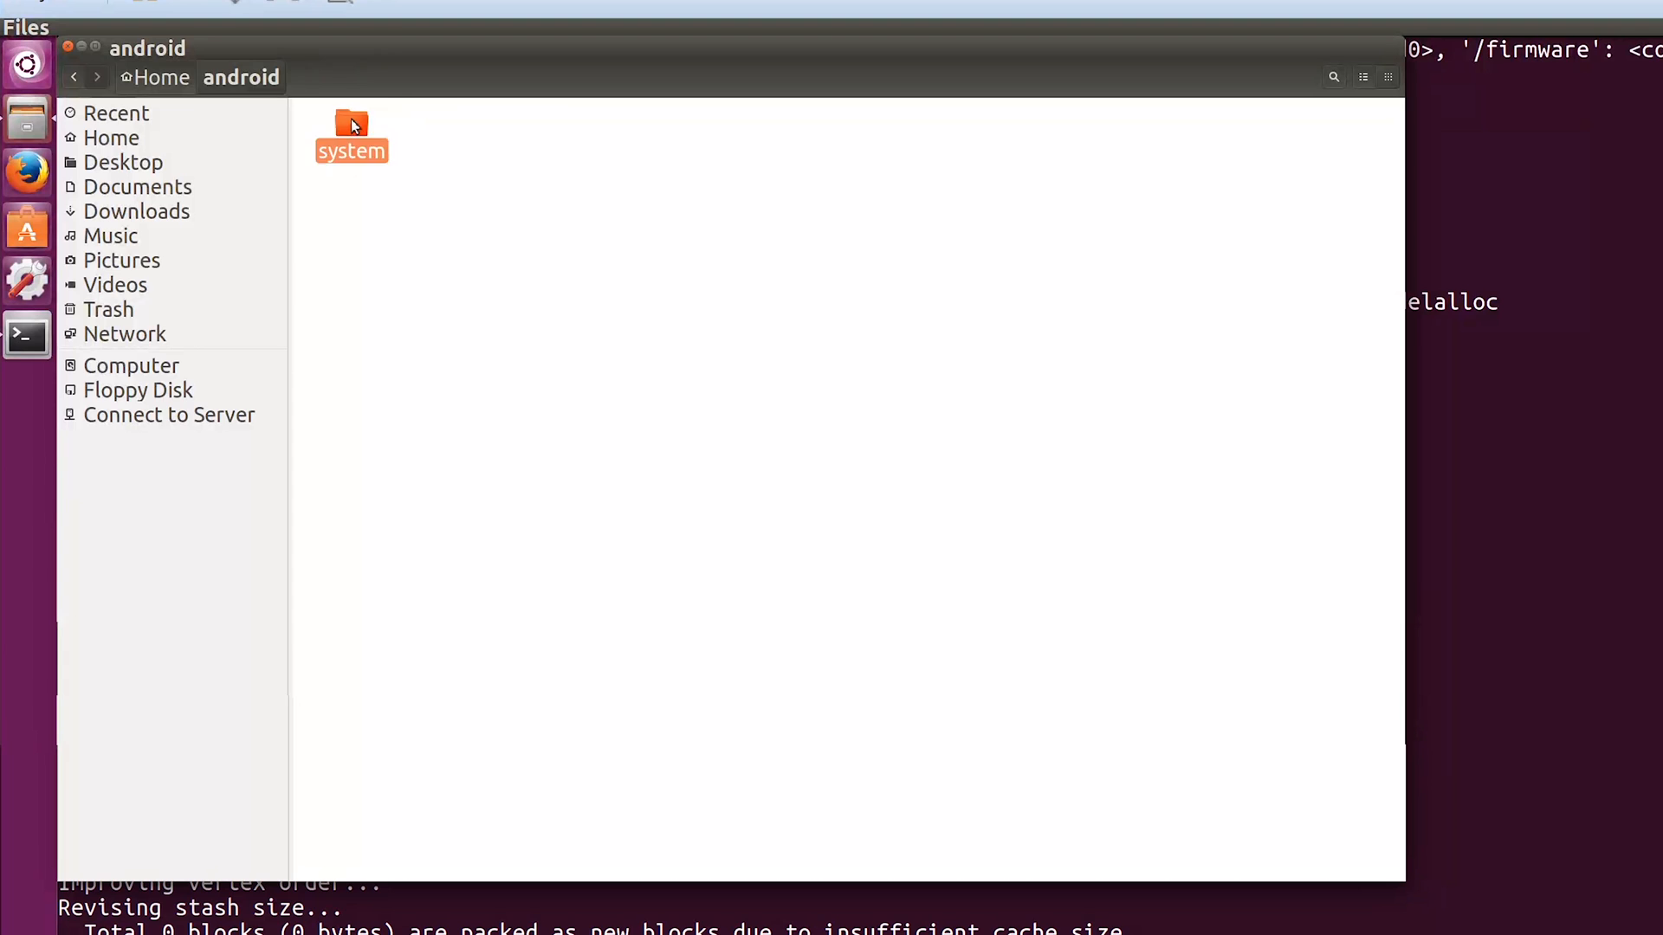
double_click(351, 127)
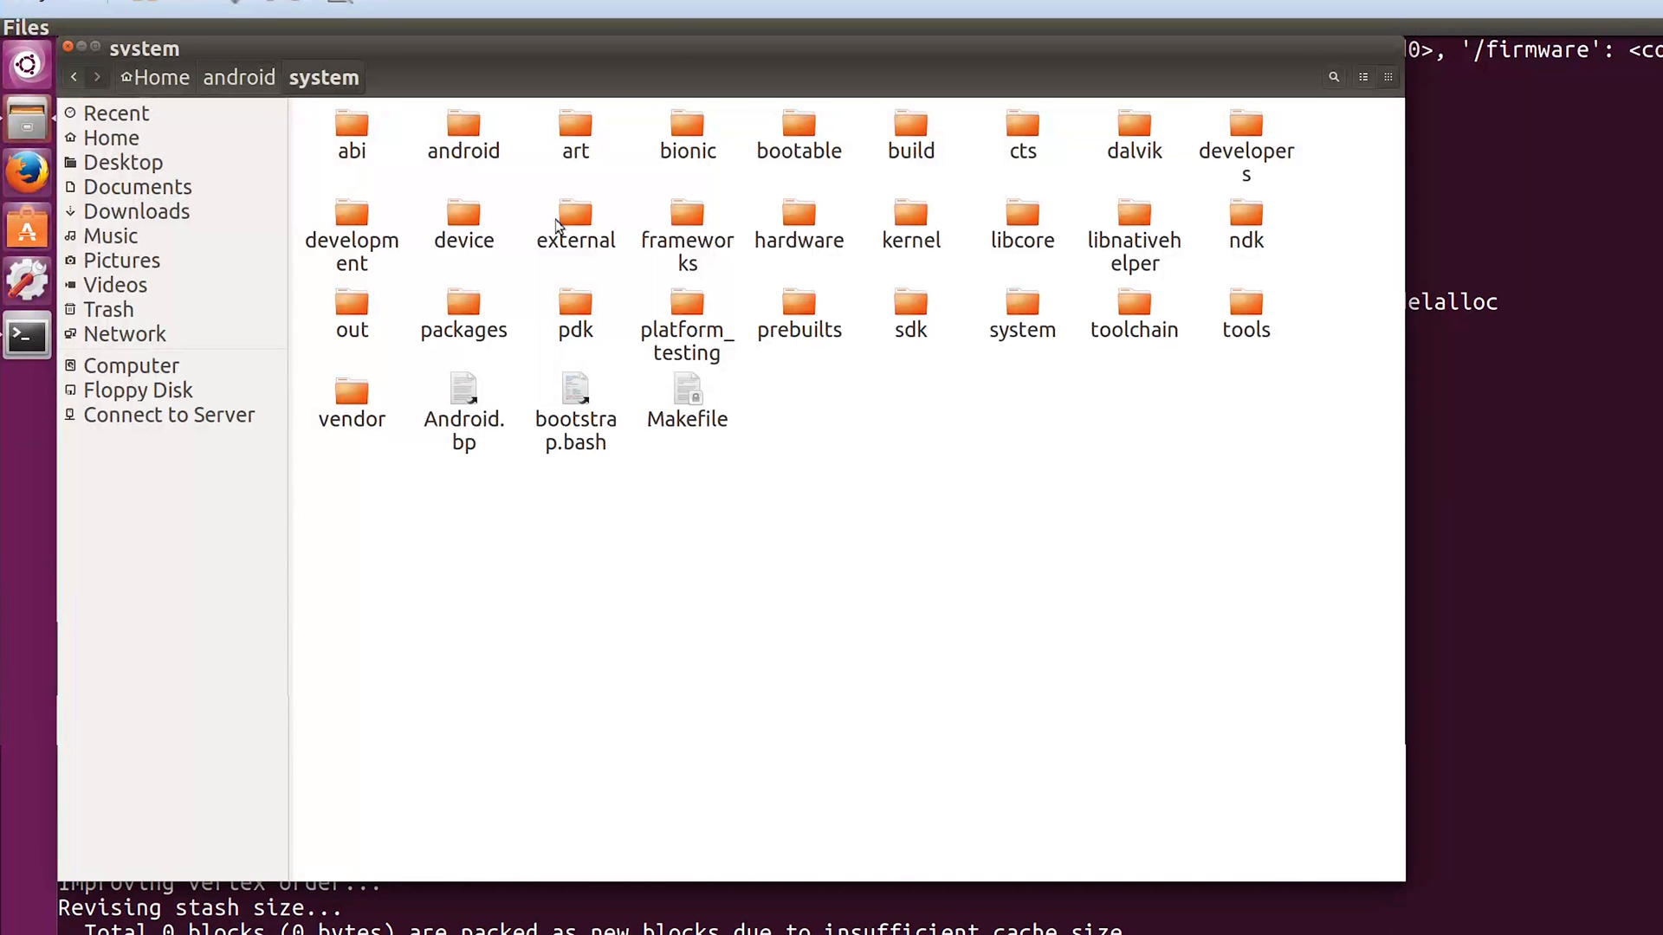
double_click(352, 314)
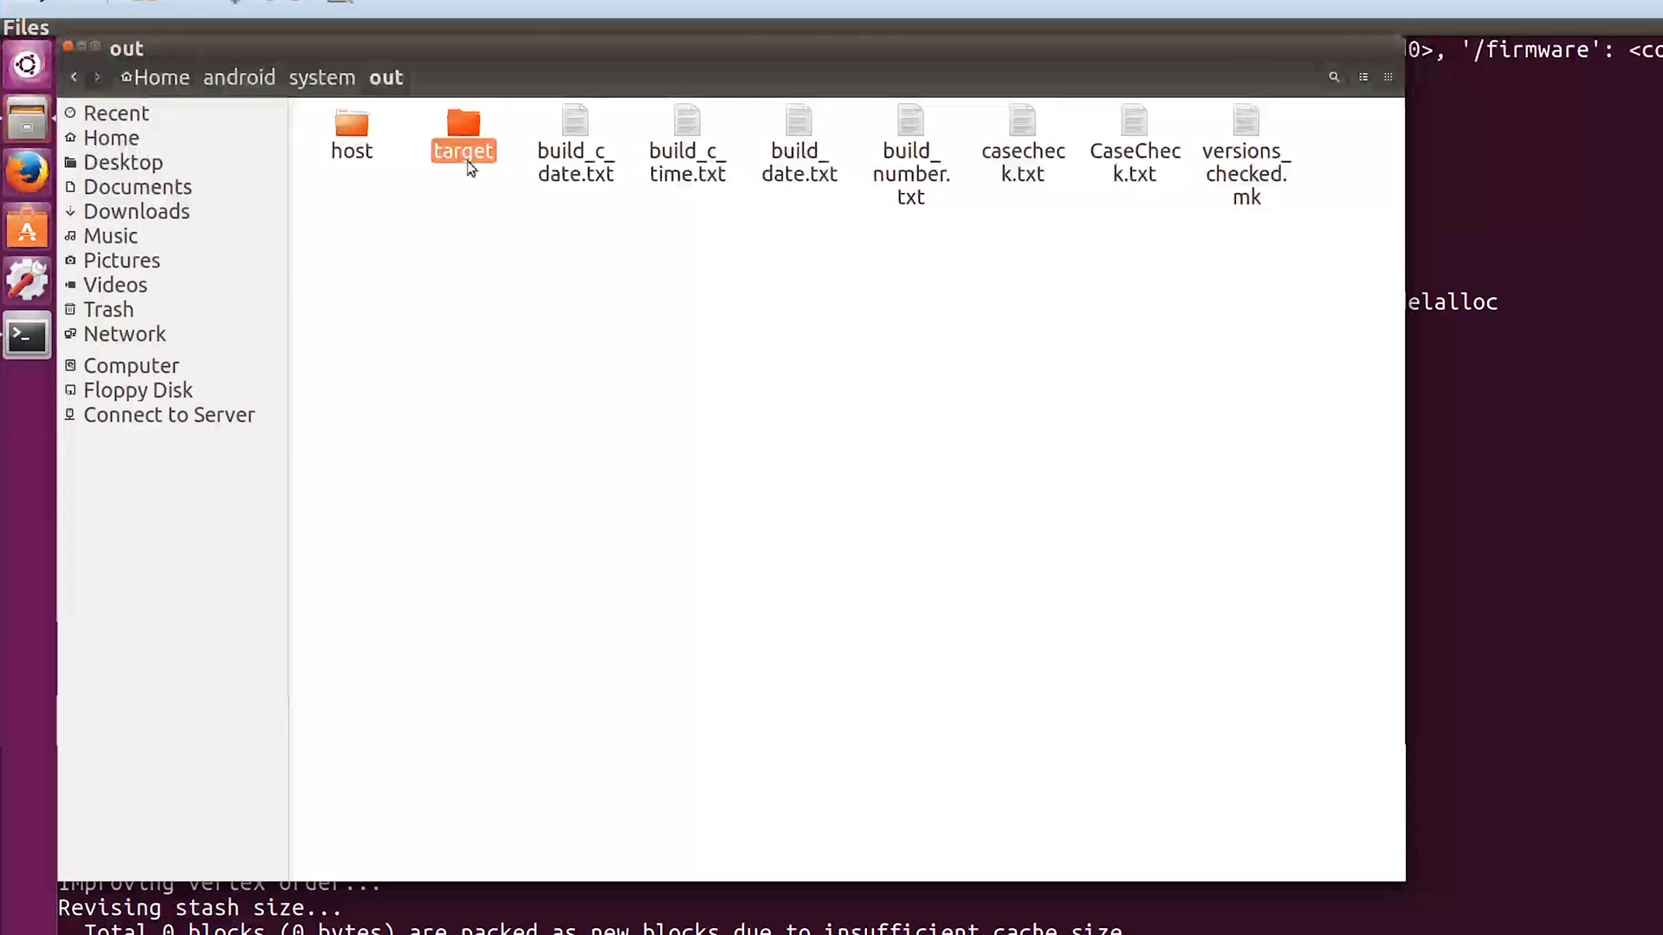
double_click(464, 138)
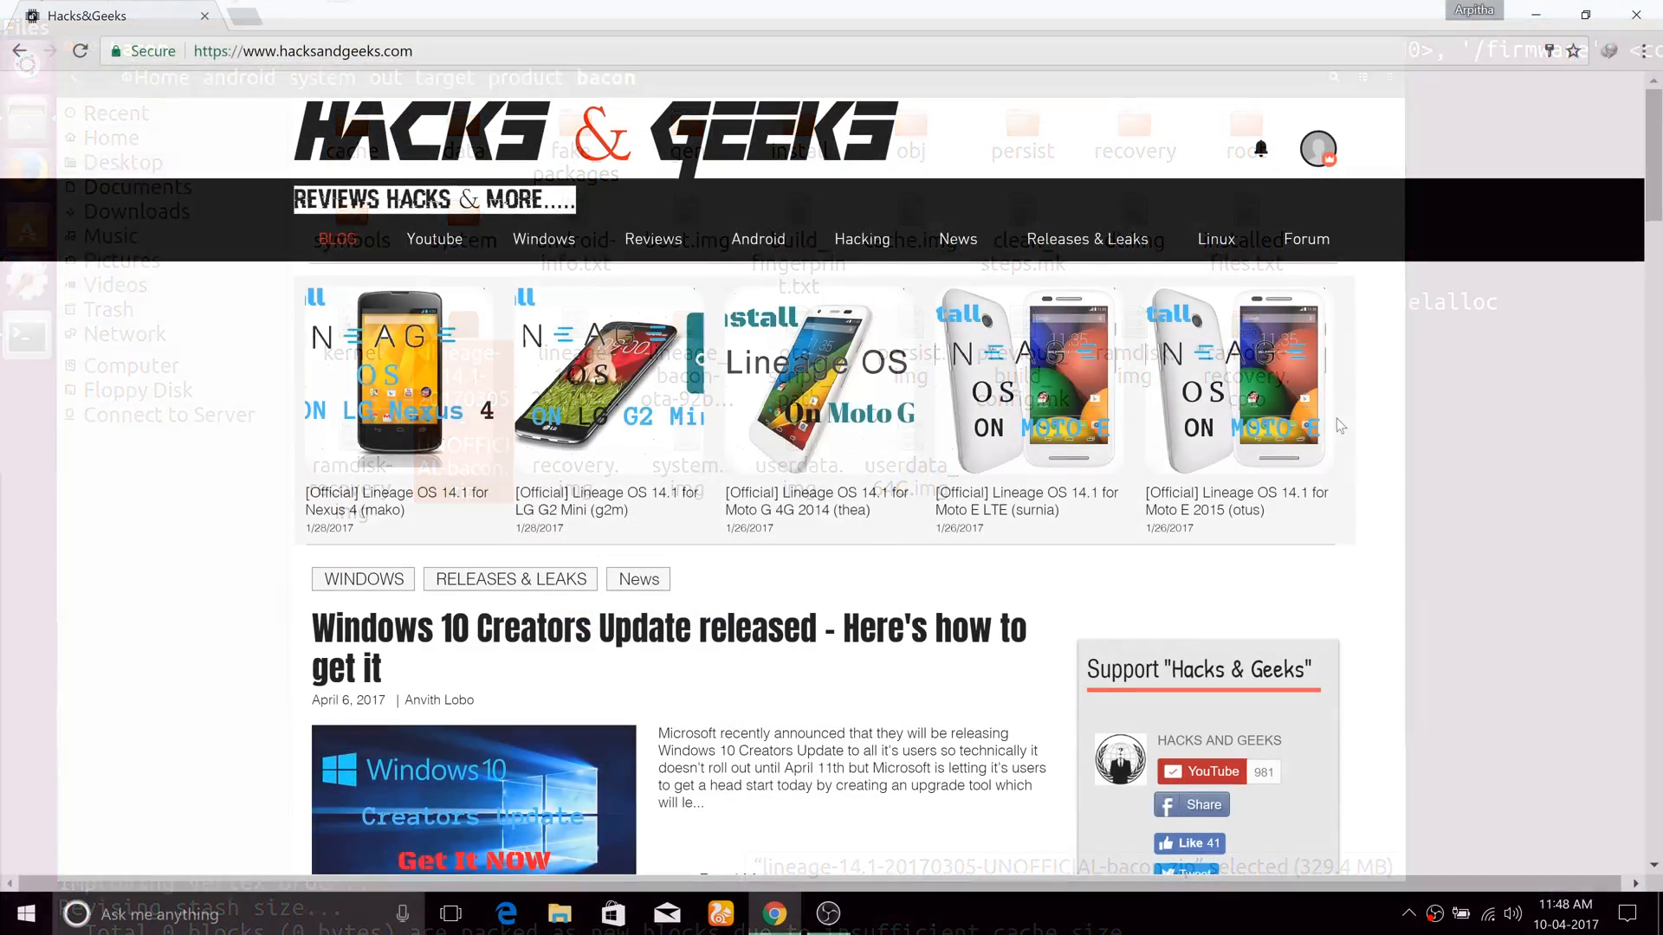
Open the How to Build Custom Lineage OS ROM article on hacksandgeeks.com and skim it
scroll("down", 3)
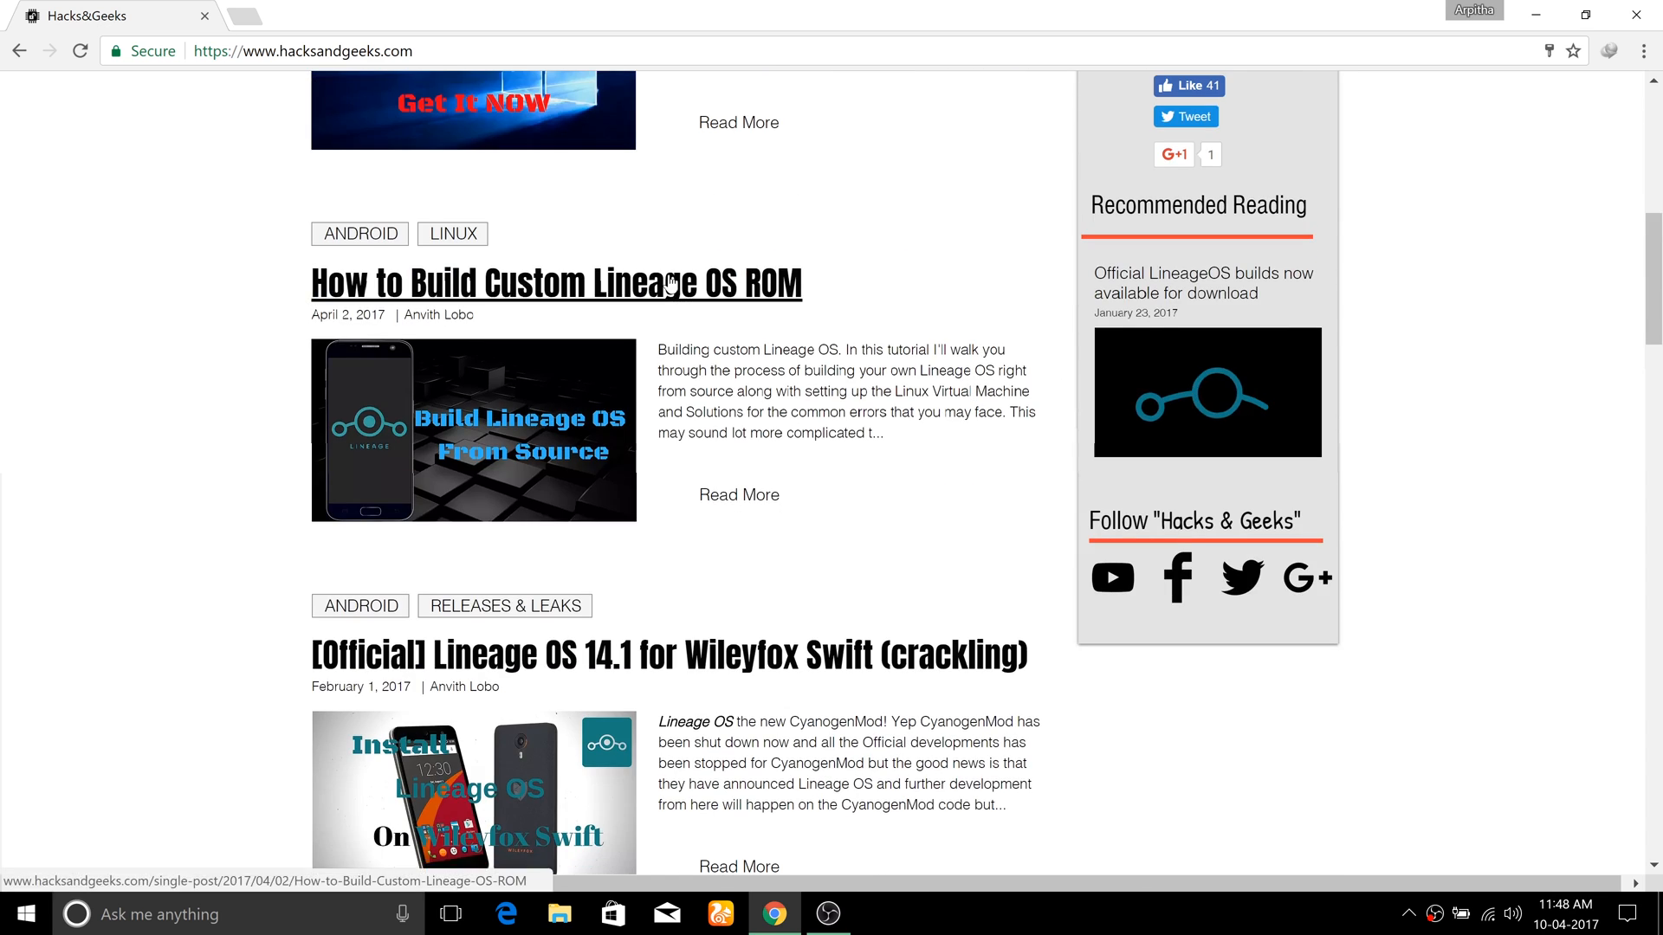
left_click(554, 283)
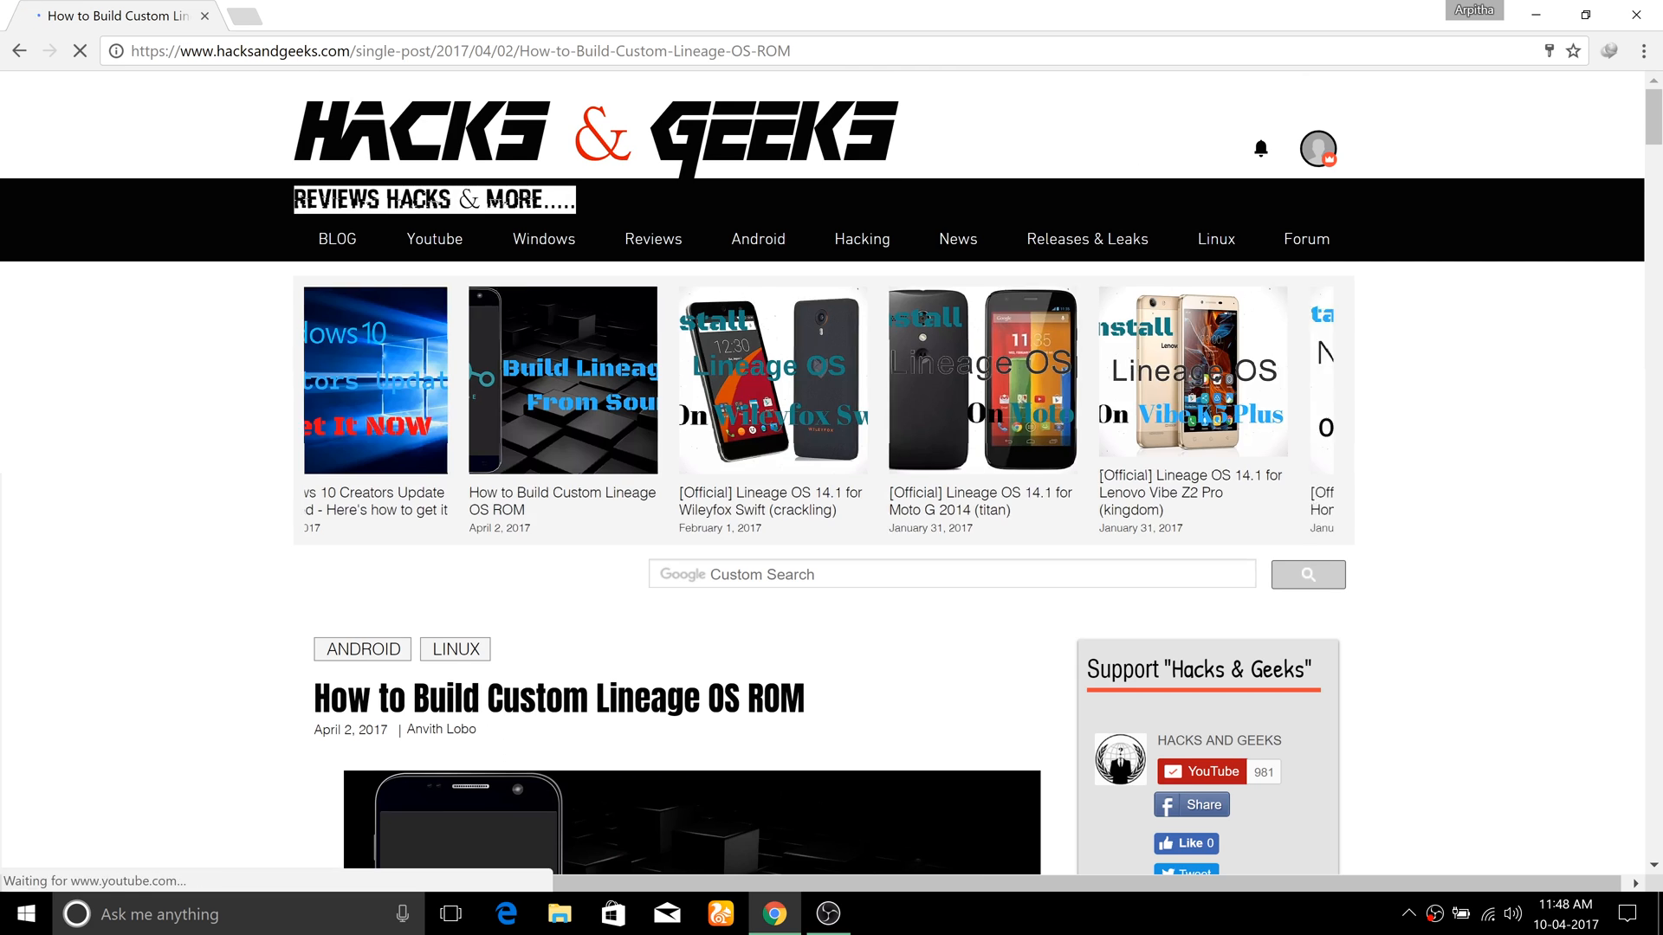
scroll("down", 3)
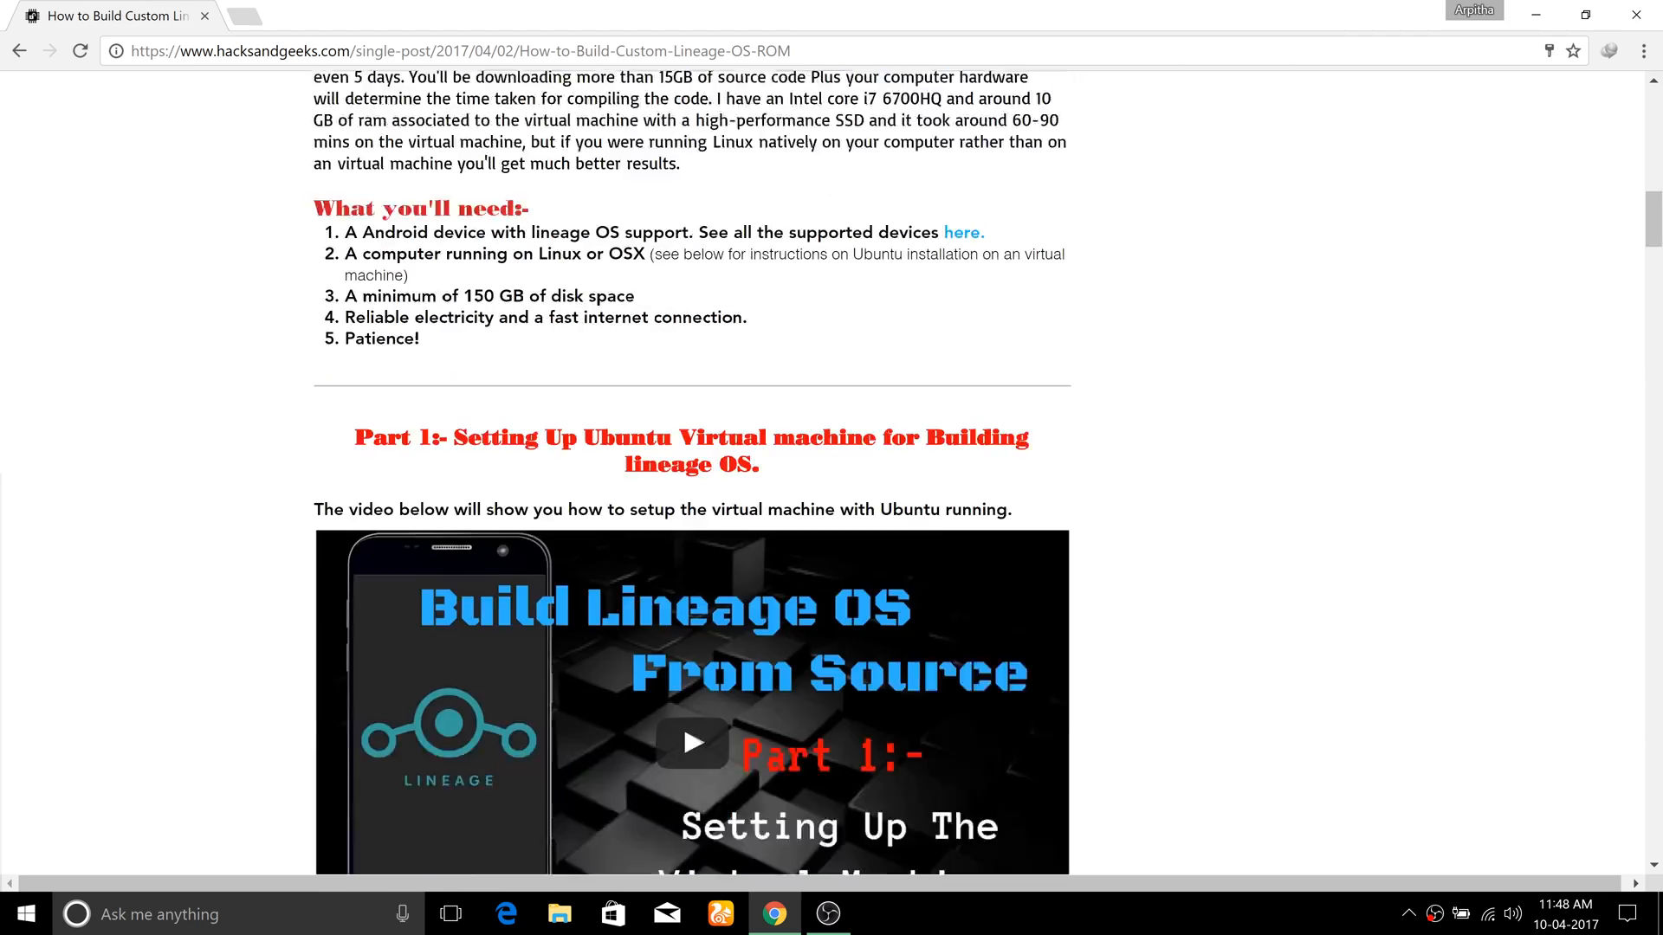
scroll("up", 3)
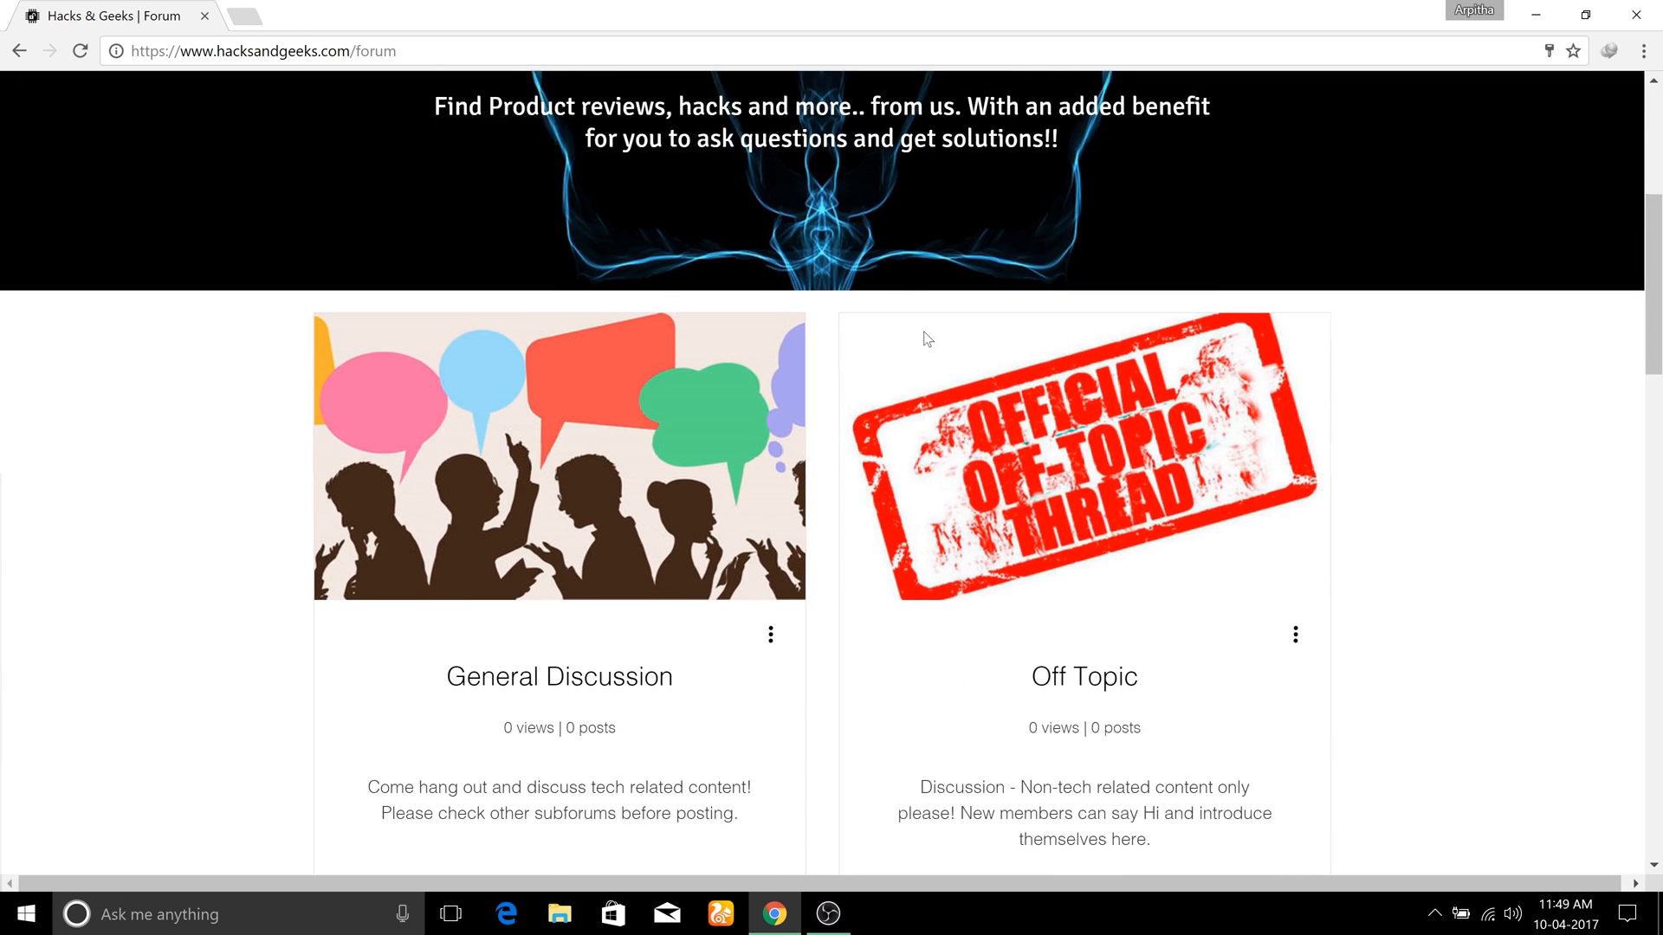
Browse the Hacks & Geeks Forum page, then go to the site's YouTube page
scroll("down", 3)
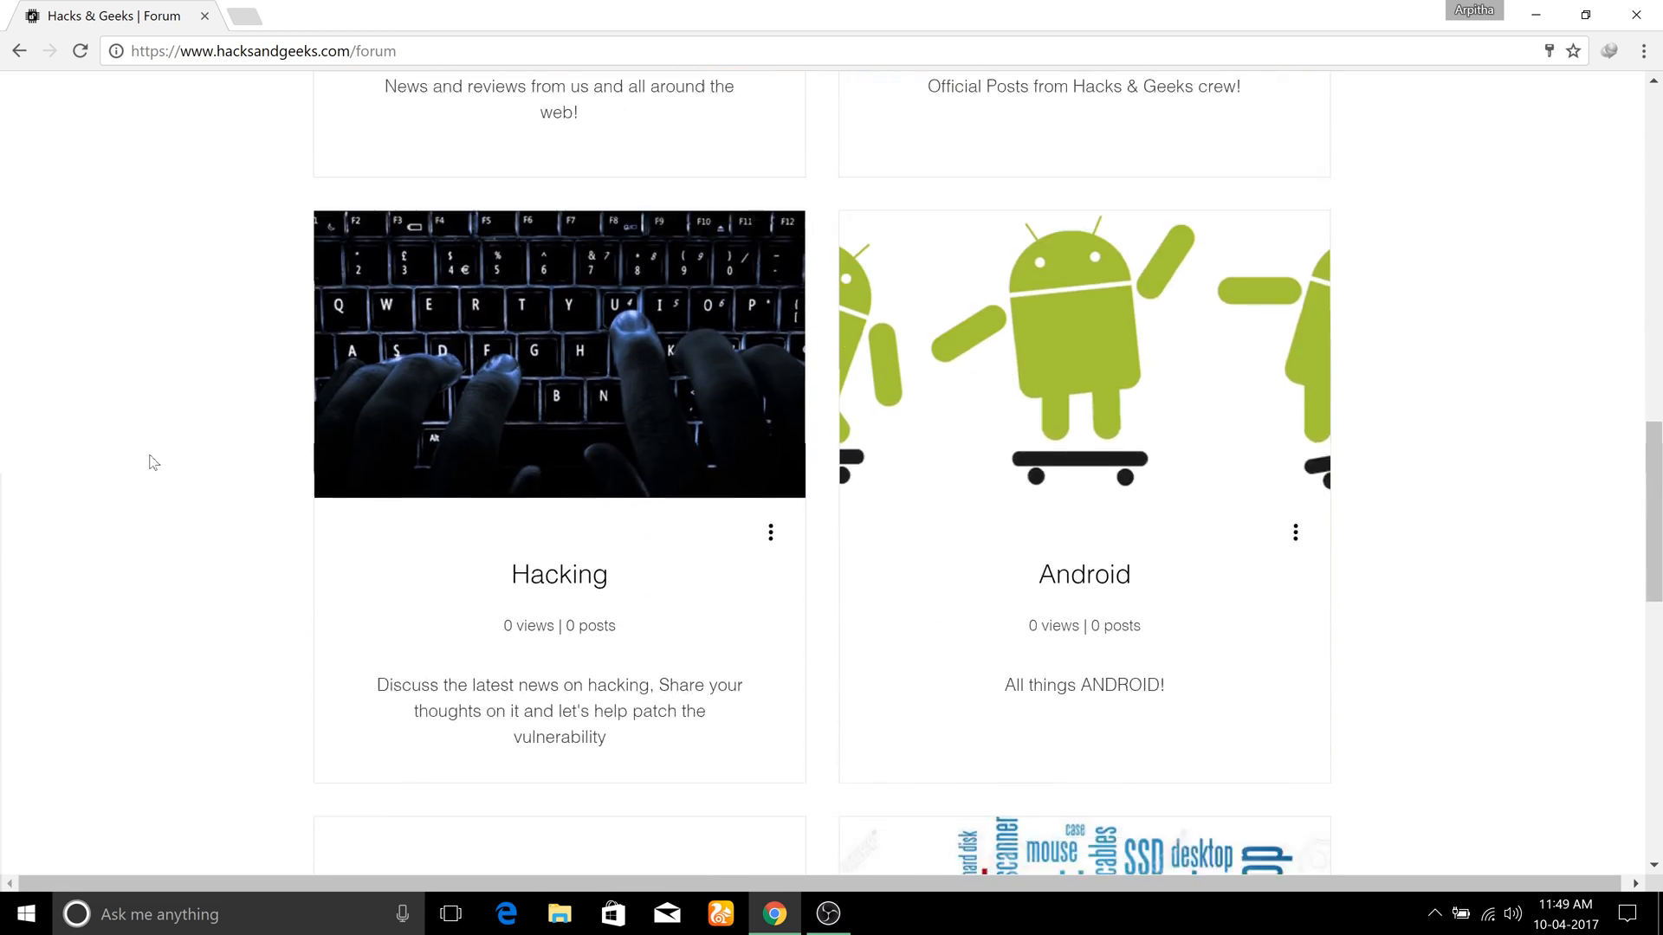
scroll("down", 3)
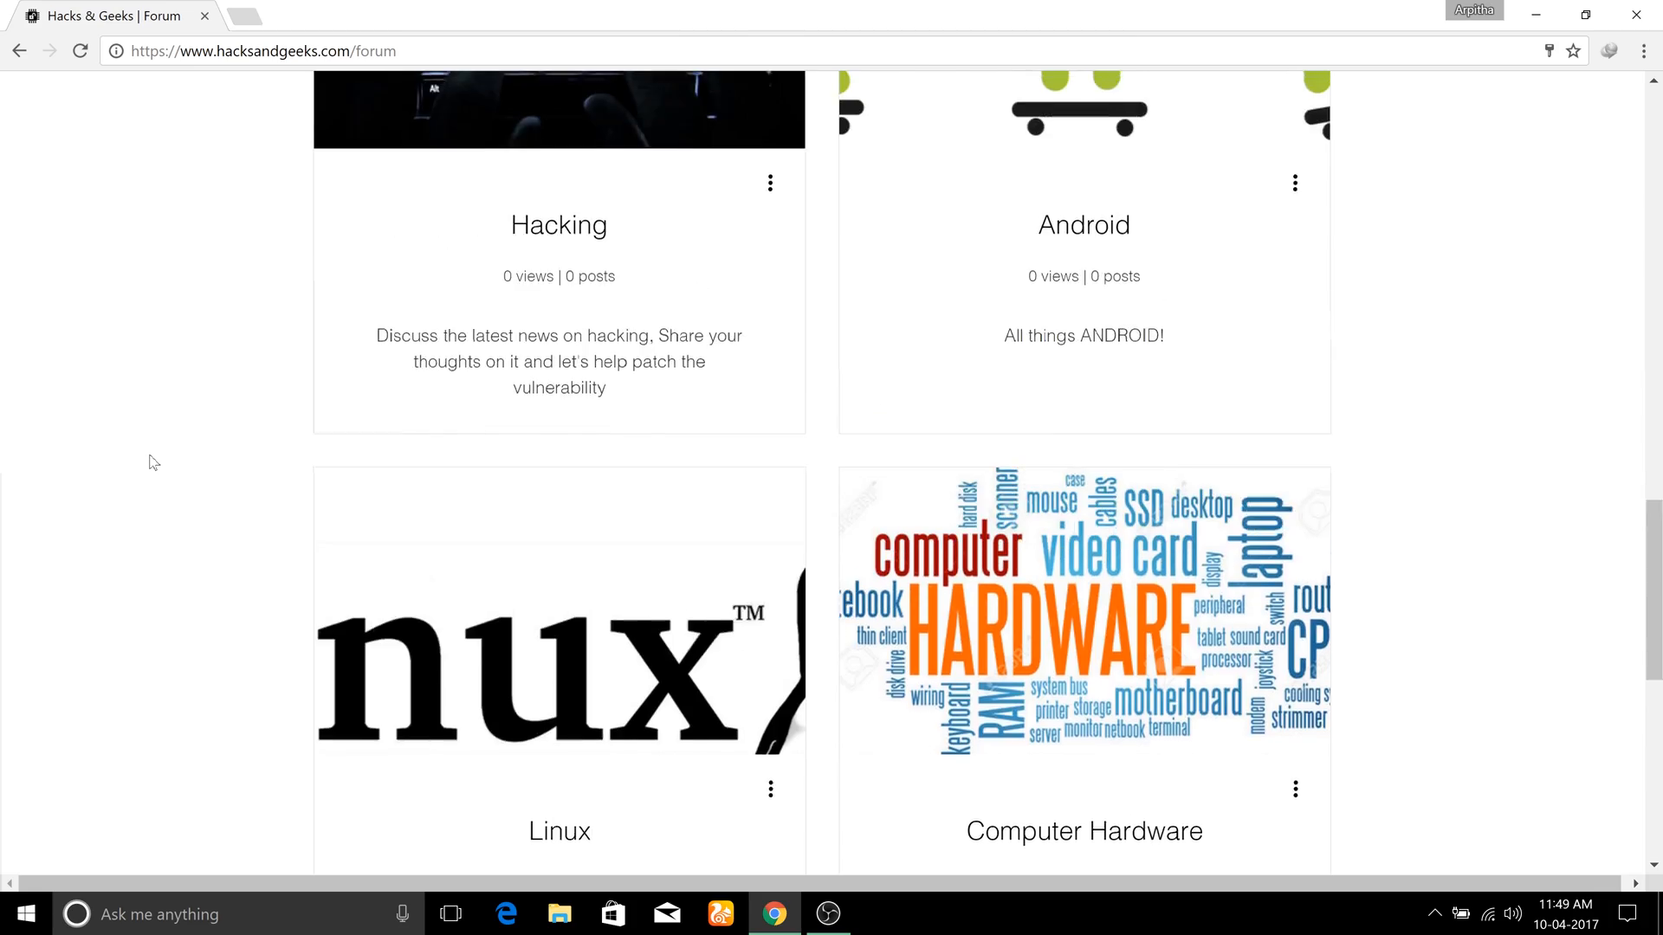
scroll("up", 3)
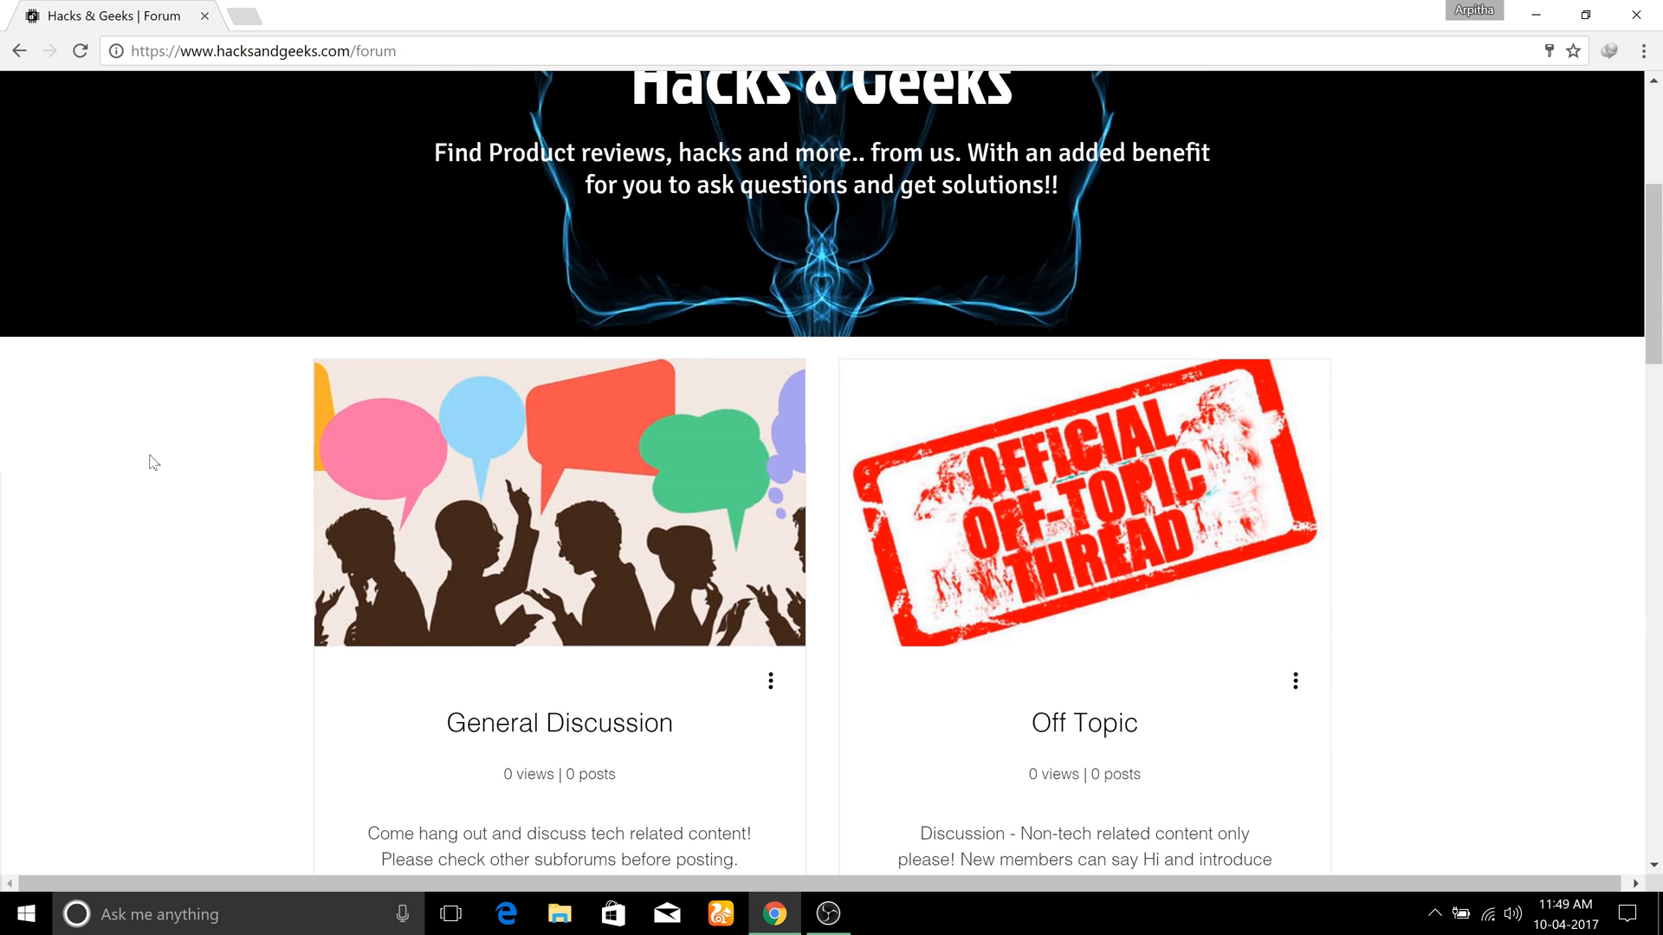
left_click(433, 239)
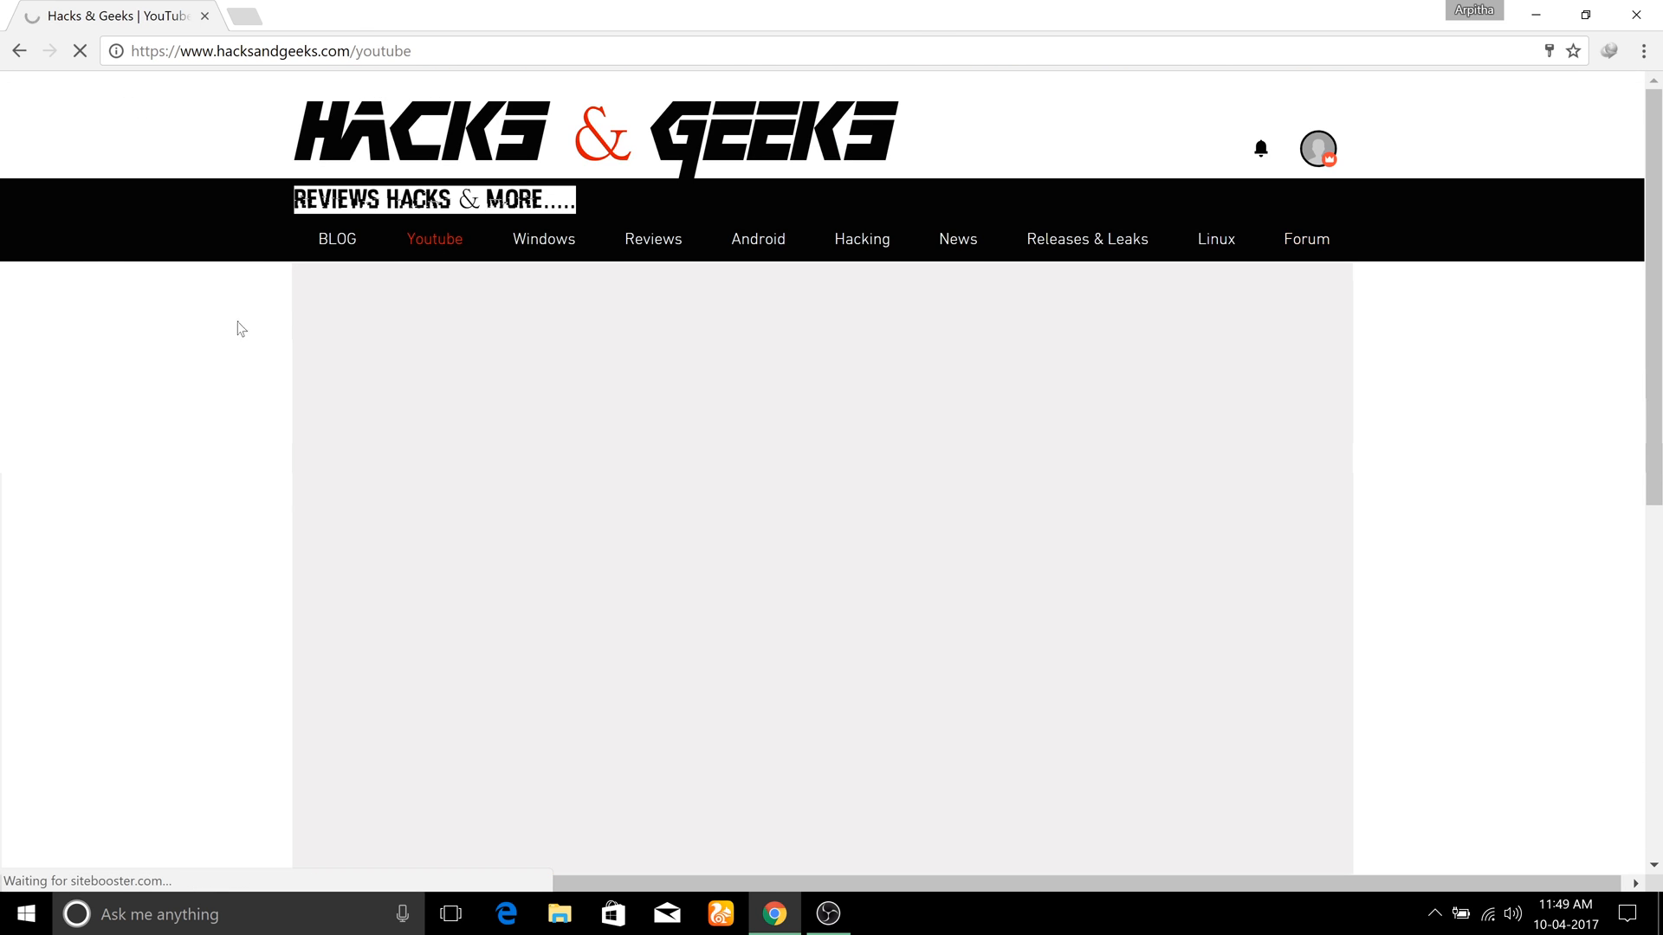